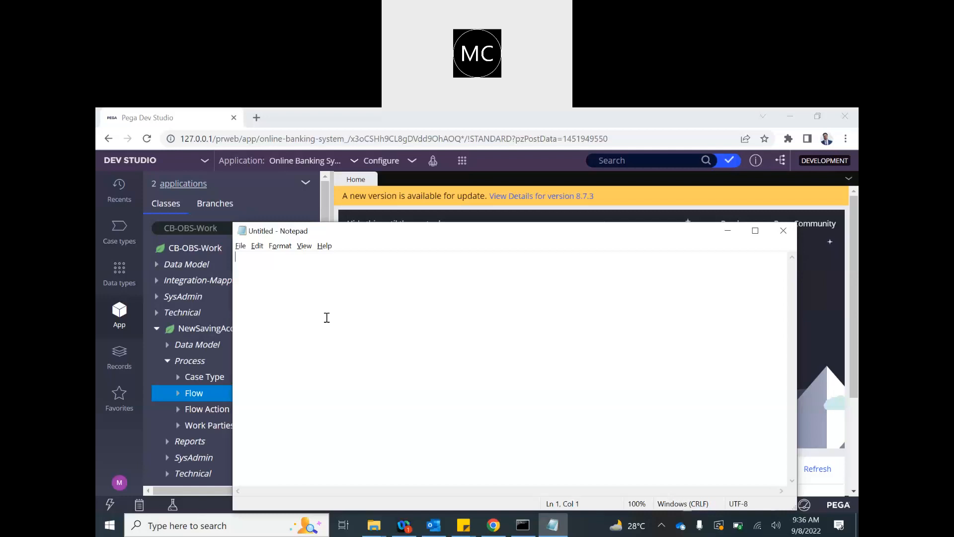
Type 'Parallel Process' in Notepad with 'Split Join', 'Split for Each' and 'Spin off' beneath
{"action": "type", "text": "P"}
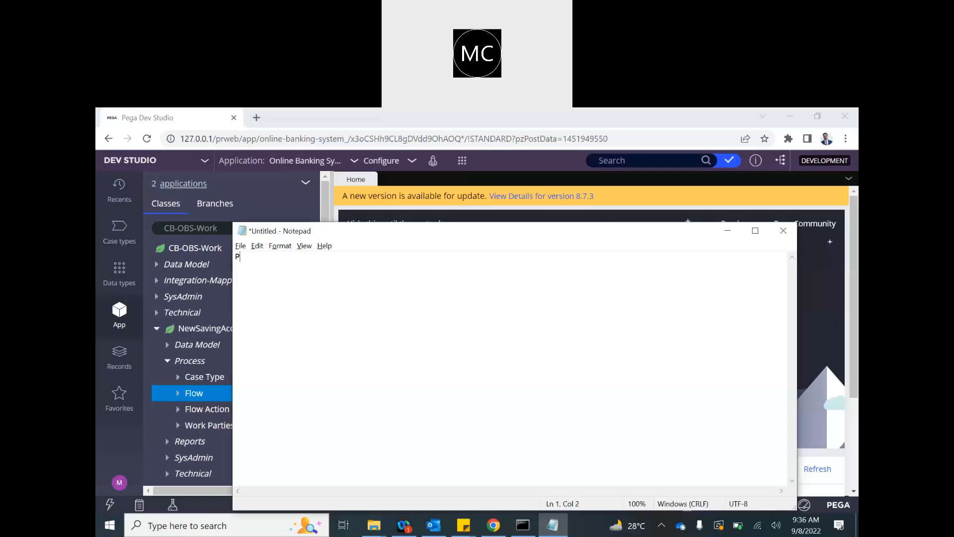
{"action": "type", "text": "arakkek"}
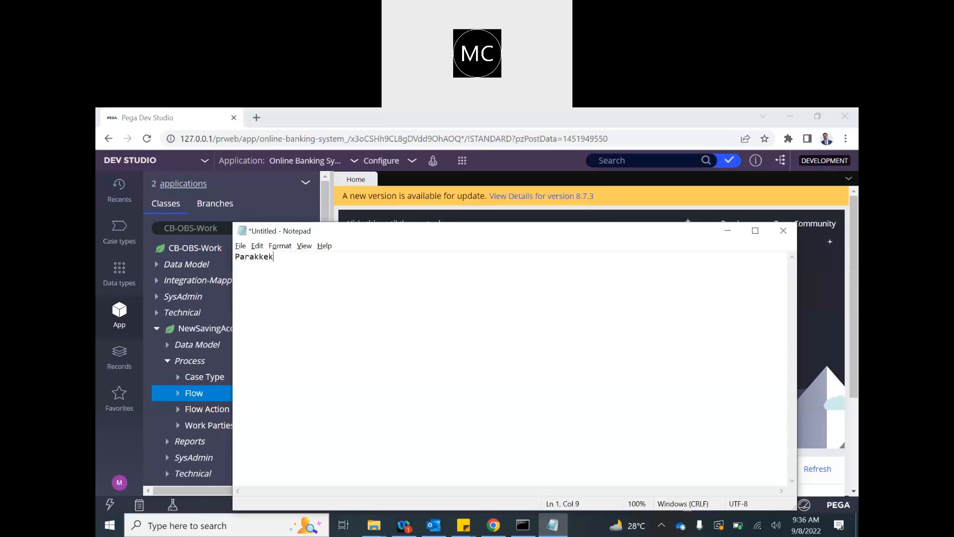
{"action": "type", "text": "Parallel Proces"}
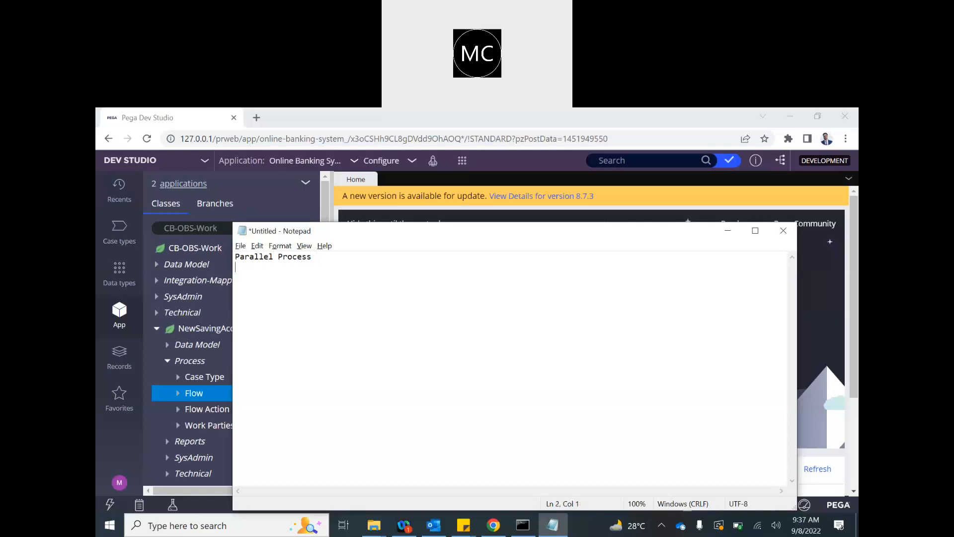
{"action": "type", "text": "s"}
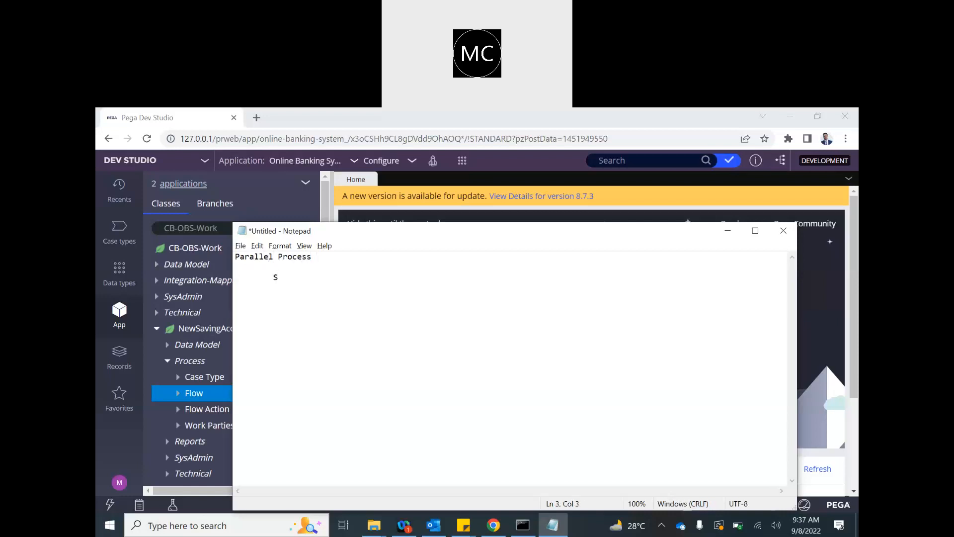
{"action": "type", "text": "pli"}
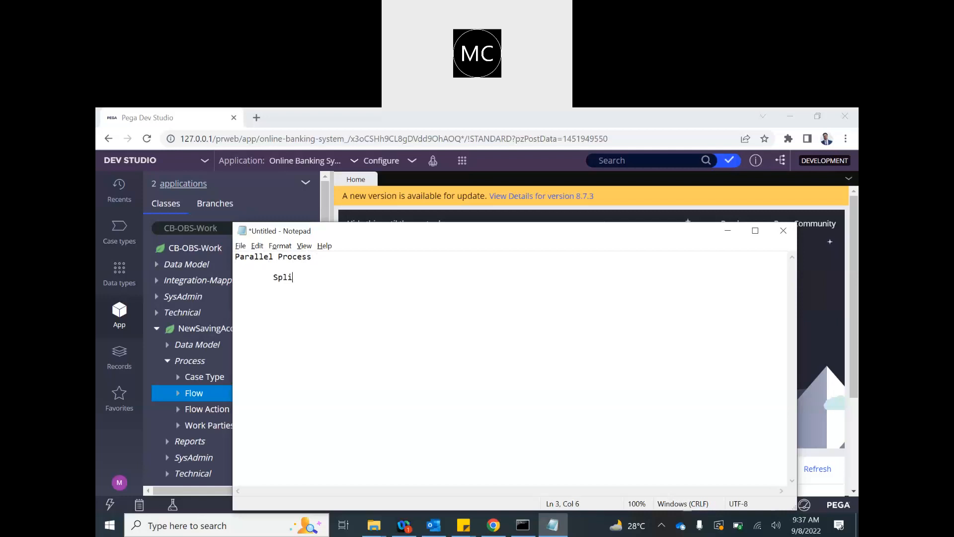
{"action": "type", "text": "t Join"}
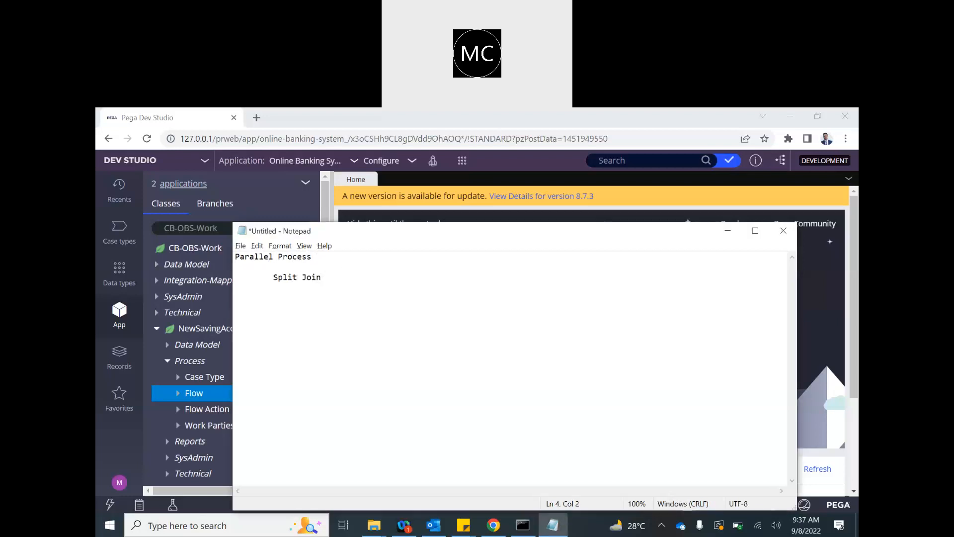
{"action": "type", "text": "Split for"}
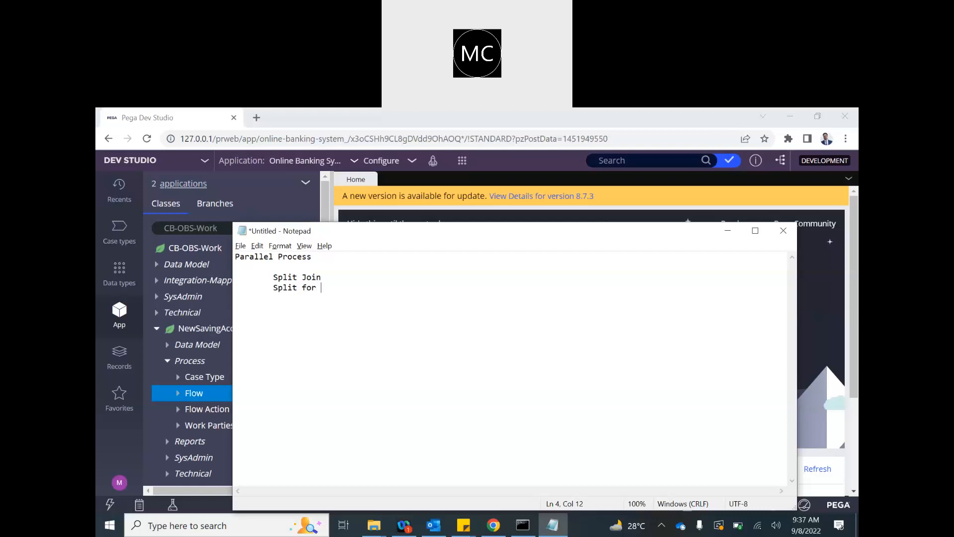
{"action": "type", "text": "Each"}
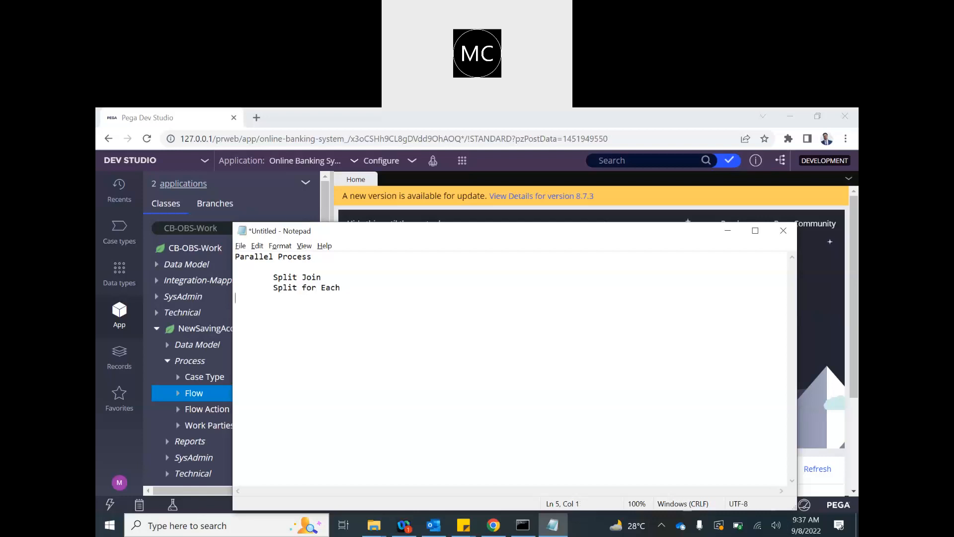
{"action": "type", "text": "S"}
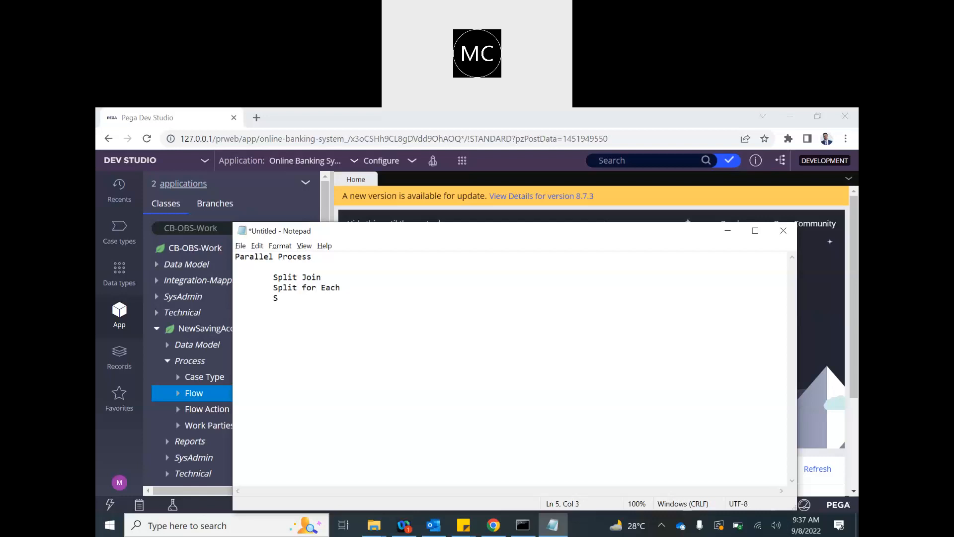
{"action": "type", "text": "pin off"}
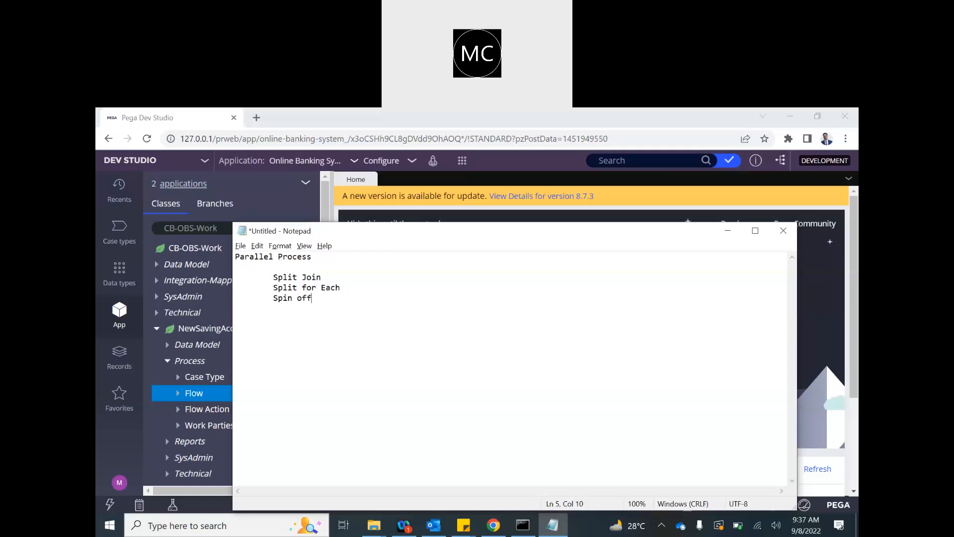
{"action": "left_click", "coordinate": [327, 287]}
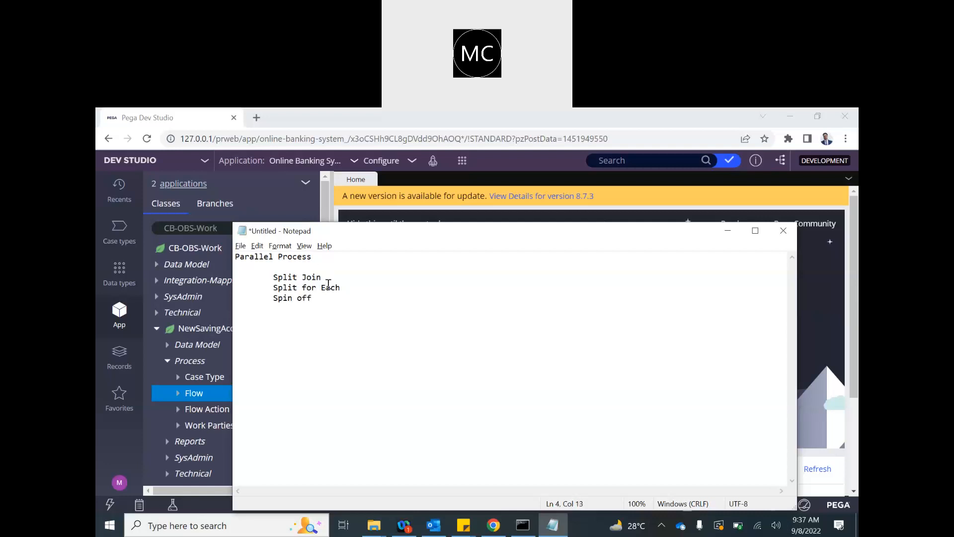
{"action": "key", "text": "Enter"}
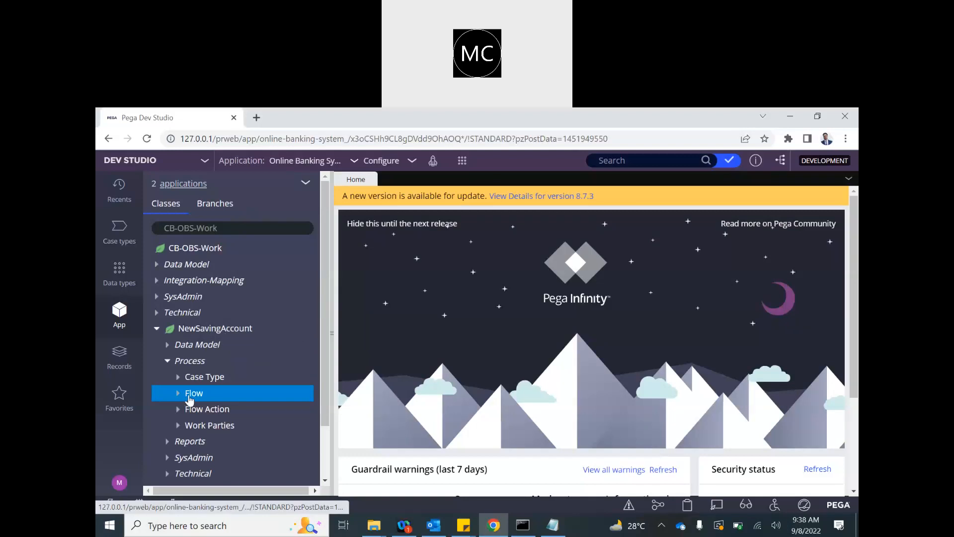
{"action": "mouse_move", "coordinate": [194, 393]}
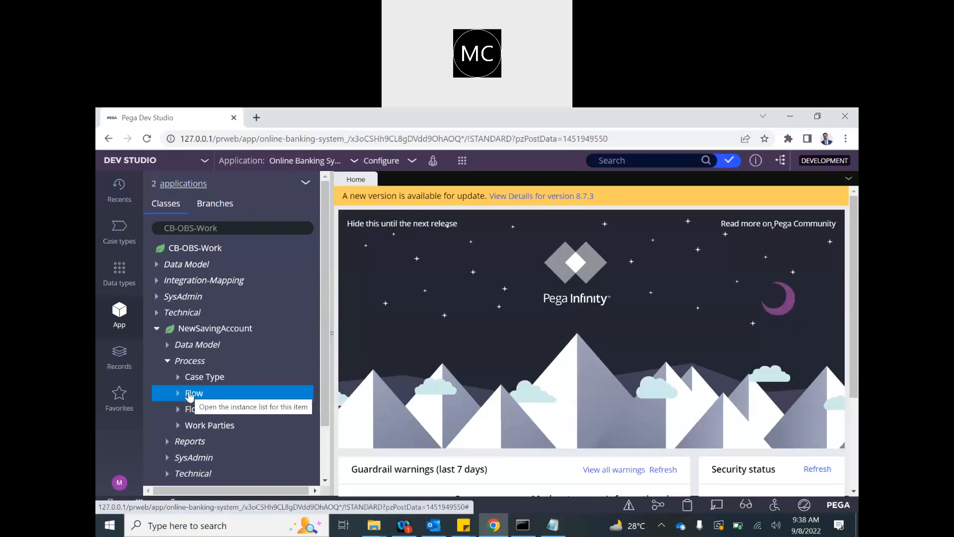
Create a new flow labelled 'Dispatch Chequebook', fixing the label's spelling from a suggestion
{"action": "left_click", "coordinate": [193, 392]}
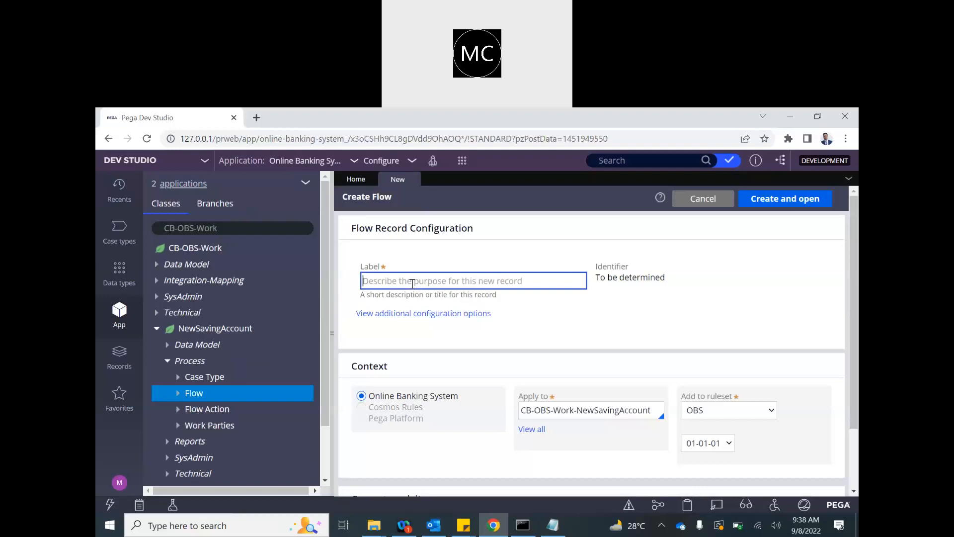
{"action": "type", "text": "Dispatch"}
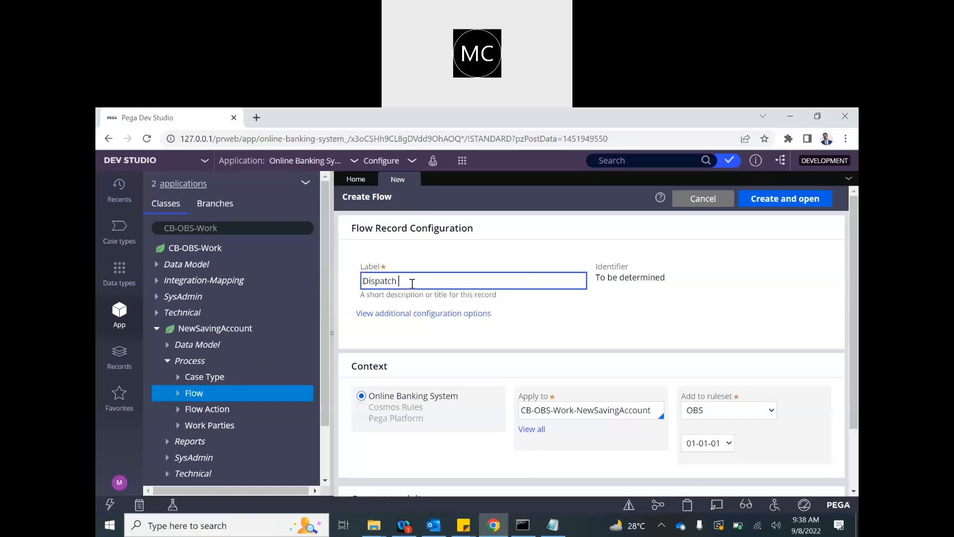
{"action": "type", "text": "Che"}
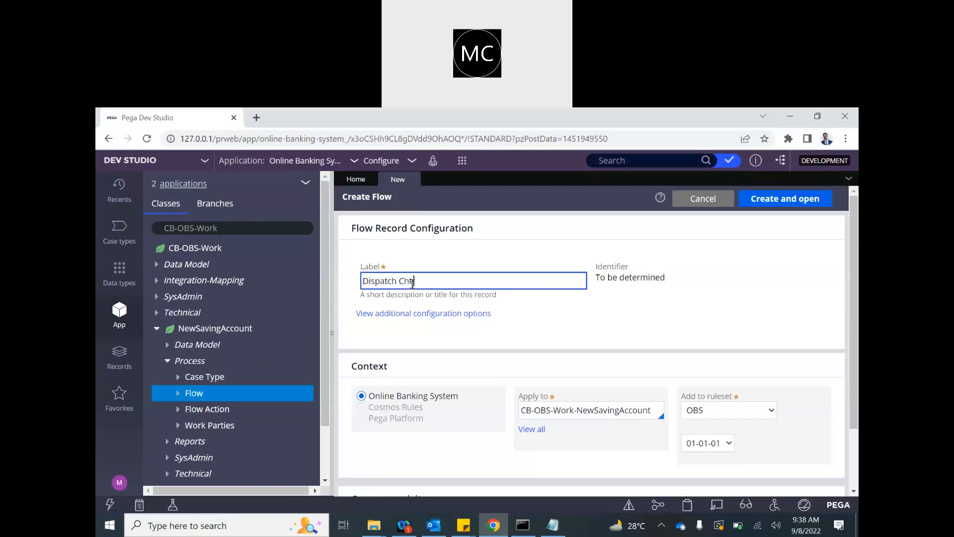
{"action": "type", "text": "q"}
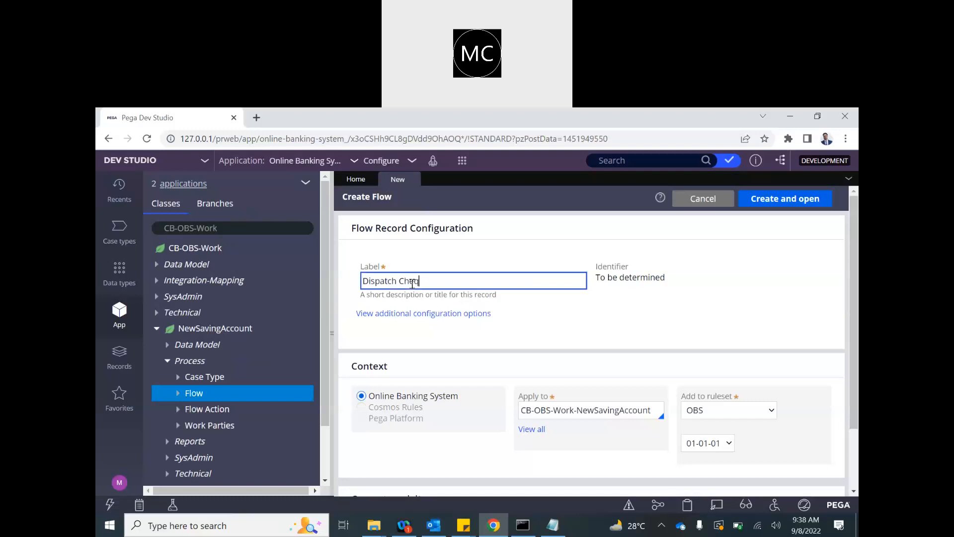
{"action": "type", "text": "quebook"}
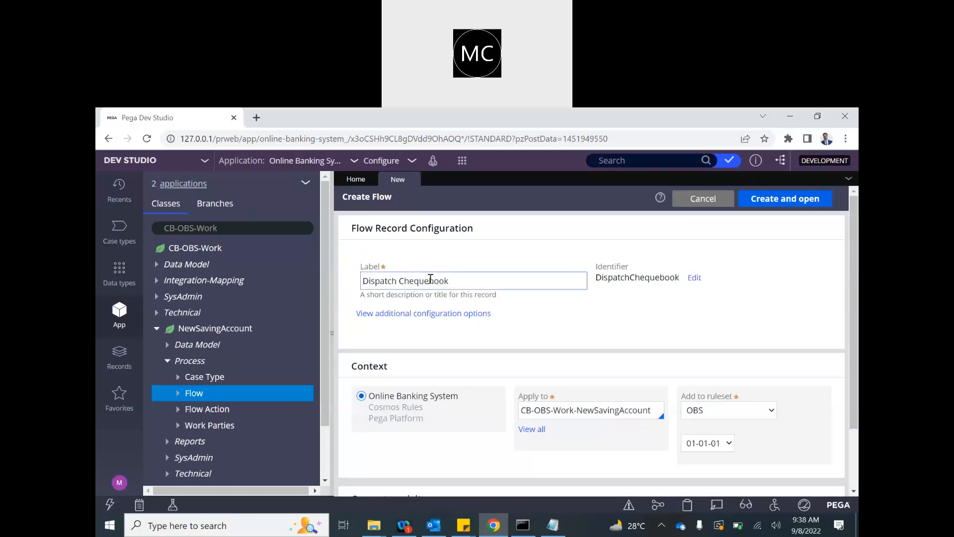
{"action": "right_click", "coordinate": [413, 281]}
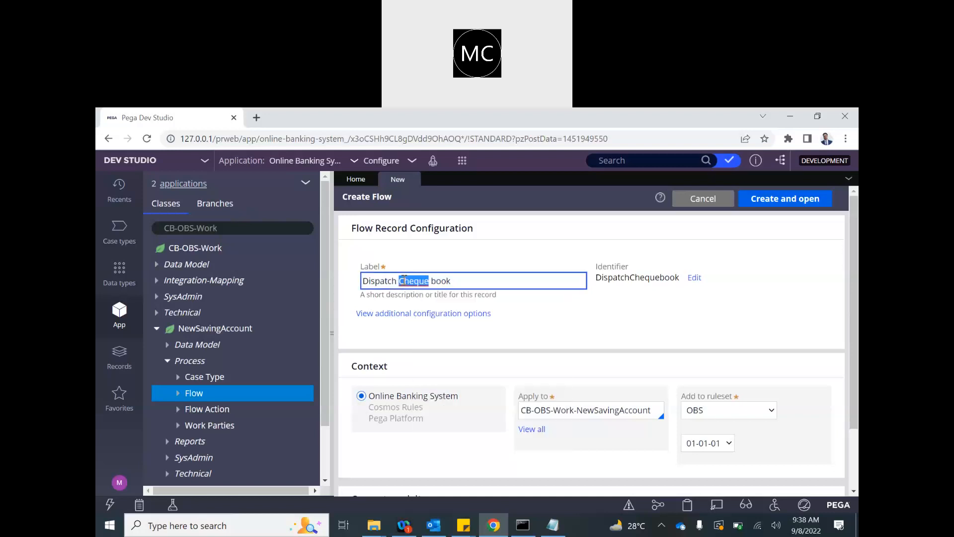
{"action": "left_click", "coordinate": [458, 280]}
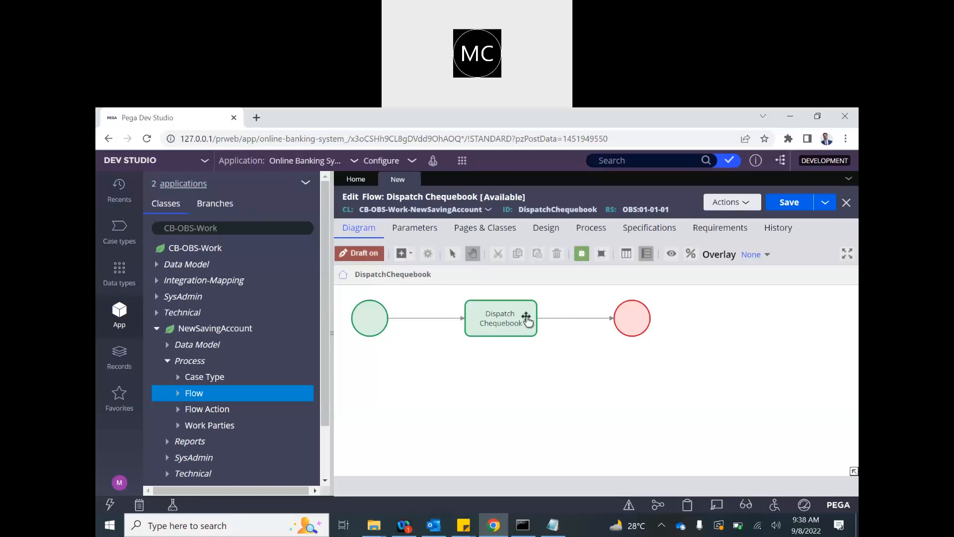
Start a new DispatchChequebook flow action from the connector after the assignment shape
{"action": "right_click", "coordinate": [500, 318]}
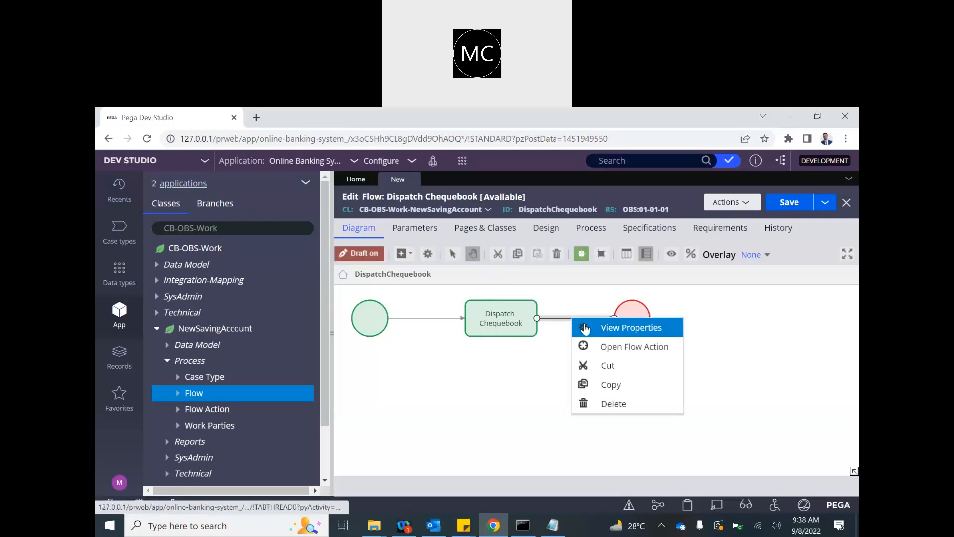
{"action": "left_click", "coordinate": [631, 328]}
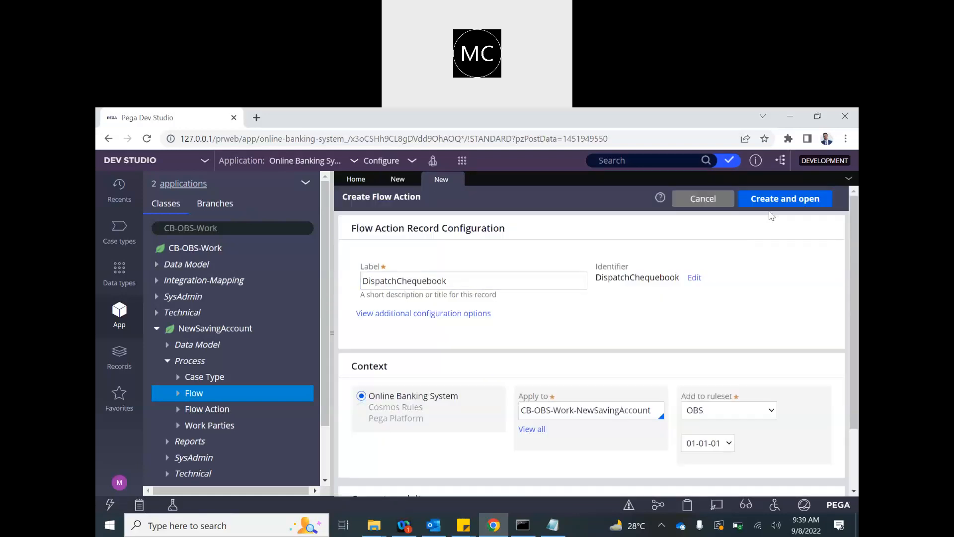
Create the flow action, enter DispatchChequebook as its Section, and open that section
{"action": "left_click", "coordinate": [785, 199]}
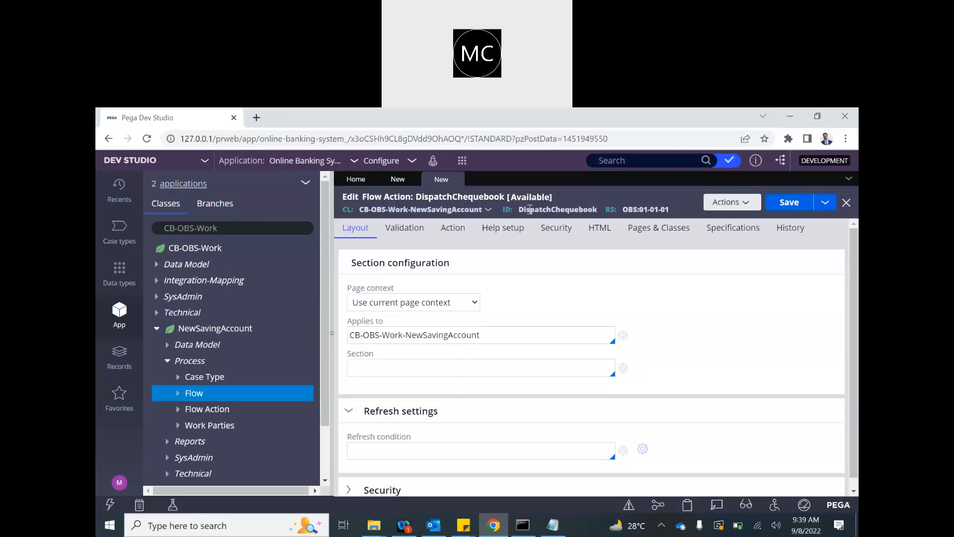
{"action": "left_click", "coordinate": [480, 366]}
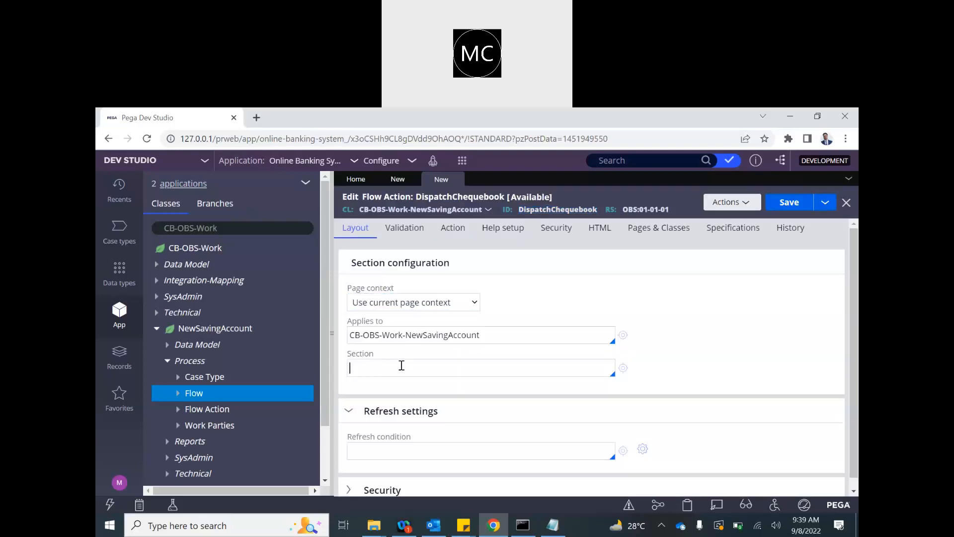
{"action": "type", "text": "DispatchChequebook"}
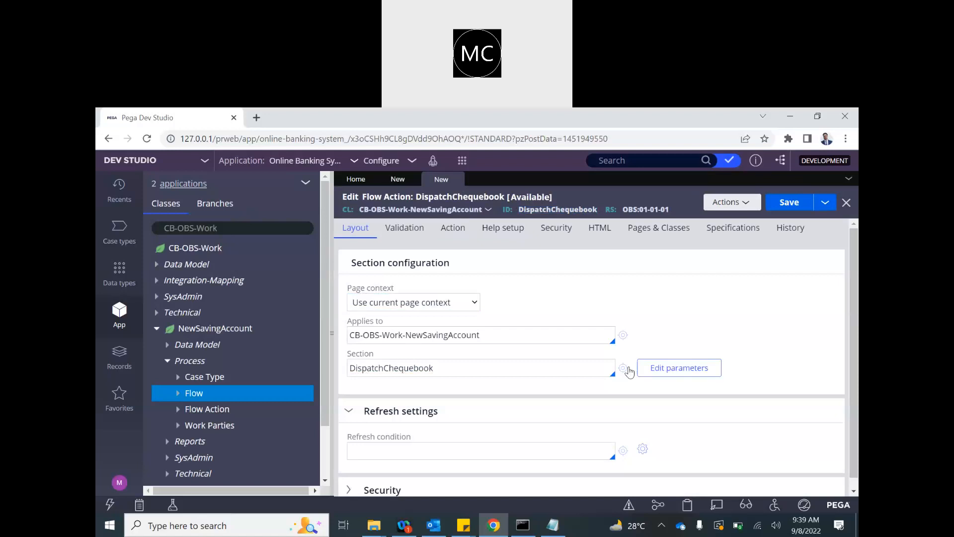
{"action": "left_click", "coordinate": [623, 370]}
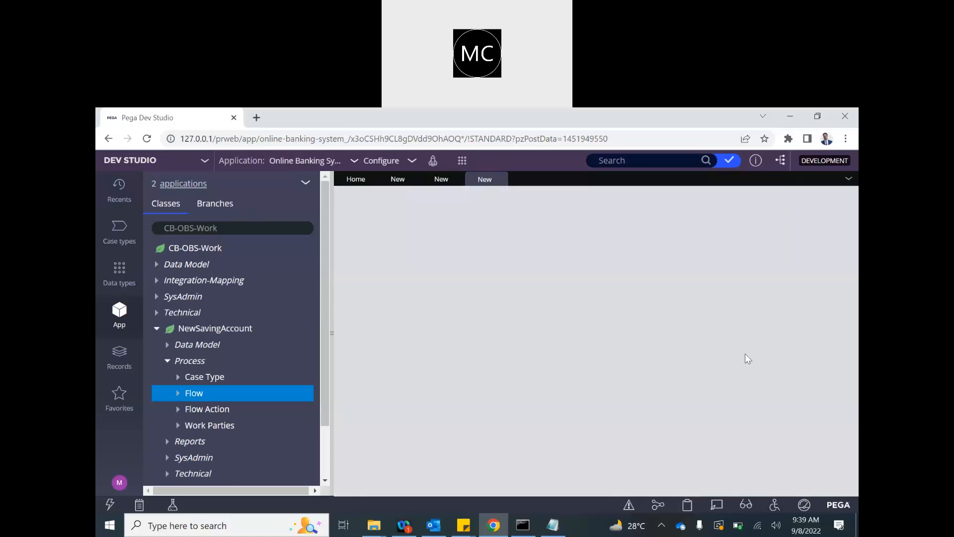
Create the DispatchChequebook section and add a Label 'Dispatch cheque Book' to column A
{"action": "left_click", "coordinate": [485, 179]}
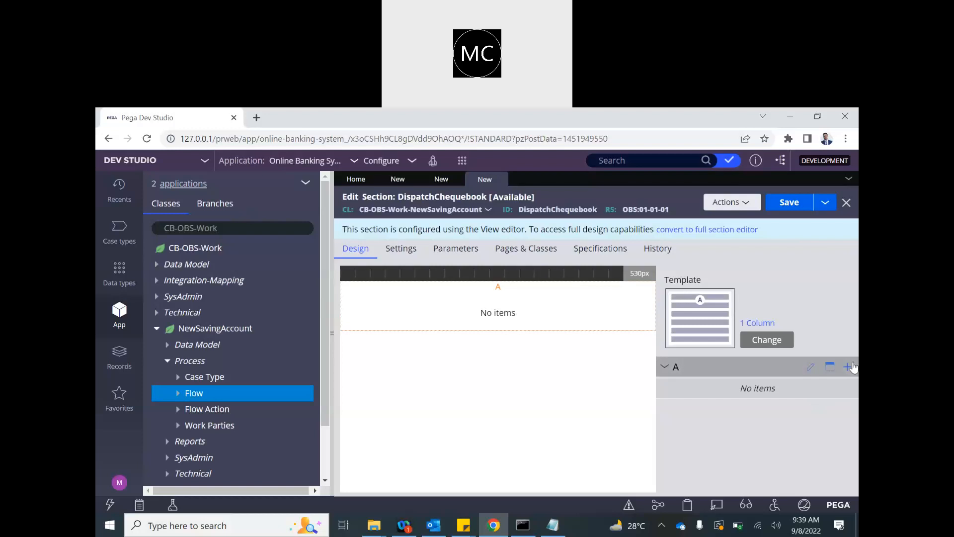
{"action": "left_click", "coordinate": [850, 366]}
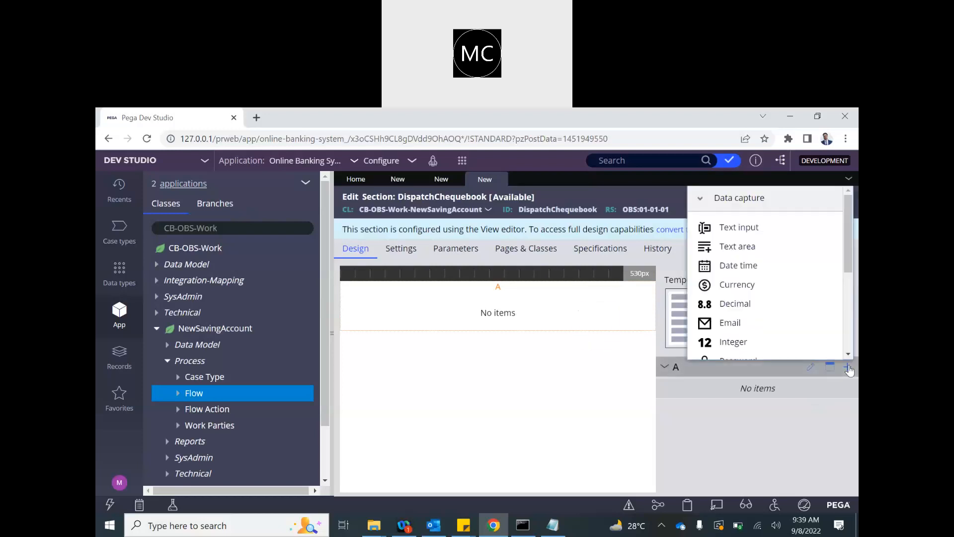
{"action": "scroll", "scroll_direction": "down", "scroll_amount": 3}
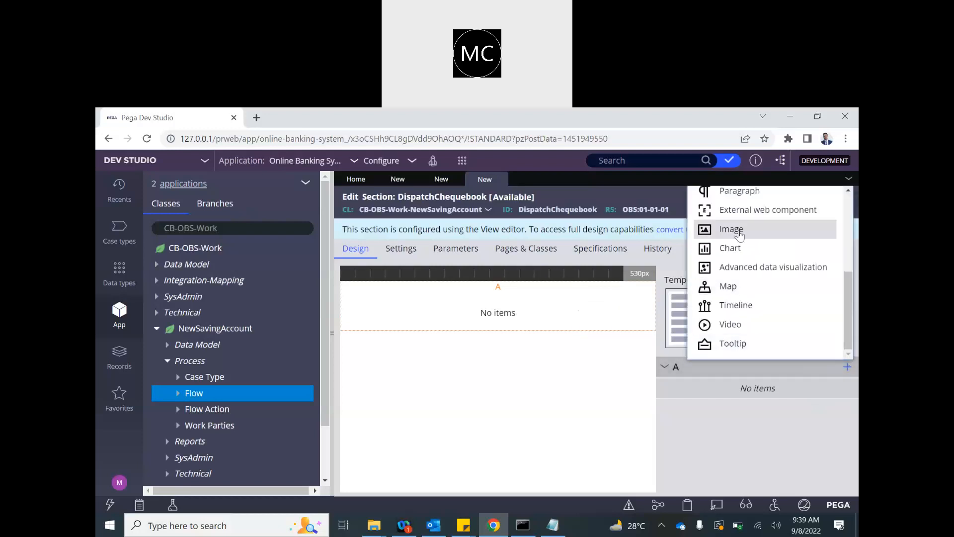
{"action": "scroll", "scroll_direction": "up", "scroll_amount": 3}
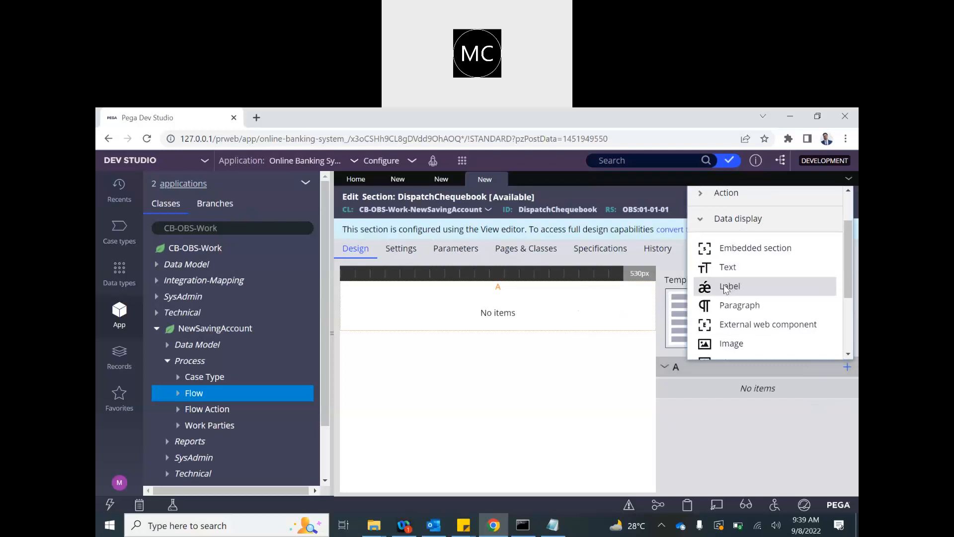
{"action": "left_click", "coordinate": [729, 286]}
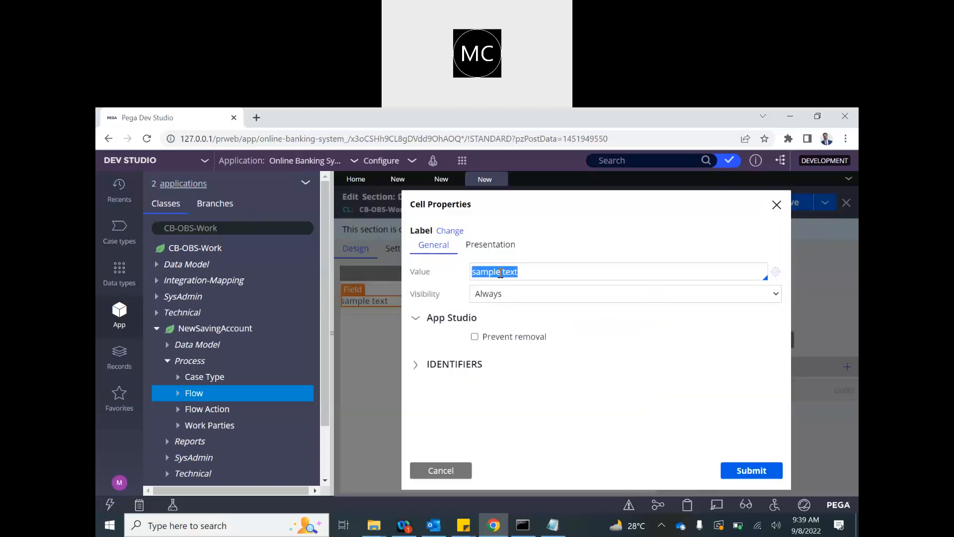
{"action": "type", "text": "Dispatc"}
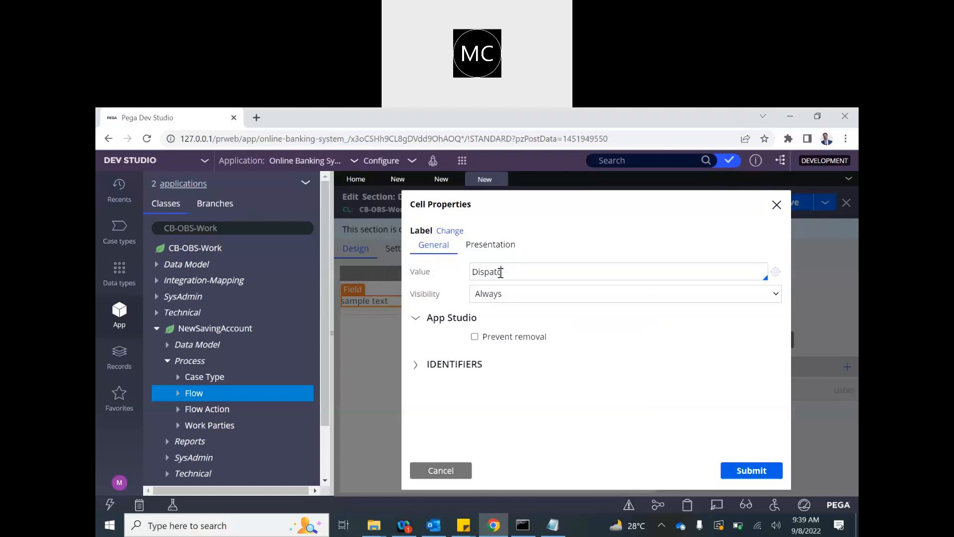
{"action": "type", "text": "chec"}
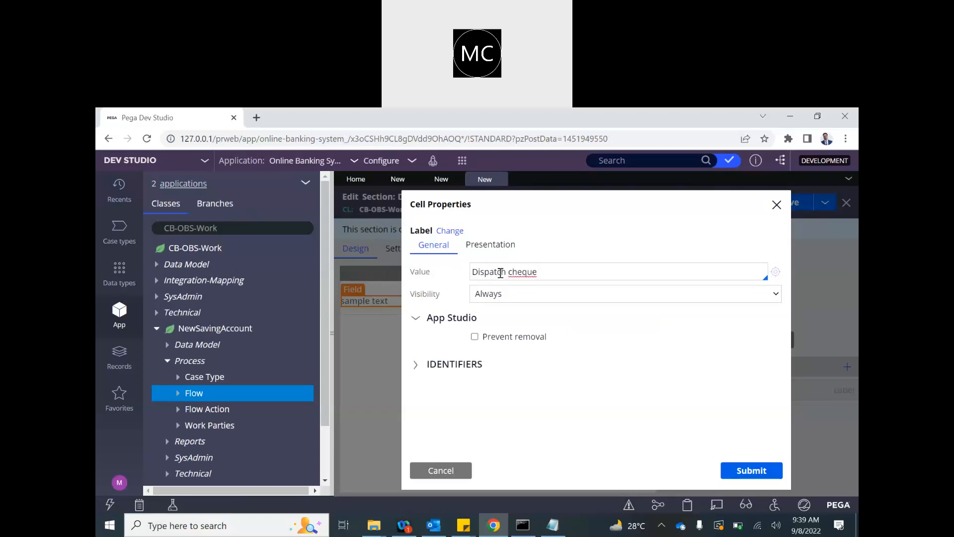
{"action": "type", "text": "Book"}
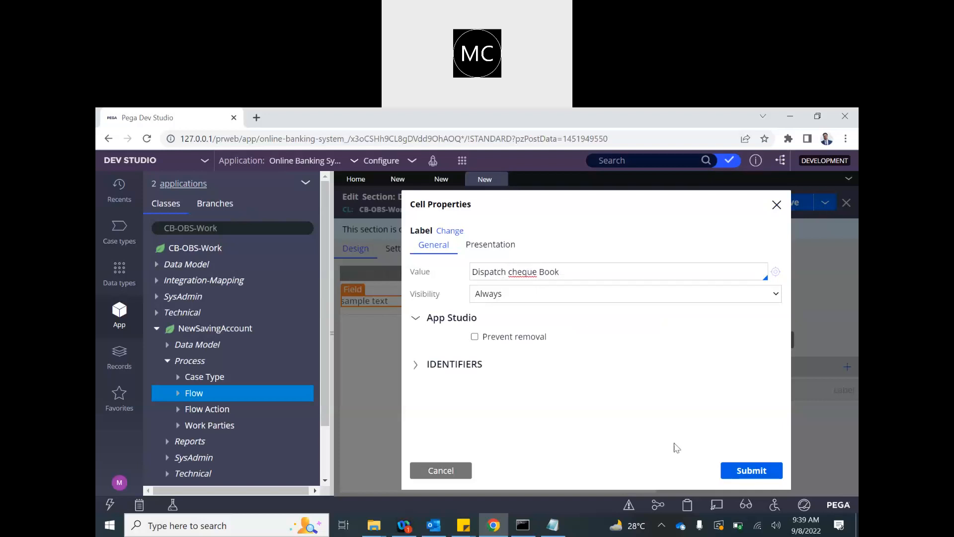
{"action": "left_click", "coordinate": [751, 470]}
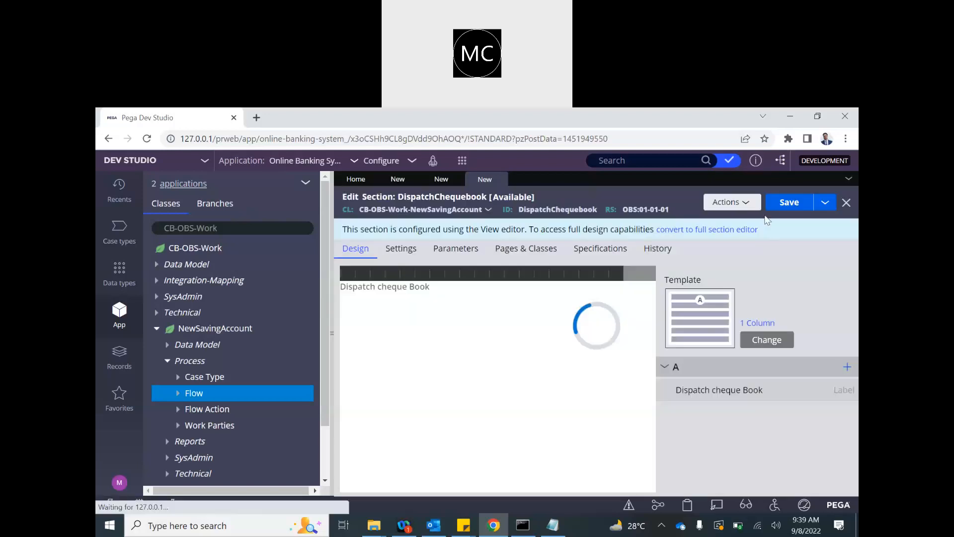
Save the section, flow action and connector properties, then save the flow with Draft off
{"action": "left_click", "coordinate": [789, 201]}
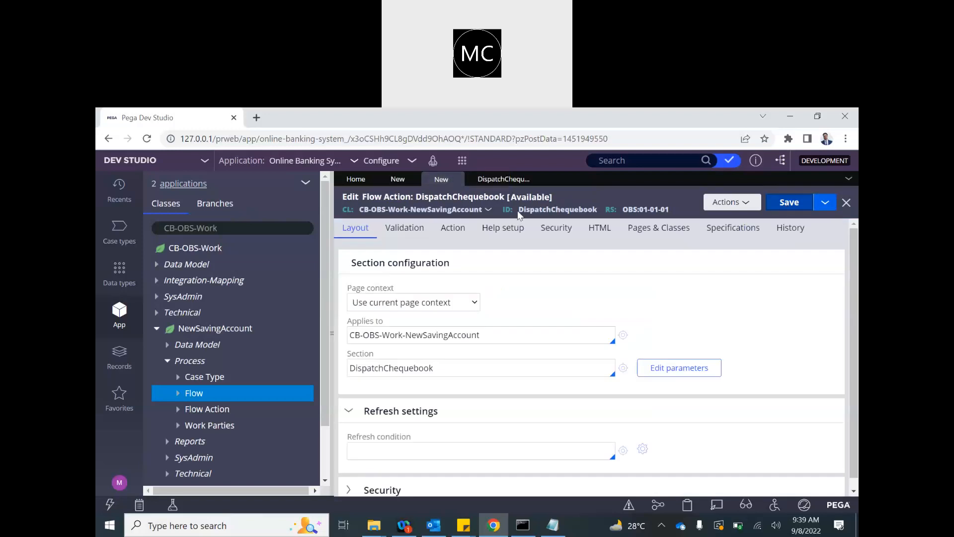
{"action": "left_click", "coordinate": [788, 201]}
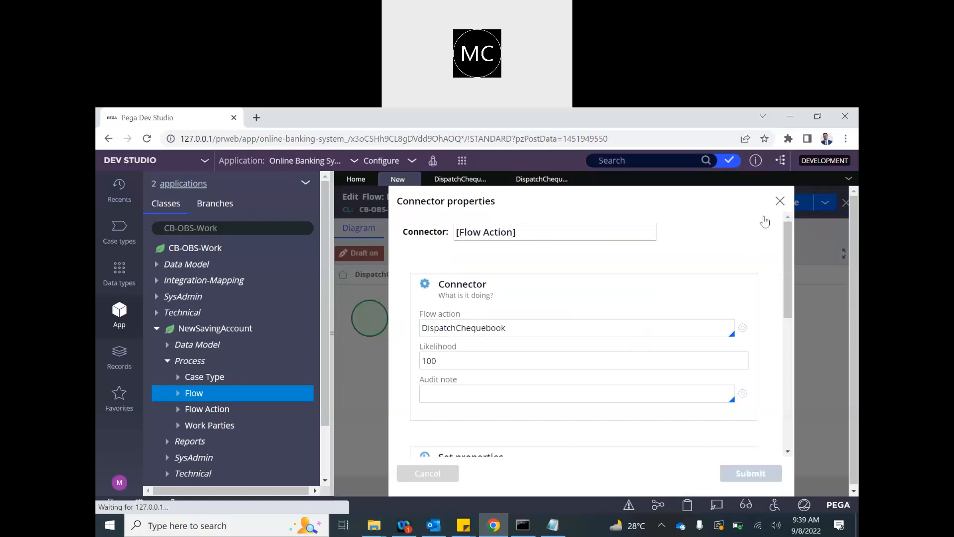
{"action": "left_click", "coordinate": [750, 473]}
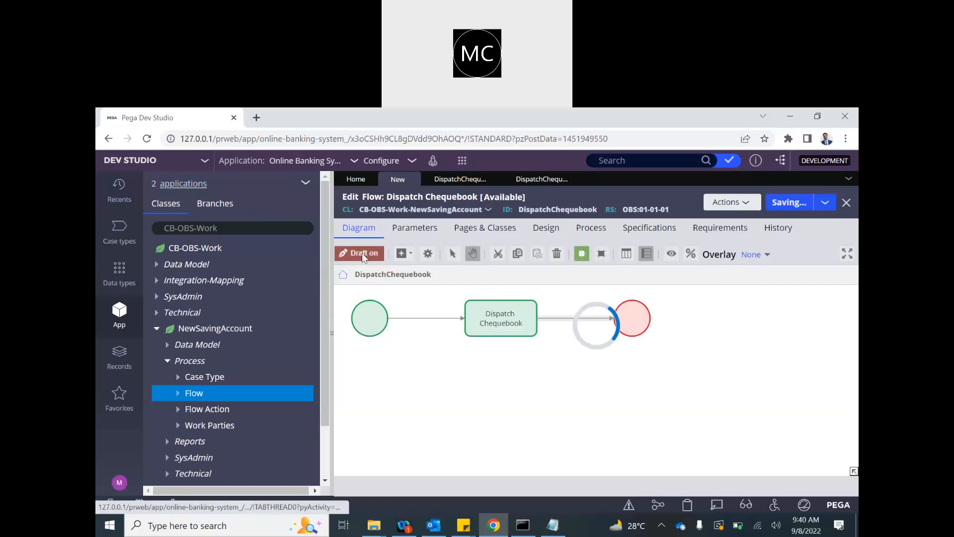
{"action": "left_click", "coordinate": [789, 201]}
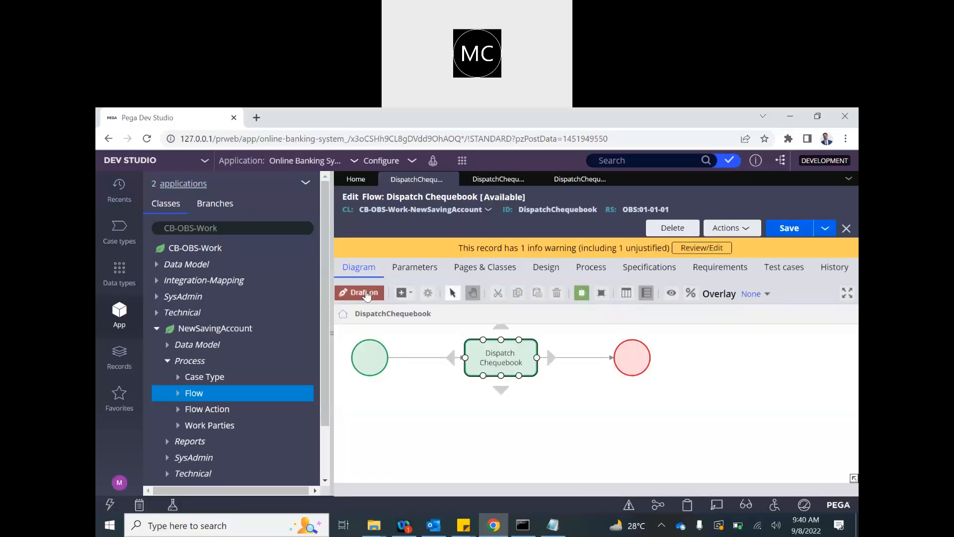
{"action": "left_click", "coordinate": [359, 293]}
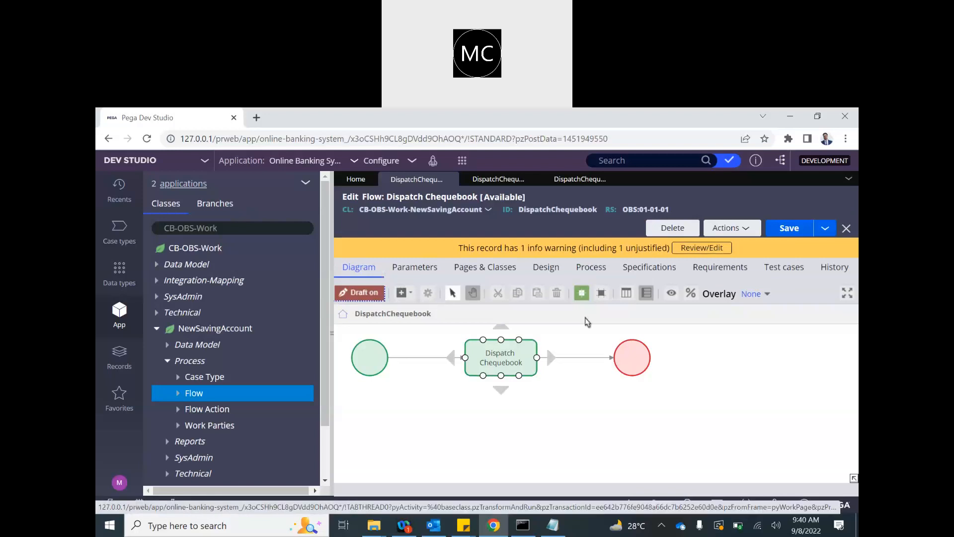
{"action": "left_click", "coordinate": [789, 227]}
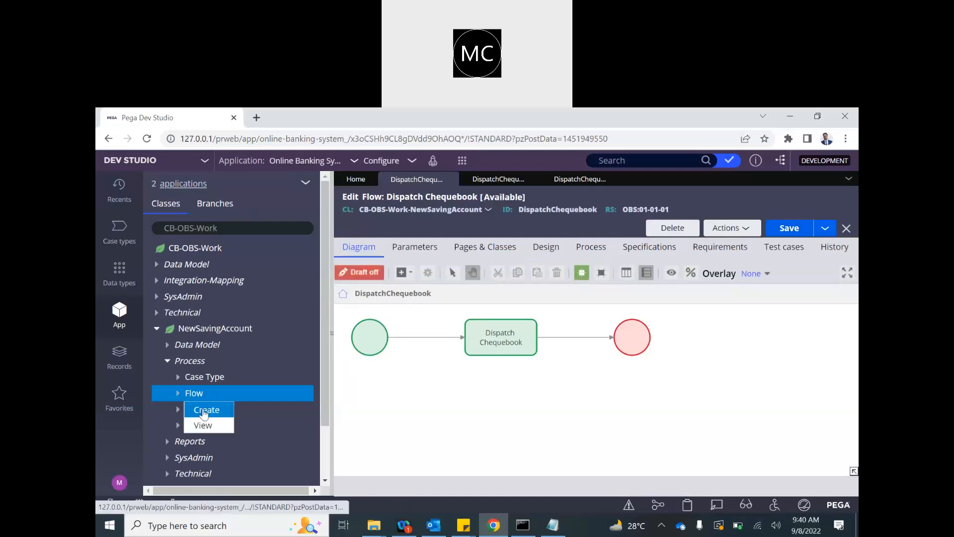
Create and open a new flow labelled 'Print Card'
{"action": "left_click", "coordinate": [206, 410]}
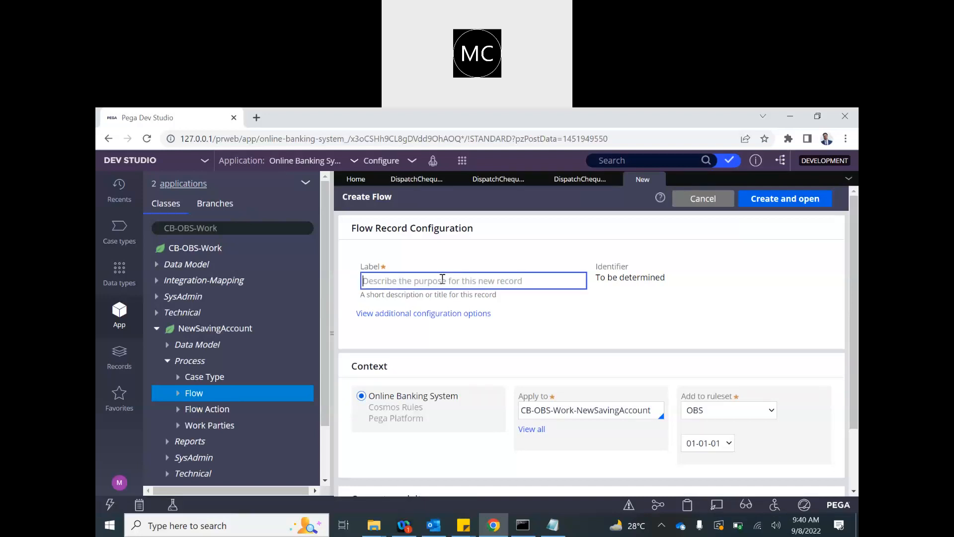
{"action": "type", "text": "Prot"}
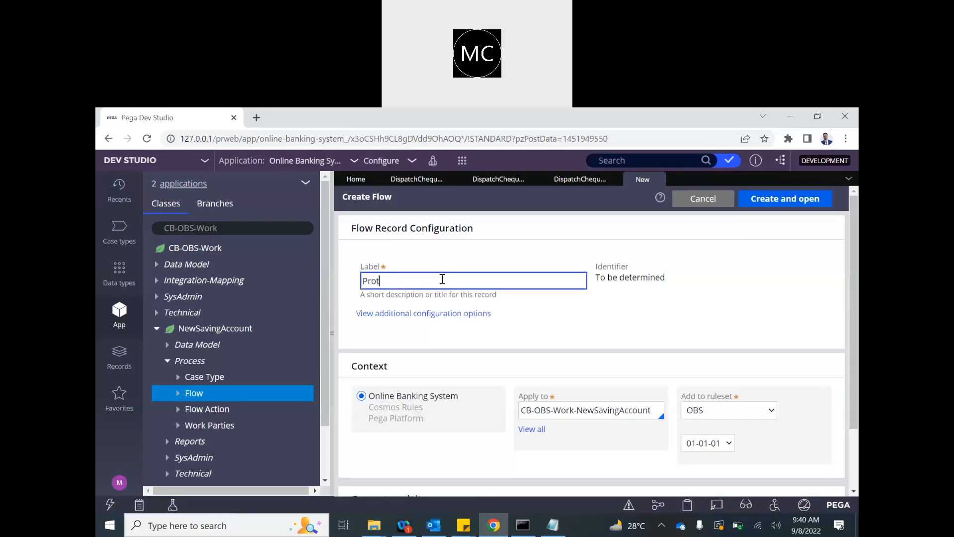
{"action": "type", "text": "Print Debit Ca"}
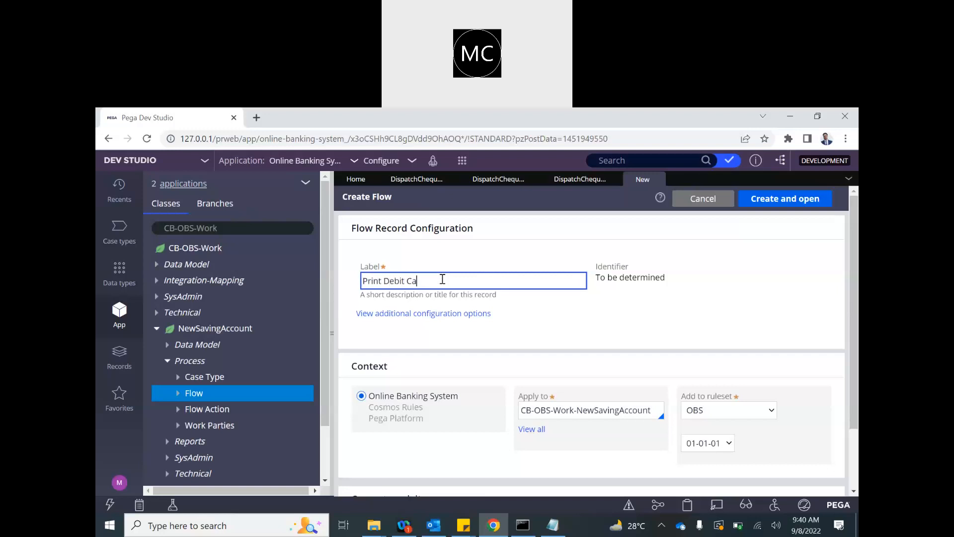
{"action": "double_click", "coordinate": [396, 280]}
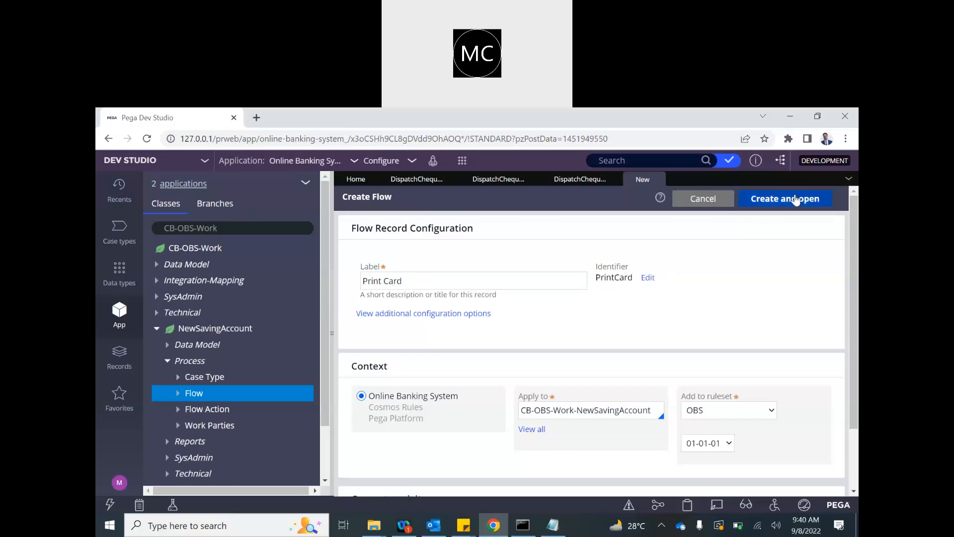
{"action": "left_click", "coordinate": [784, 198]}
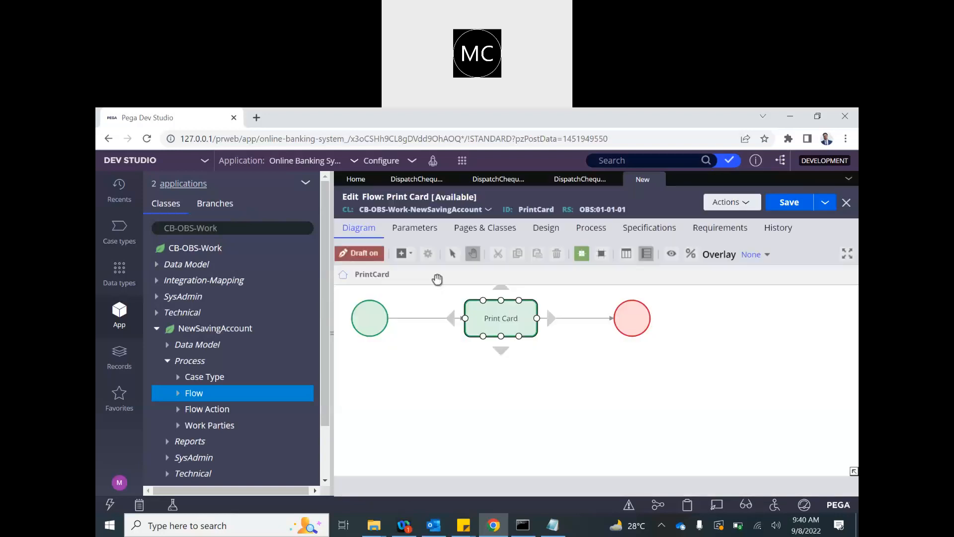
Open the properties of the Print Card step's connector
{"action": "right_click", "coordinate": [501, 317]}
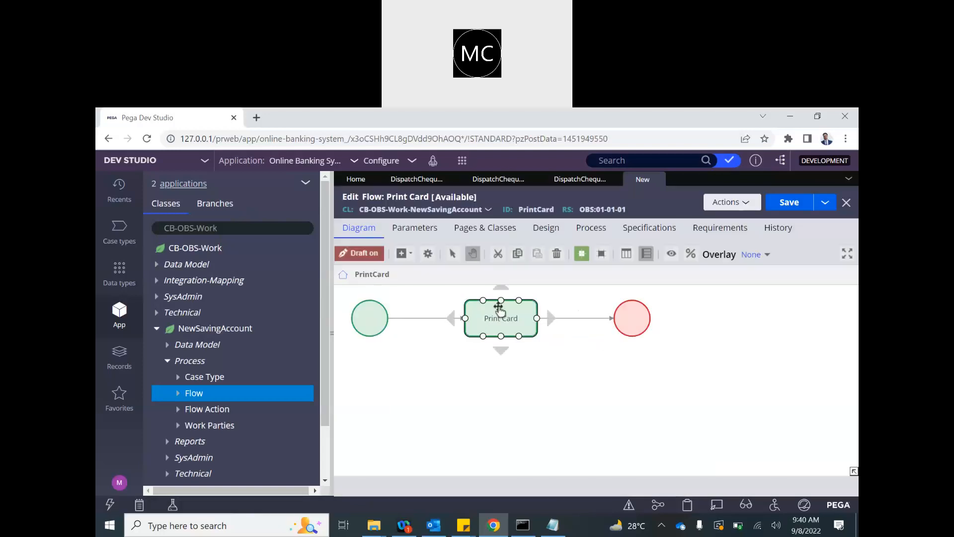
{"action": "right_click", "coordinate": [501, 318]}
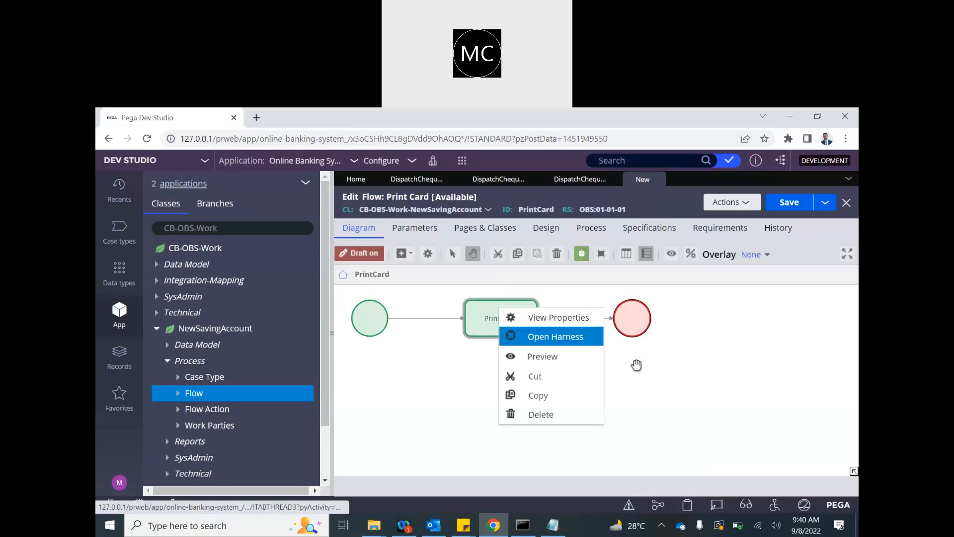
{"action": "left_click", "coordinate": [558, 317]}
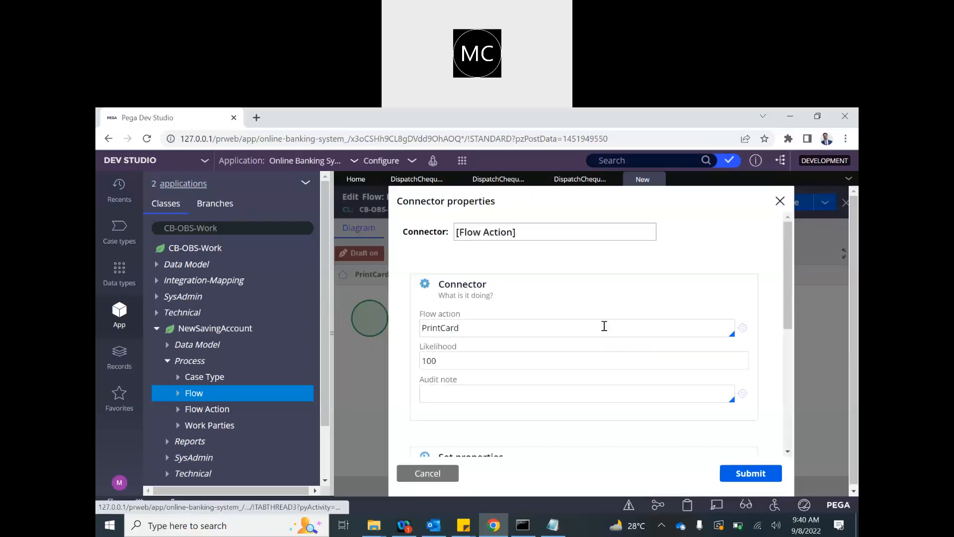
Create the PrintCard flow action and its PrintCard section containing a 'Print Card' label
{"action": "left_click", "coordinate": [750, 473]}
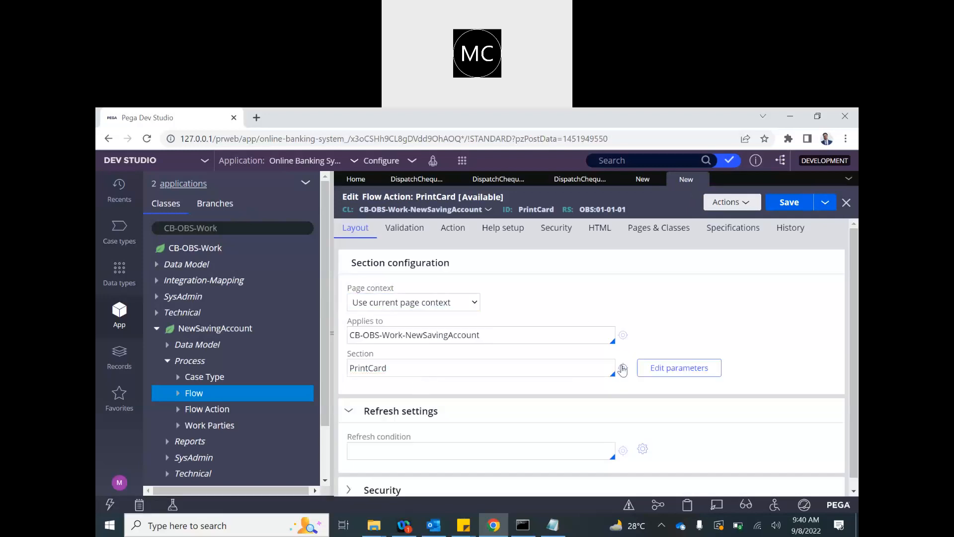
{"action": "left_click", "coordinate": [622, 368]}
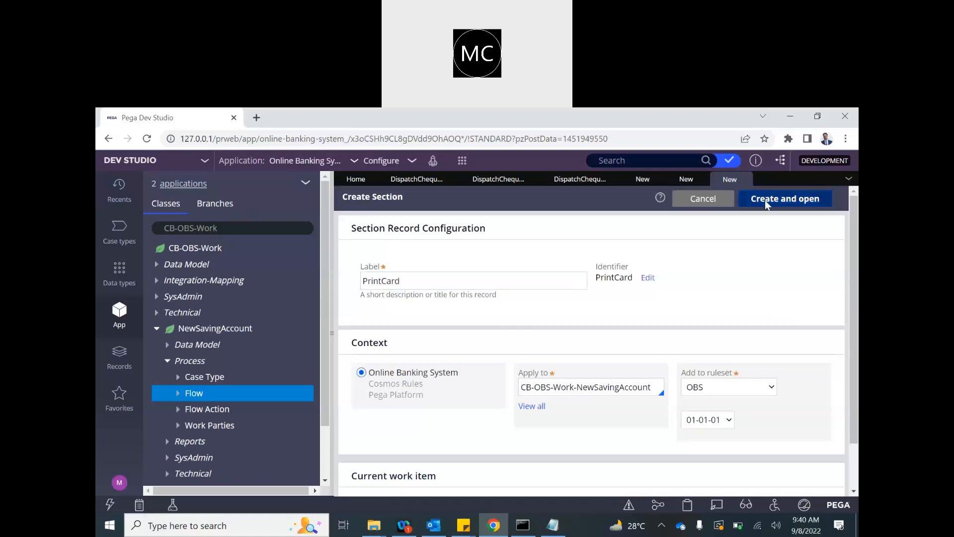
{"action": "left_click", "coordinate": [785, 199]}
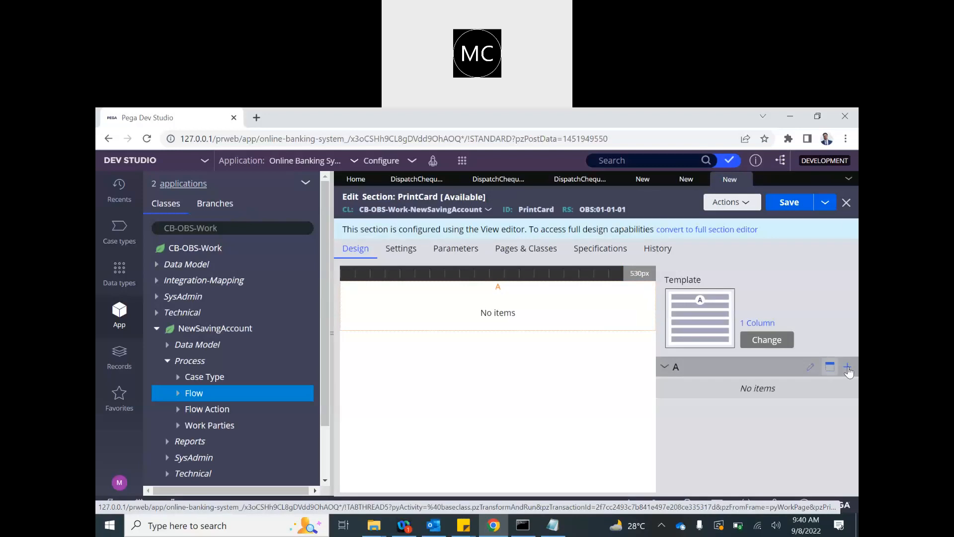
{"action": "left_click", "coordinate": [846, 366]}
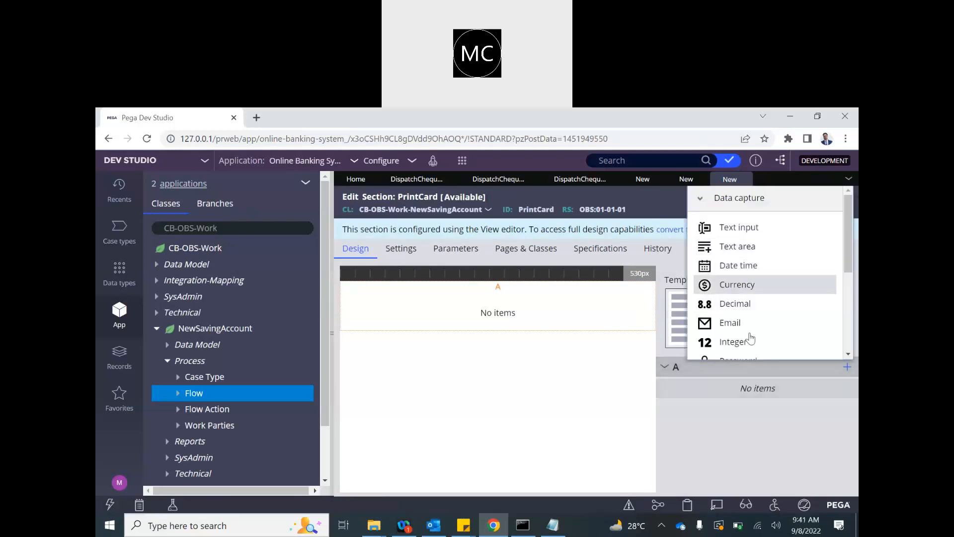
{"action": "scroll", "scroll_direction": "down", "scroll_amount": 3}
{"action": "type", "text": "Print Card"}
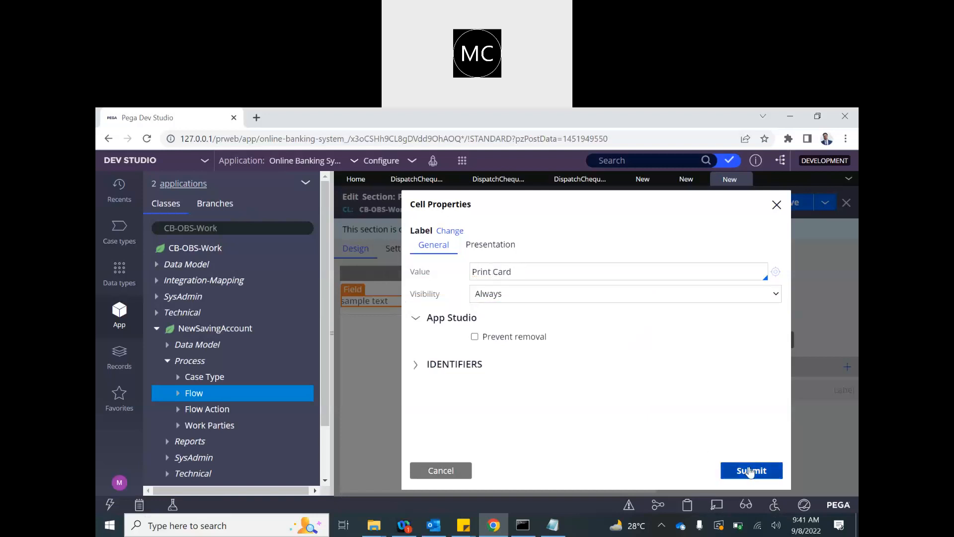
{"action": "left_click", "coordinate": [751, 470]}
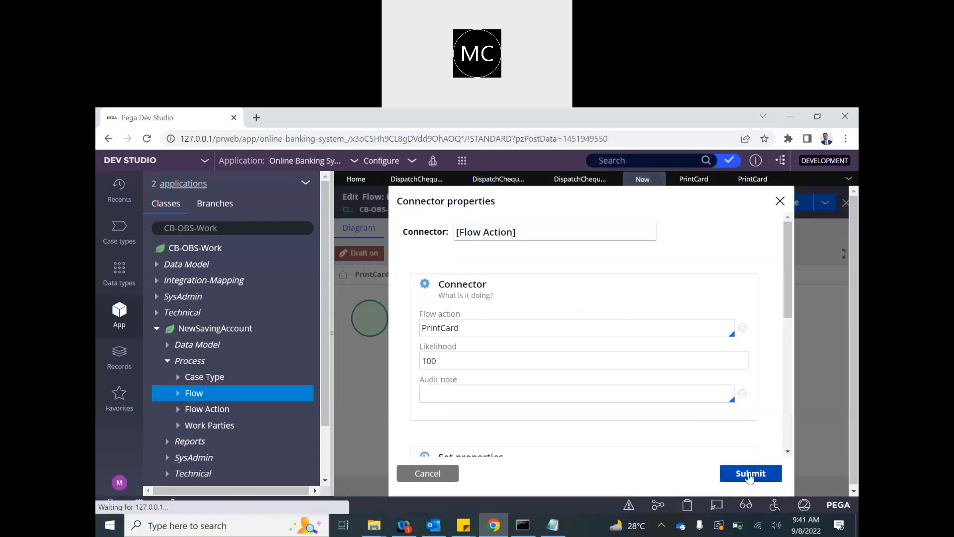
{"action": "left_click", "coordinate": [750, 473]}
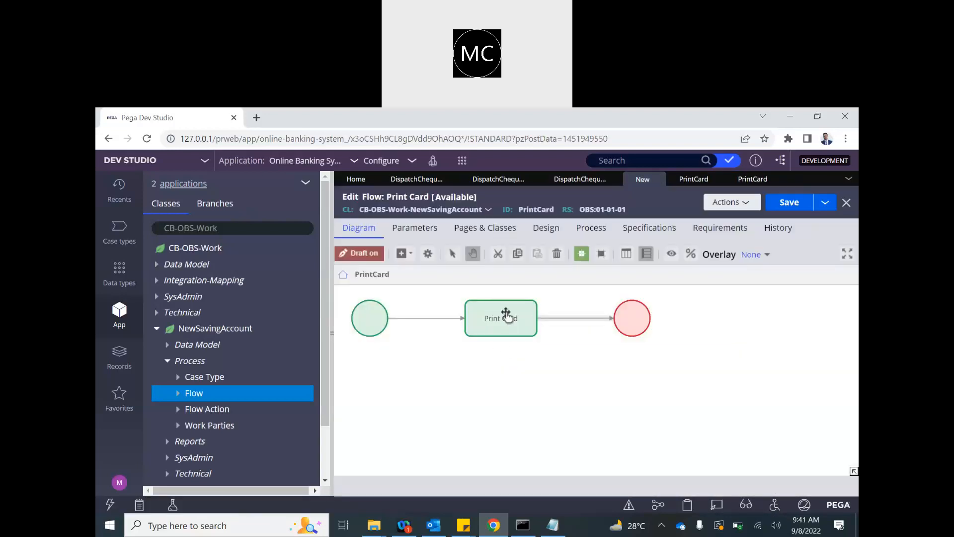
{"action": "left_click", "coordinate": [500, 318]}
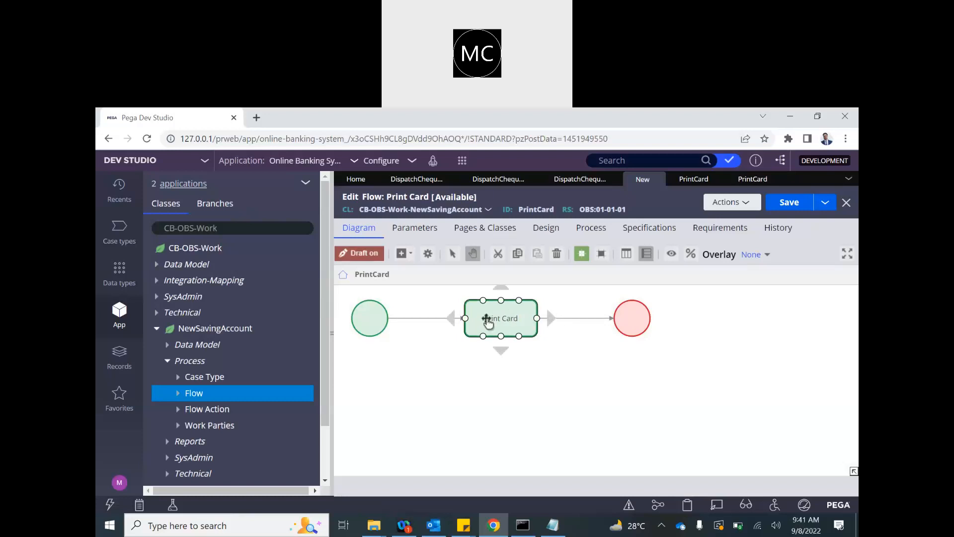
{"action": "double_click", "coordinate": [501, 317]}
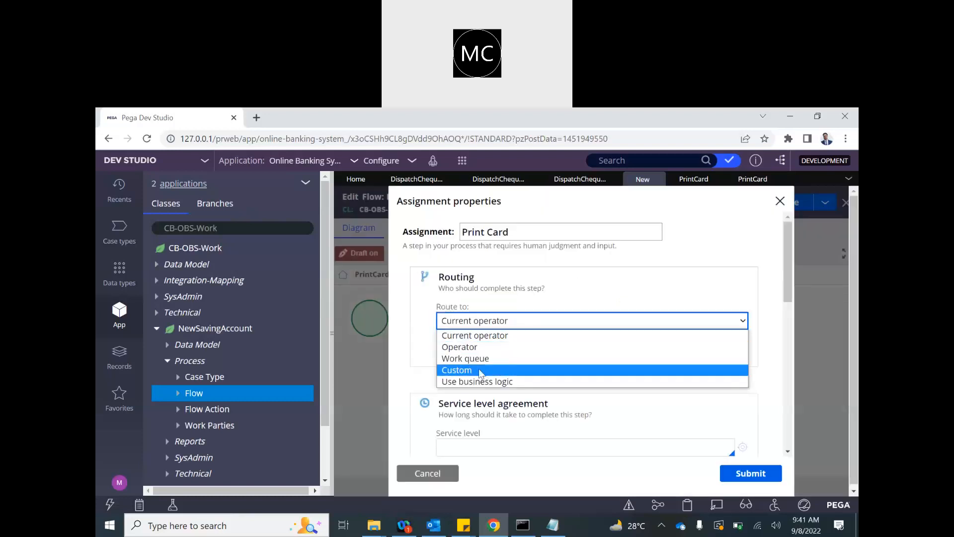
{"action": "left_click", "coordinate": [460, 346]}
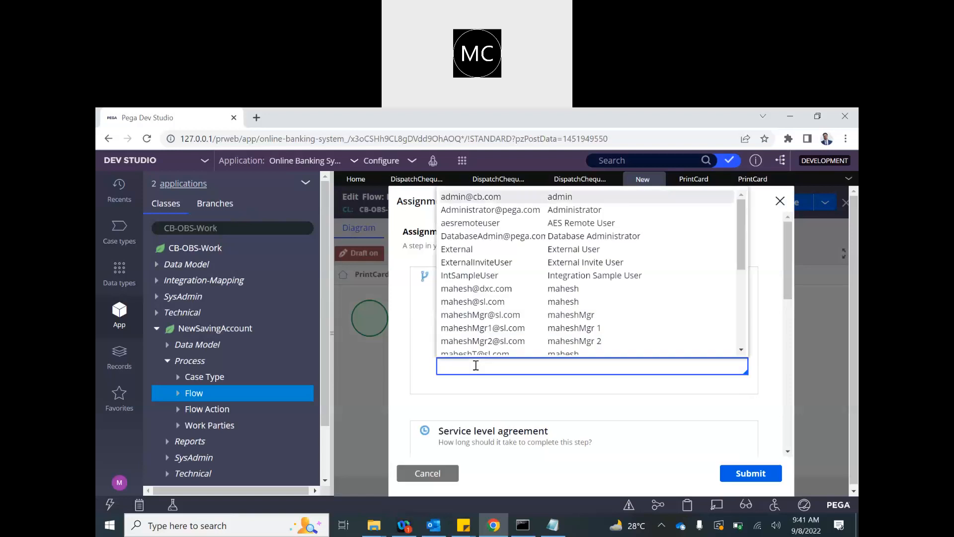
{"action": "scroll", "scroll_direction": "down", "scroll_amount": 3}
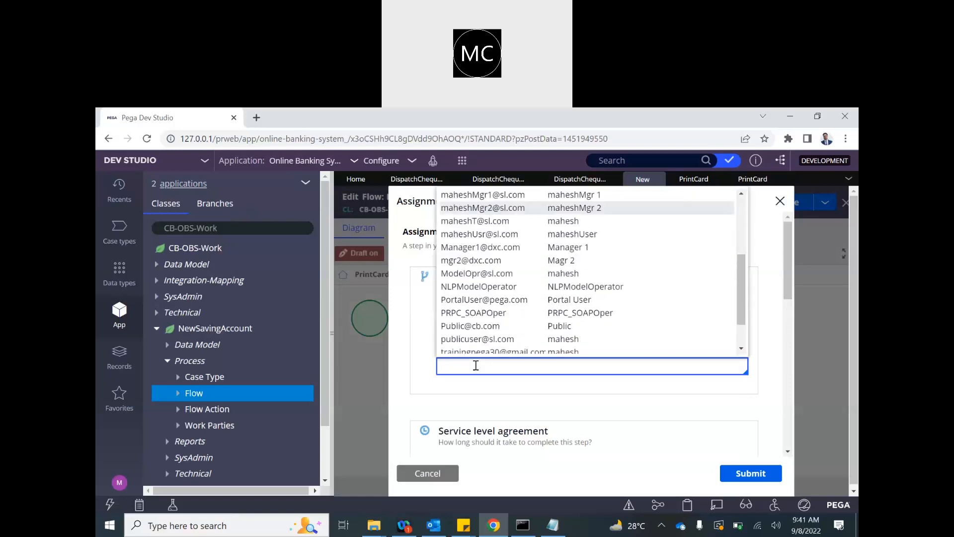
{"action": "scroll", "scroll_direction": "up", "scroll_amount": 3}
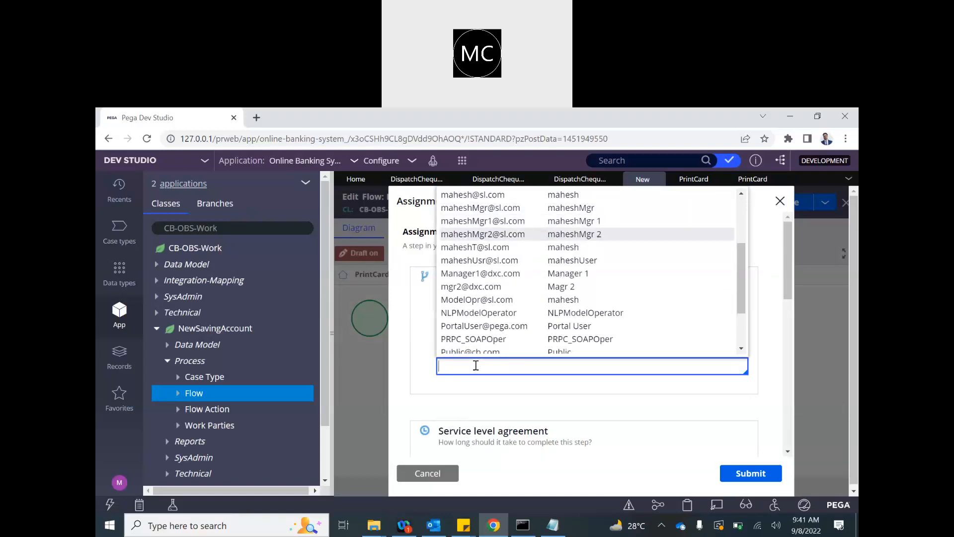
{"action": "left_click", "coordinate": [475, 246]}
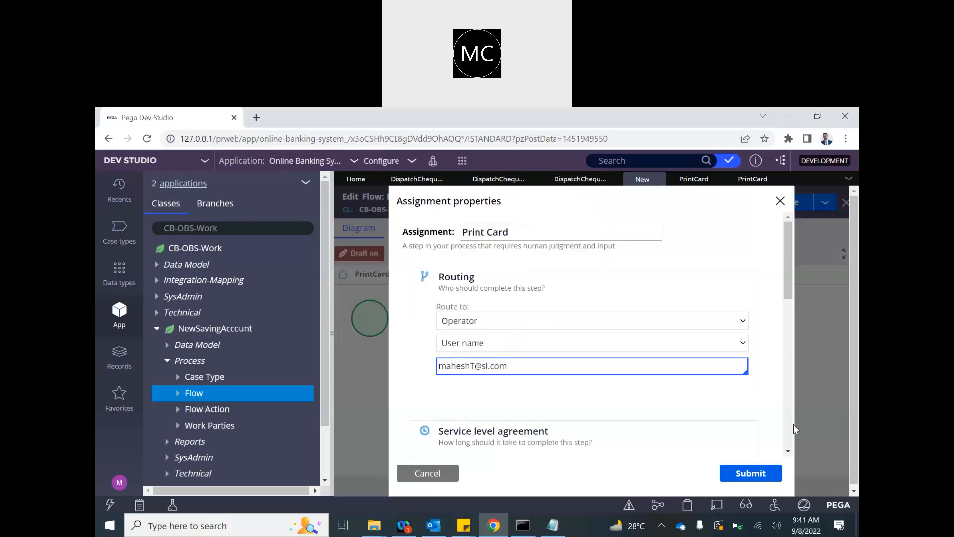
{"action": "left_click", "coordinate": [750, 472]}
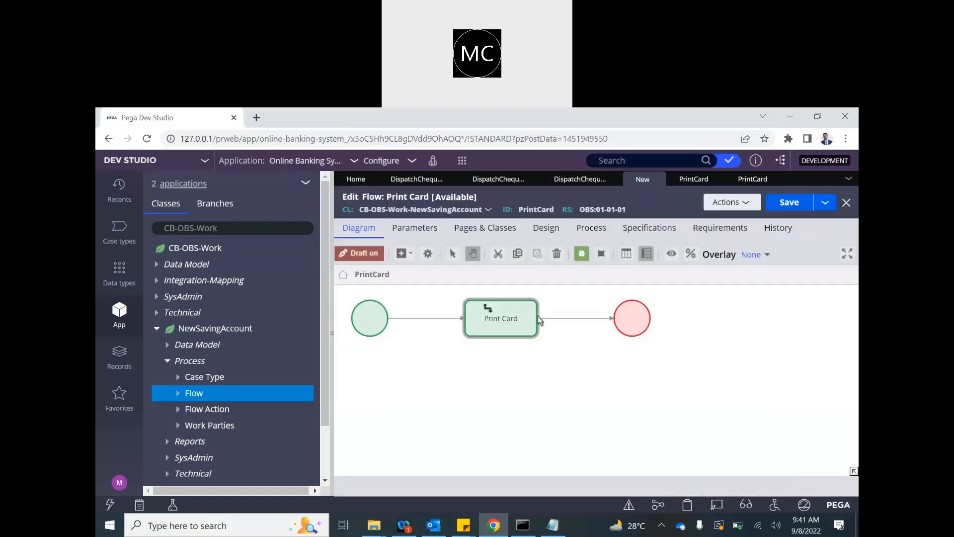
Save the Print Card flow with Draft off and switch to the Dispatch Chequebook flow
{"action": "left_click", "coordinate": [788, 201]}
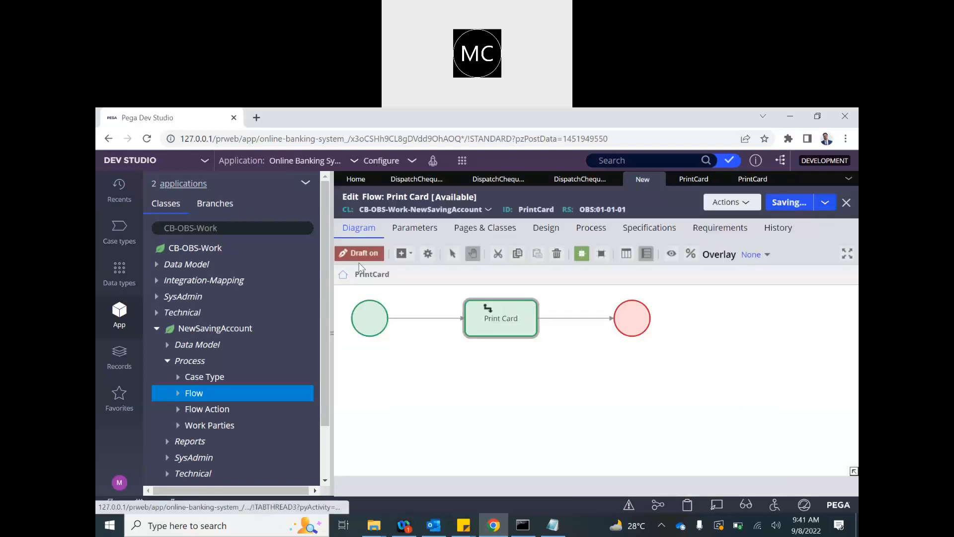
{"action": "left_click", "coordinate": [789, 201]}
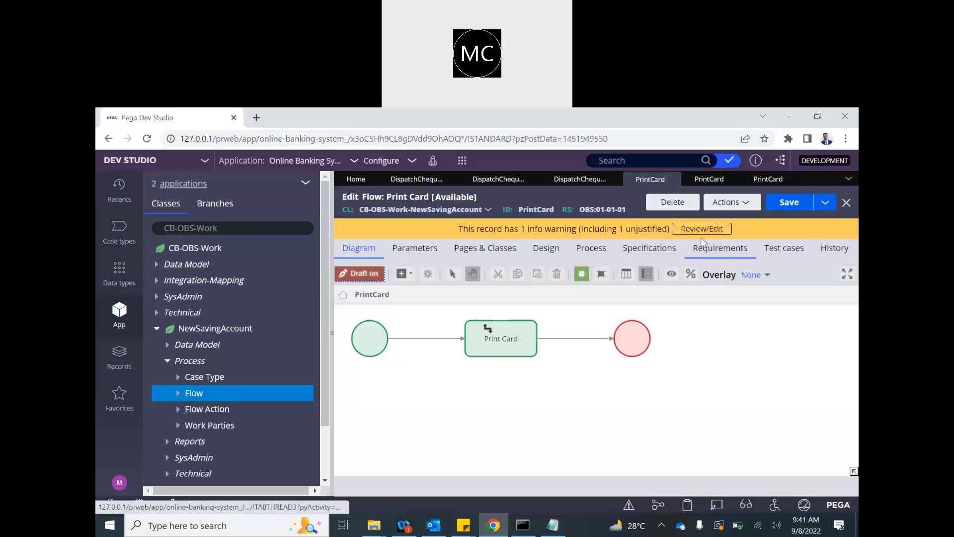
{"action": "left_click", "coordinate": [788, 201]}
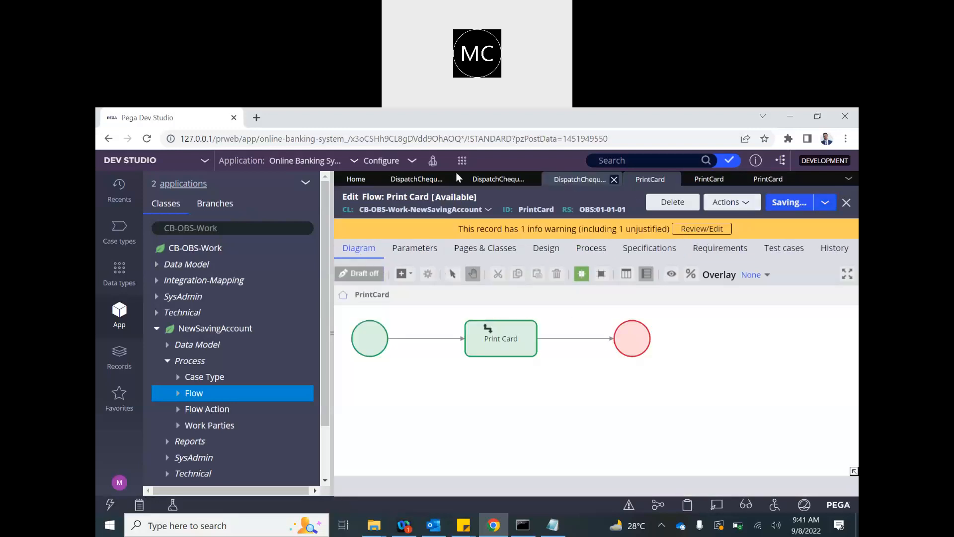
{"action": "left_click", "coordinate": [417, 178]}
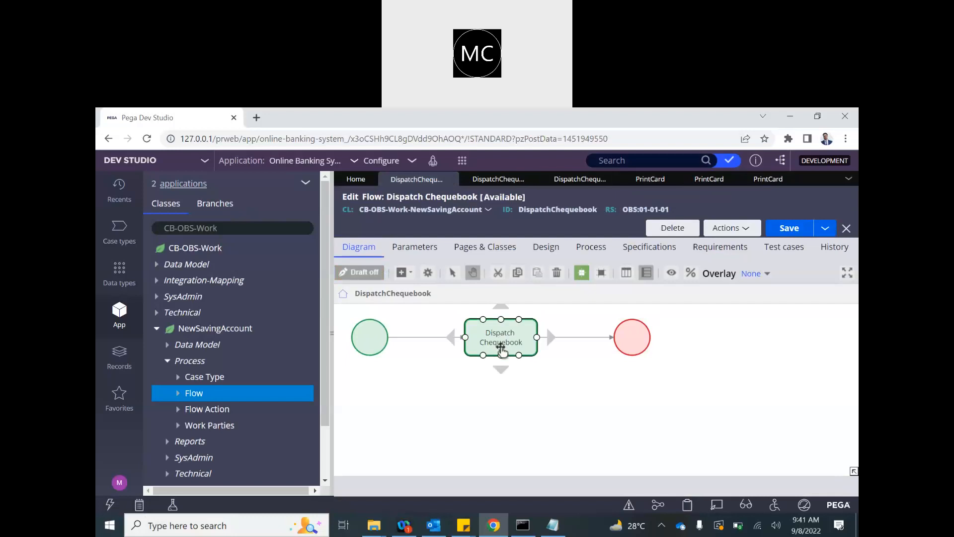
Review the Dispatch Chequebook assignment's operator routing, submit it, and close all record tabs
{"action": "double_click", "coordinate": [500, 337]}
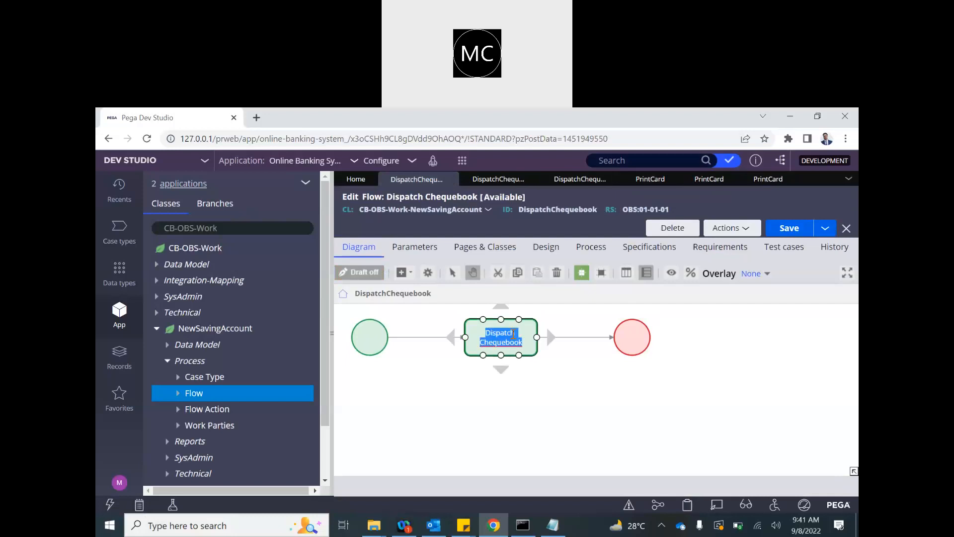
{"action": "double_click", "coordinate": [501, 337]}
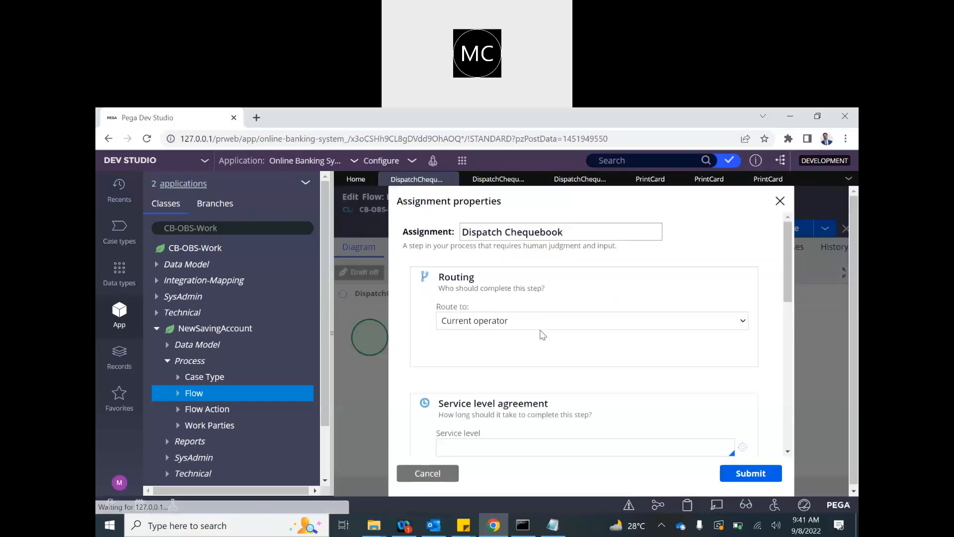
{"action": "left_click", "coordinate": [590, 320]}
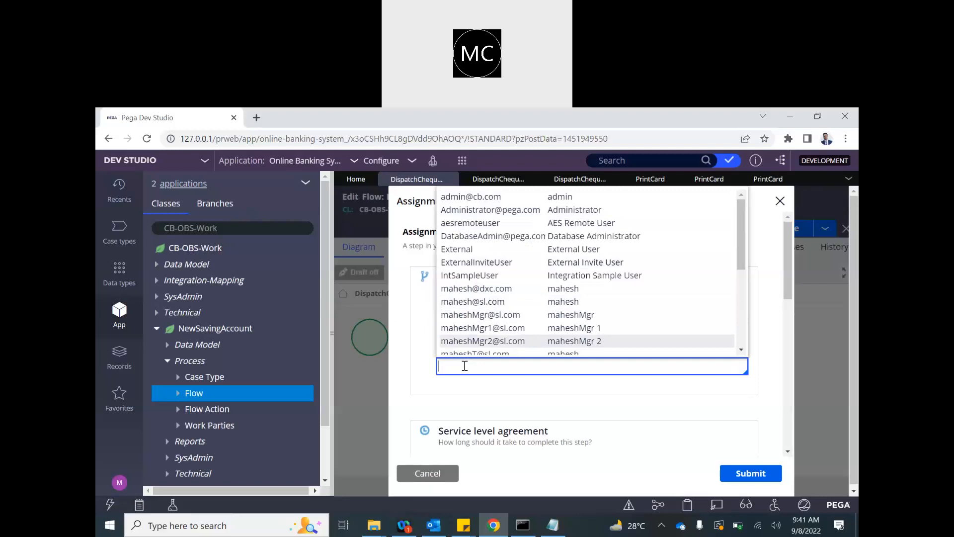
{"action": "left_click", "coordinate": [780, 201]}
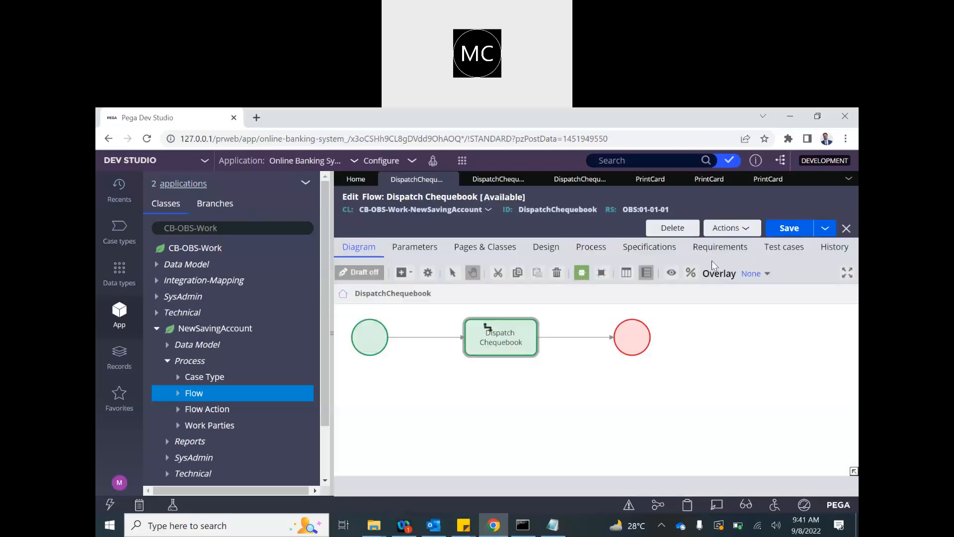
{"action": "left_click", "coordinate": [789, 228]}
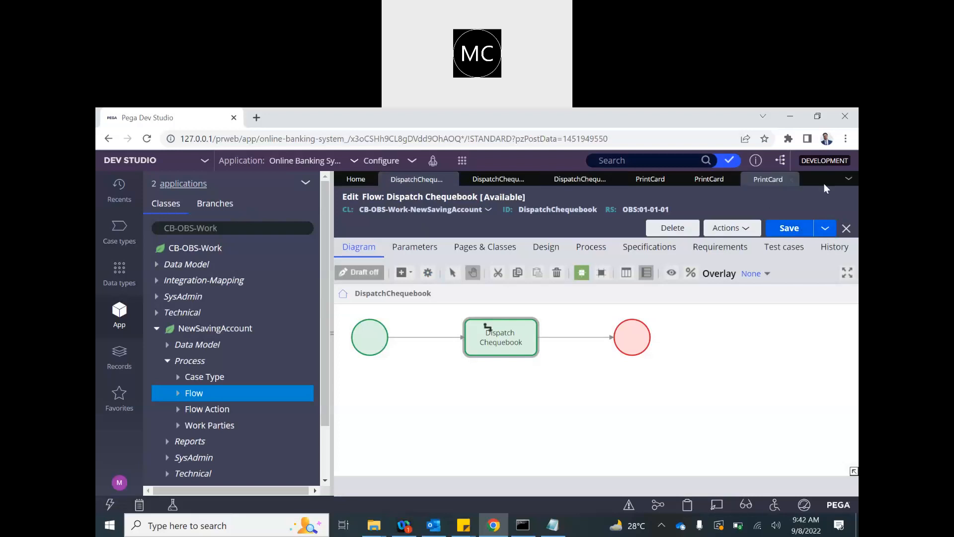
{"action": "left_click", "coordinate": [355, 178]}
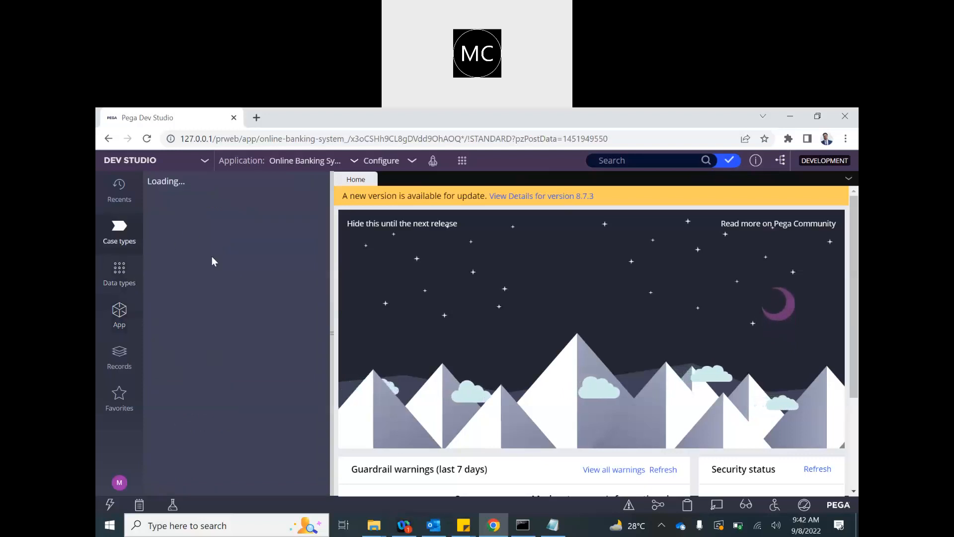
Set the Account Setup stage to automatically move to the next stage, then save
{"action": "left_click", "coordinate": [119, 231]}
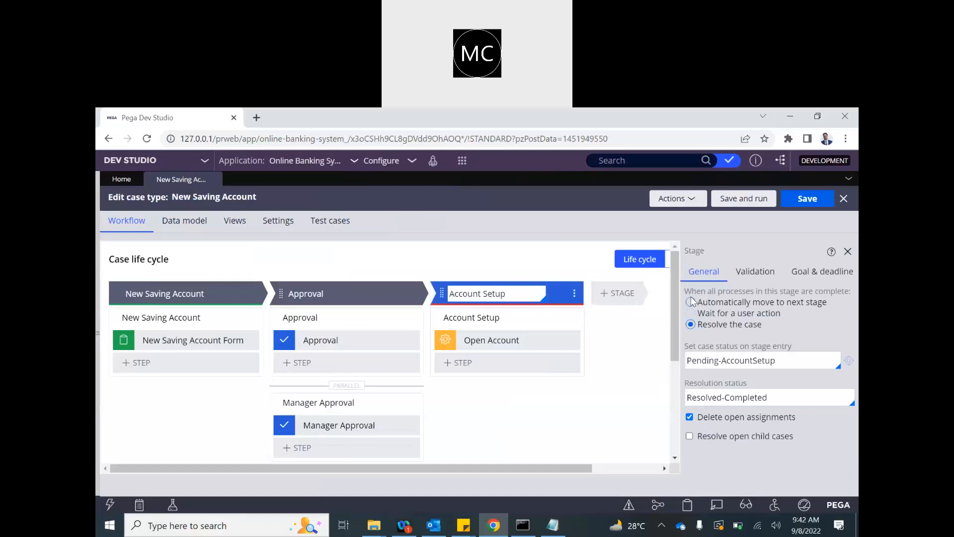
{"action": "left_click", "coordinate": [691, 301]}
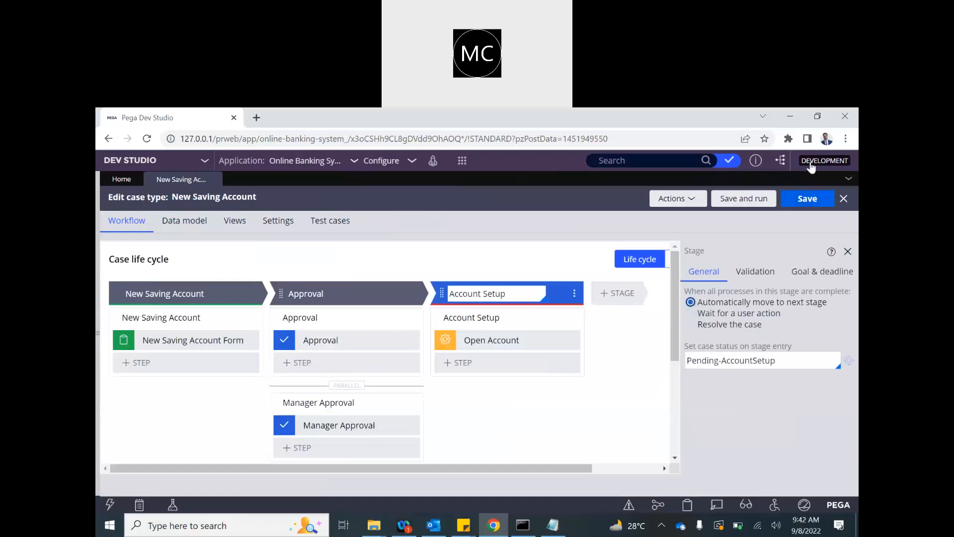
{"action": "left_click", "coordinate": [805, 198]}
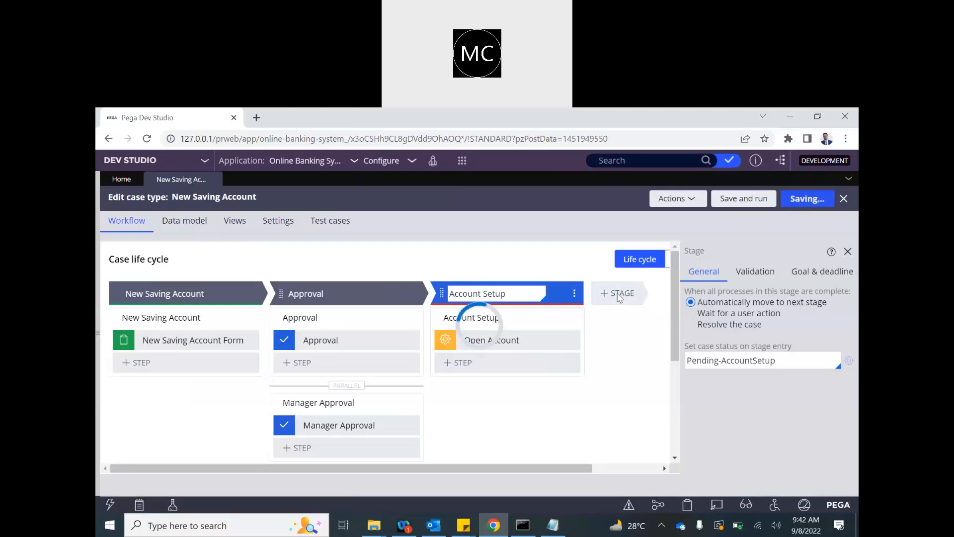
Add a Fulfillment stage after Account Setup with a collect-information step, and save
{"action": "left_click", "coordinate": [618, 293]}
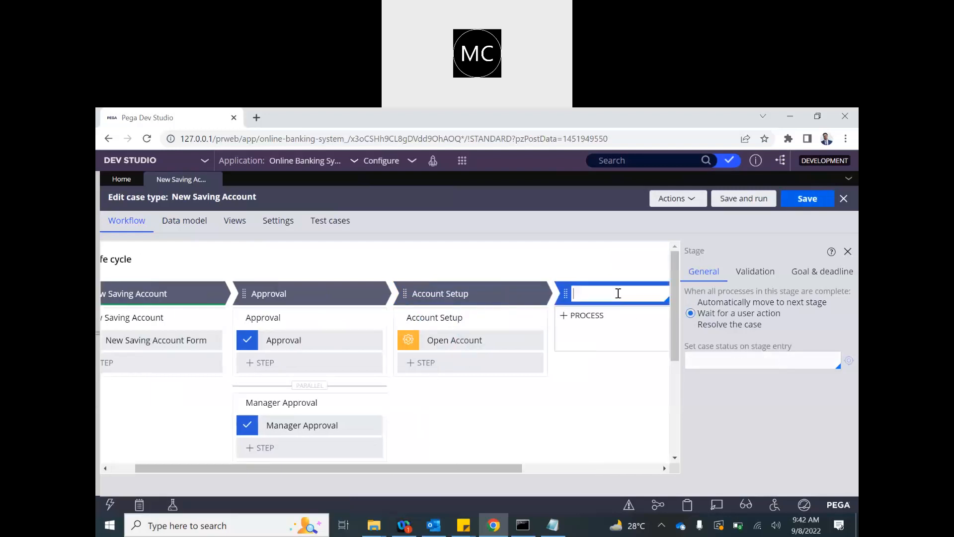
{"action": "type", "text": "Full"}
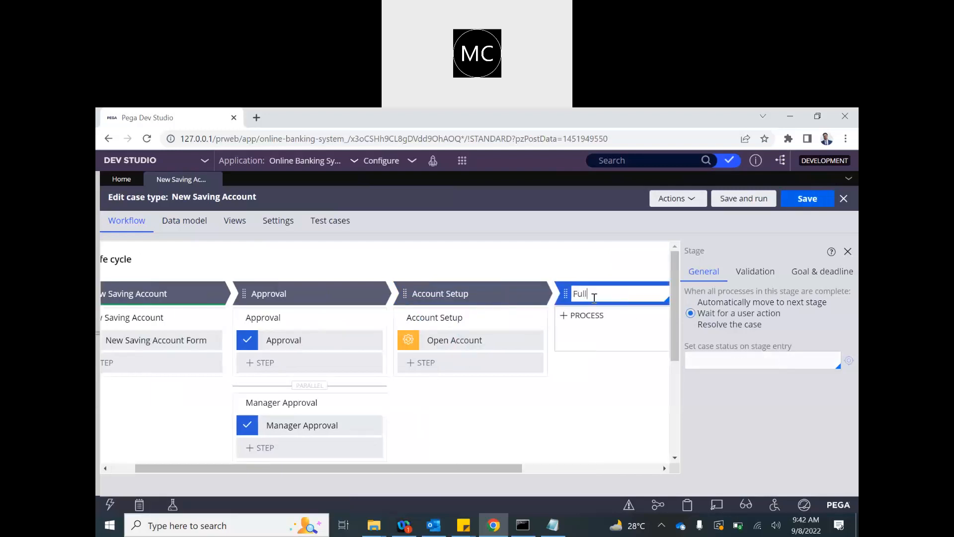
{"action": "type", "text": "fiment"}
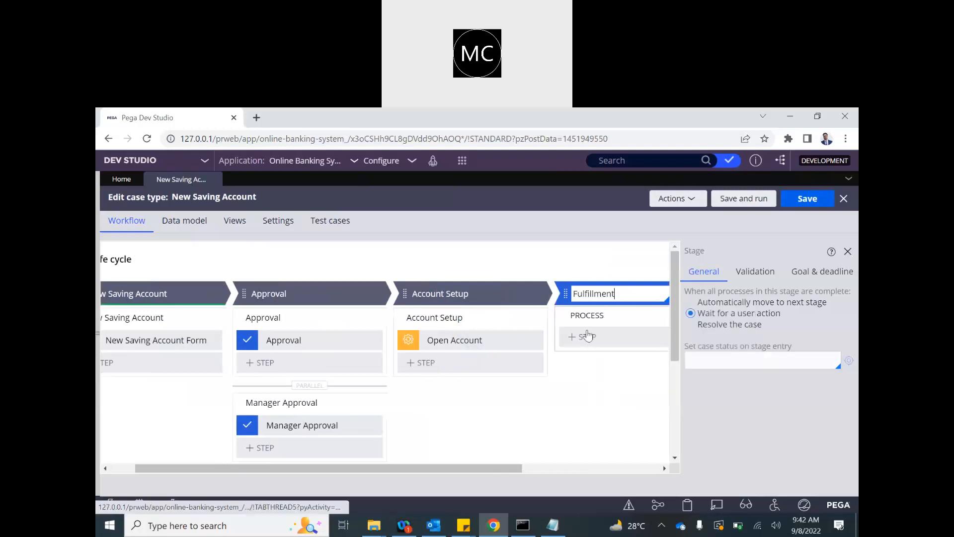
{"action": "left_click", "coordinate": [582, 336]}
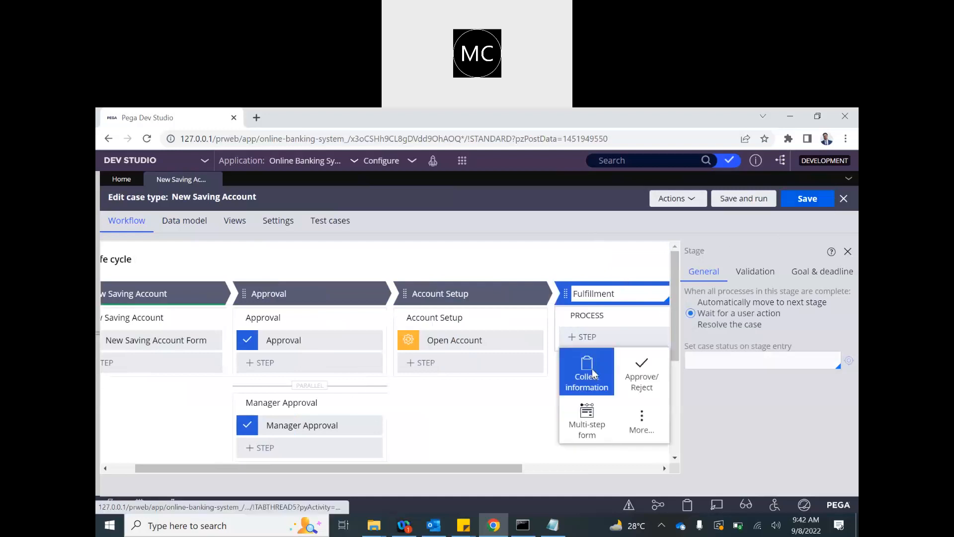
{"action": "left_click", "coordinate": [585, 371]}
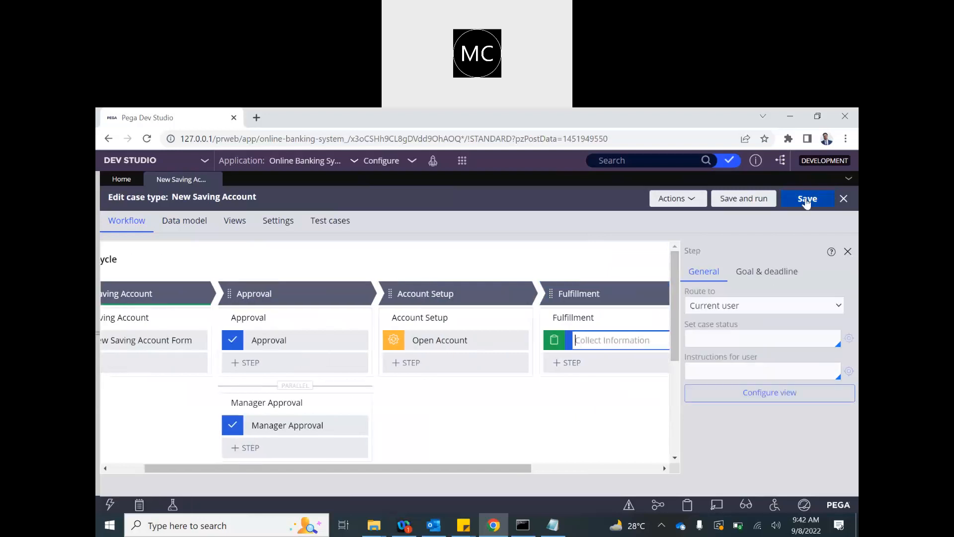
{"action": "left_click", "coordinate": [807, 198]}
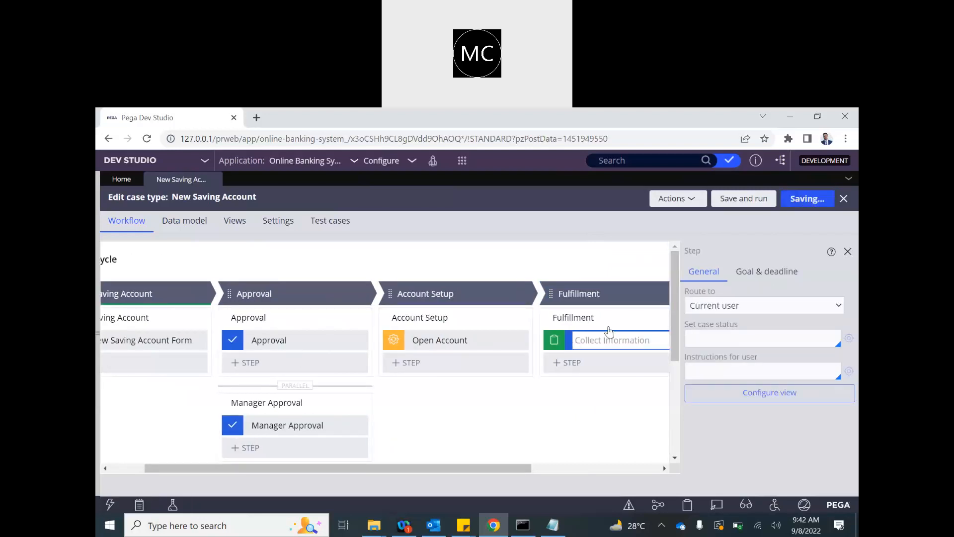
Make Fulfillment resolve the case with entry status Pending-Fulfillment, and save
{"action": "double_click", "coordinate": [578, 294]}
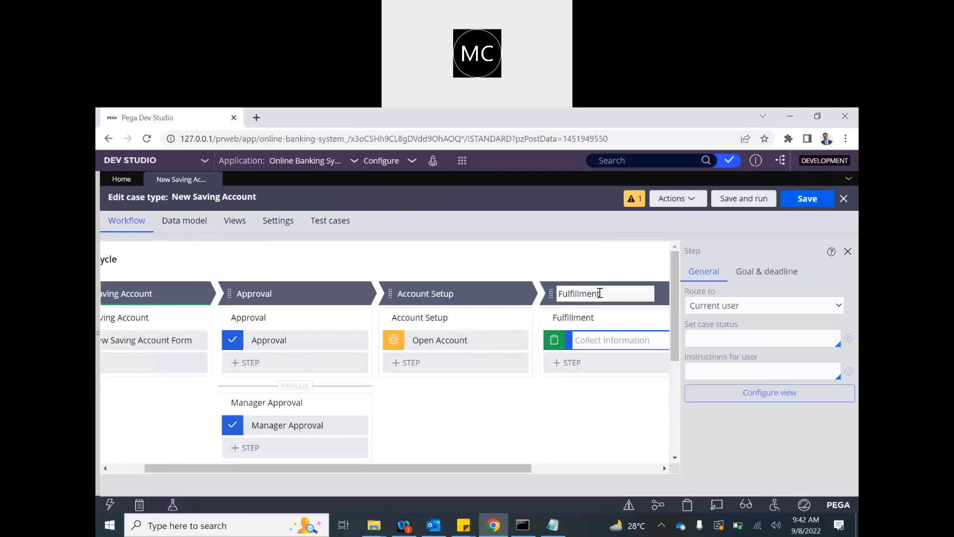
{"action": "left_click", "coordinate": [578, 294]}
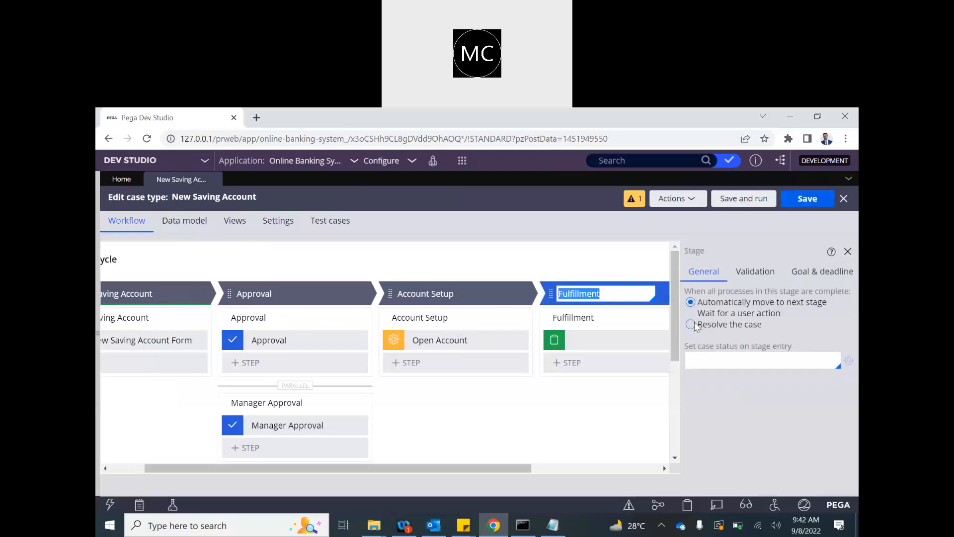
{"action": "left_click", "coordinate": [690, 323]}
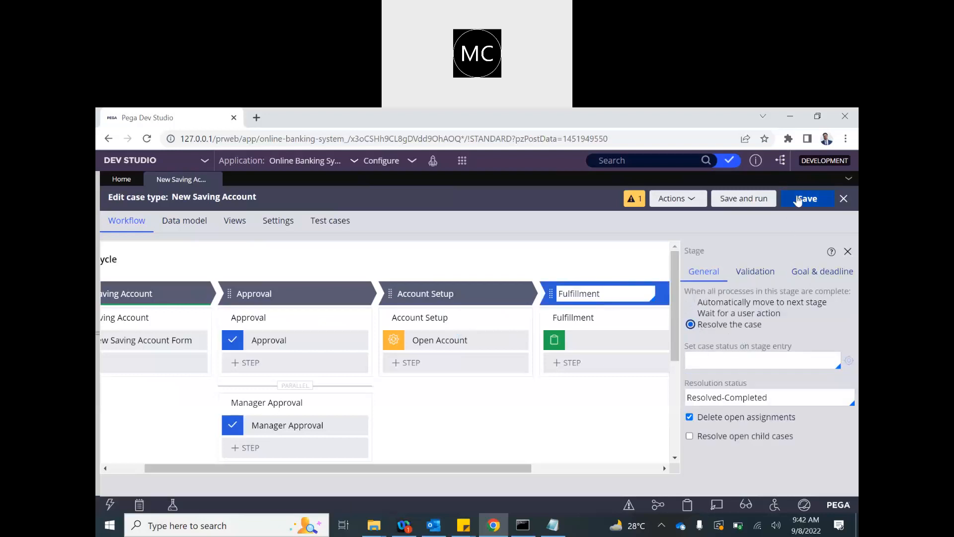
{"action": "type", "text": "Pen"}
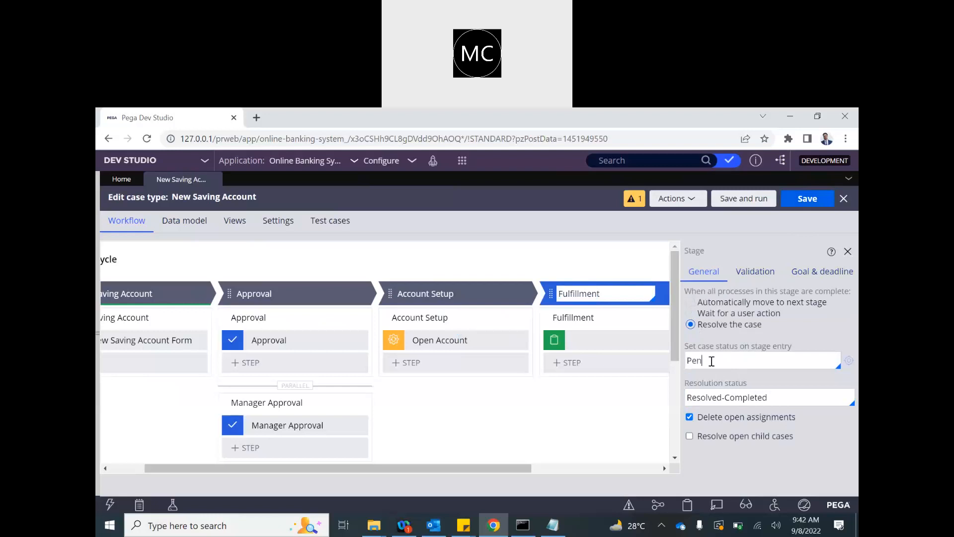
{"action": "type", "text": "ding-"}
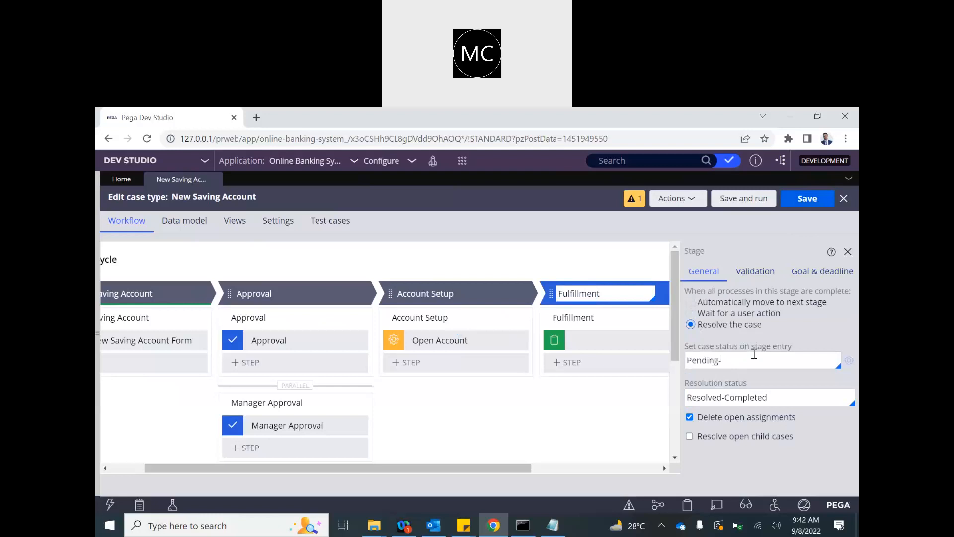
{"action": "type", "text": "Fullfilment"}
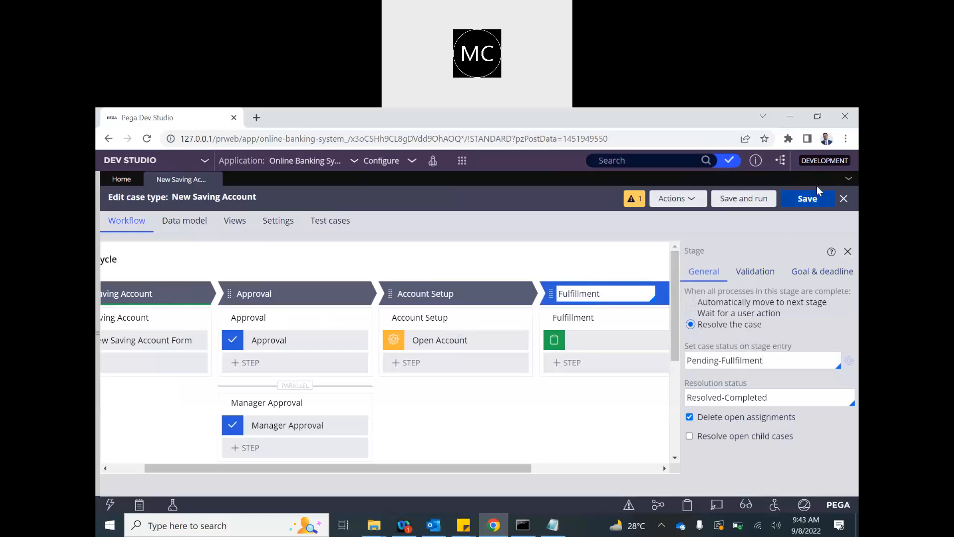
{"action": "left_click", "coordinate": [807, 199]}
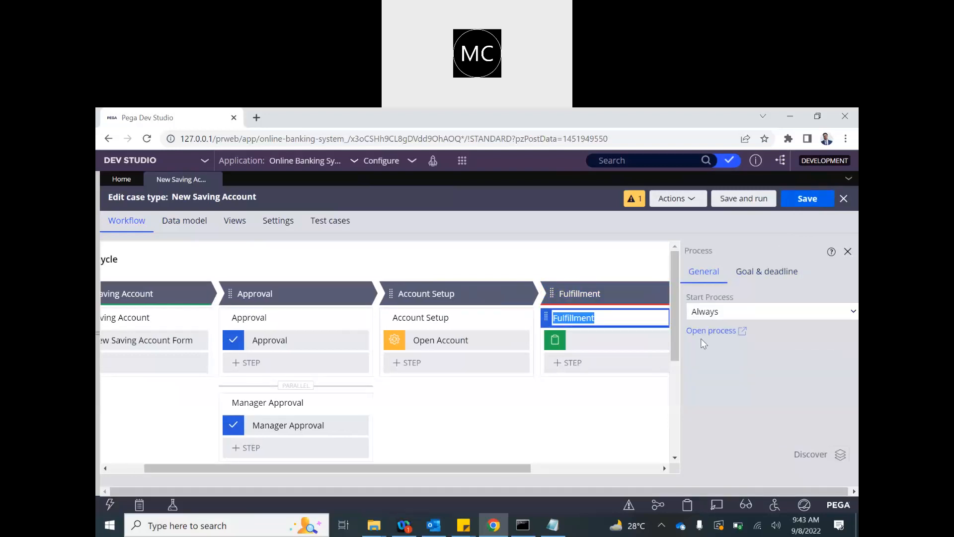
Open the Fulfillment flow, delete its default assignment, and turn draft mode off
{"action": "left_click", "coordinate": [711, 330]}
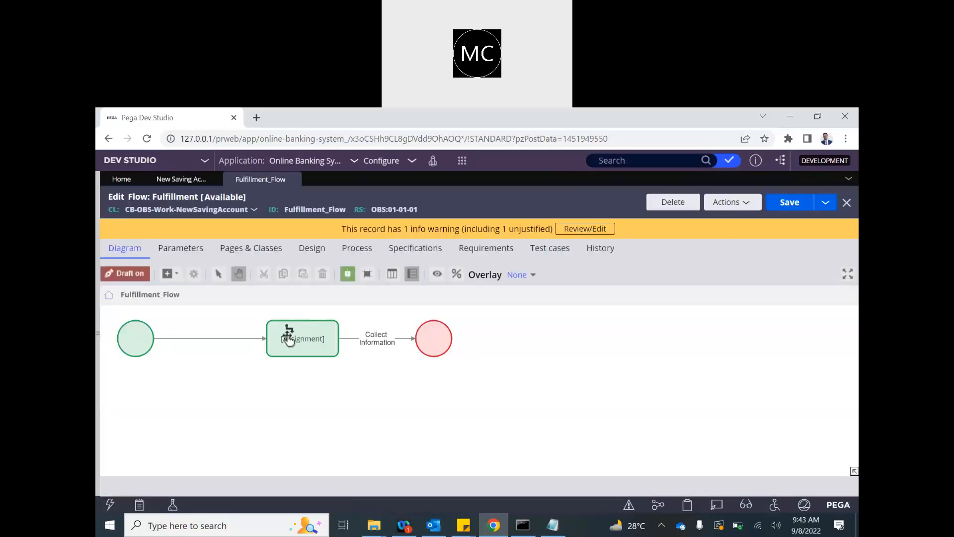
{"action": "left_click", "coordinate": [303, 338]}
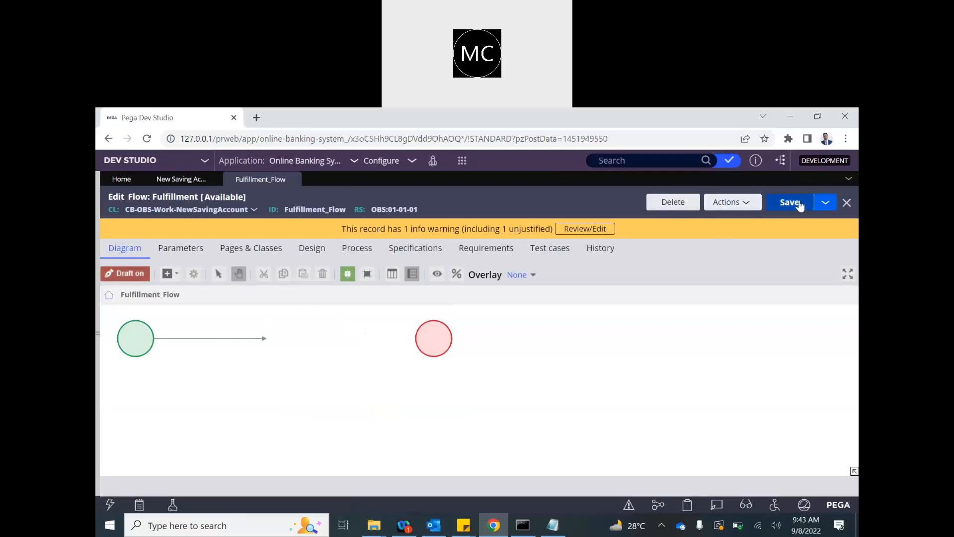
{"action": "mouse_move", "coordinate": [124, 270]}
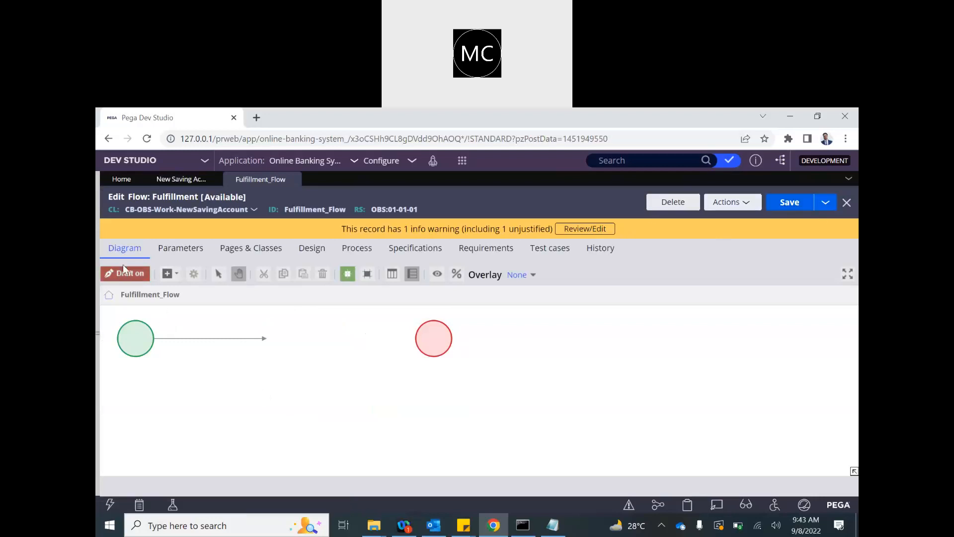
{"action": "left_click", "coordinate": [125, 274]}
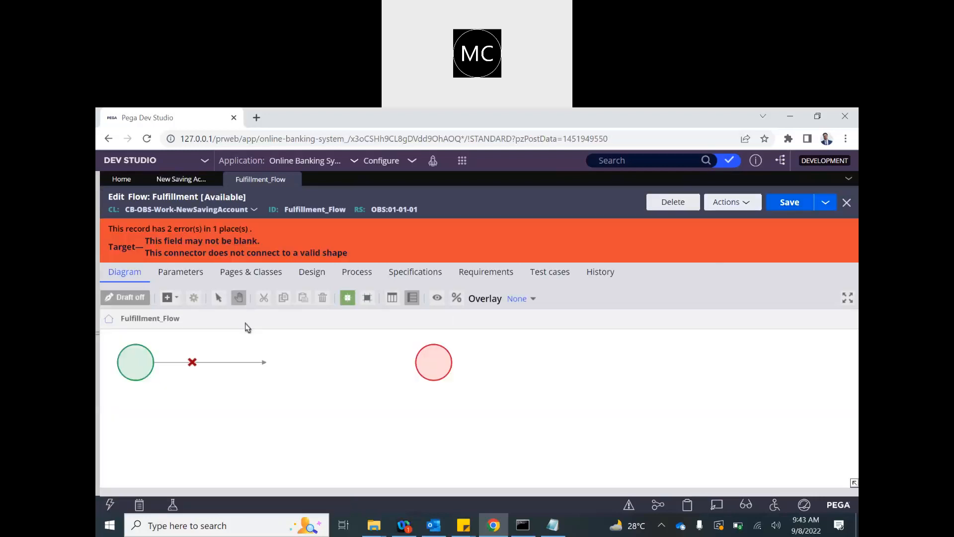
{"action": "left_click", "coordinate": [210, 362]}
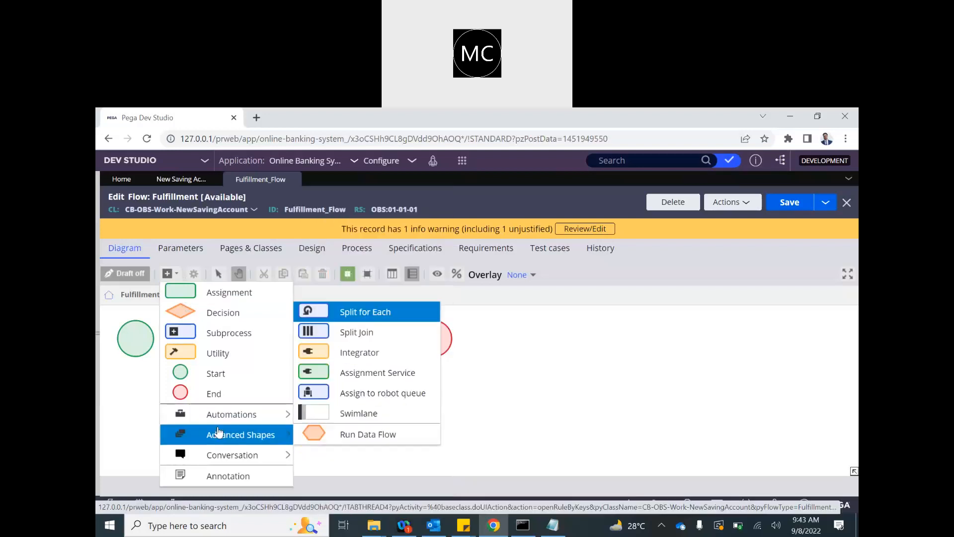
{"action": "mouse_move", "coordinate": [320, 433]}
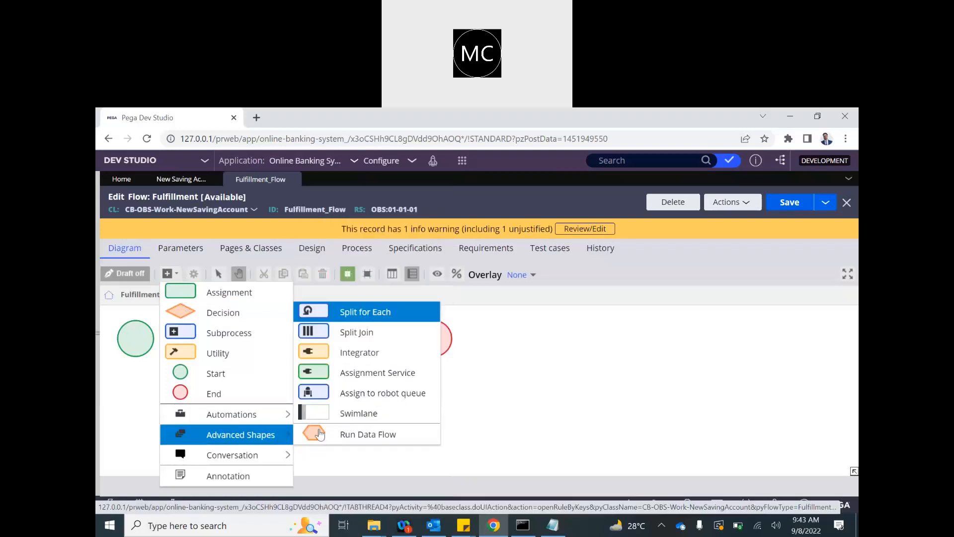
{"action": "mouse_move", "coordinate": [356, 332]}
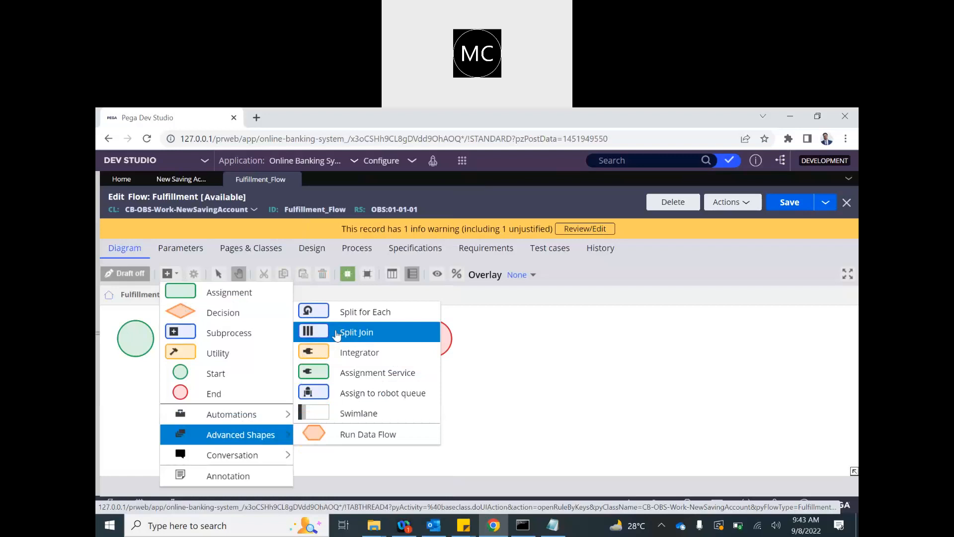
Add a Split Join shape to the Fulfillment flow and connect it to the end shape
{"action": "left_click", "coordinate": [356, 332]}
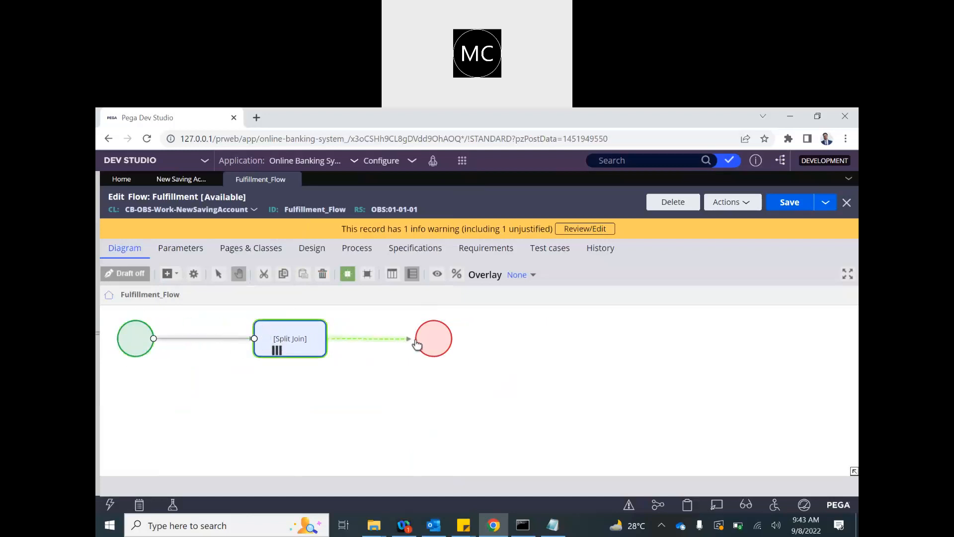
{"action": "left_click", "coordinate": [289, 338]}
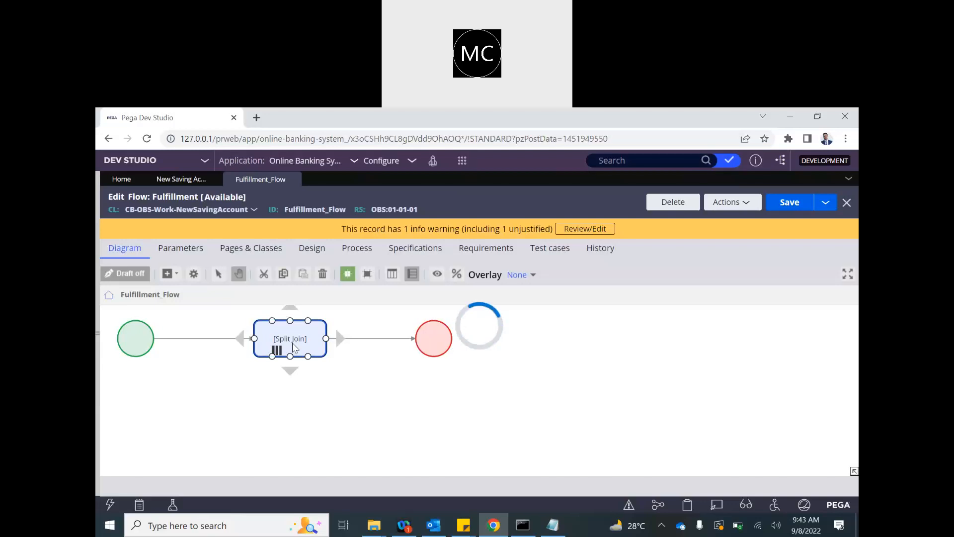
Open the Split Join properties and set the Join condition to All after trying Any and Some
{"action": "double_click", "coordinate": [290, 339]}
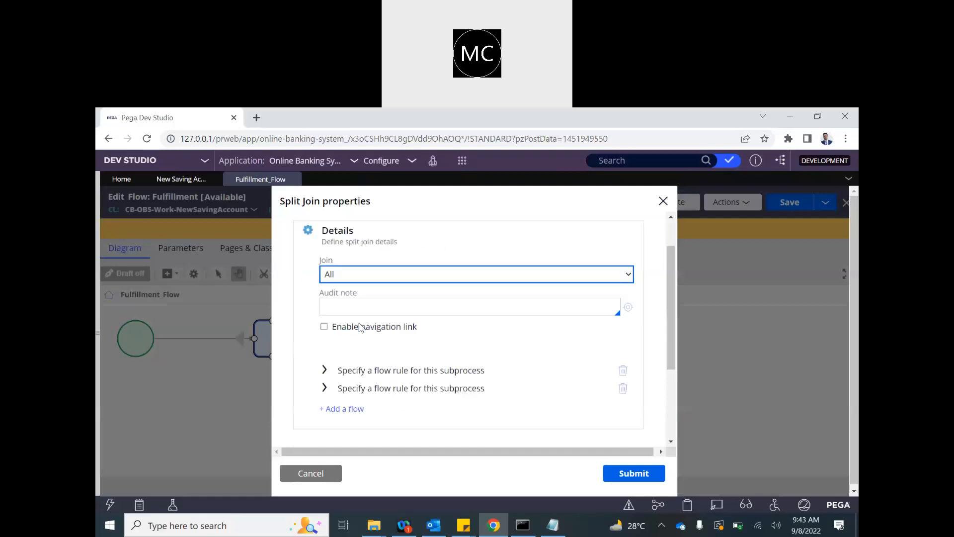
{"action": "scroll", "scroll_direction": "up", "scroll_amount": 3}
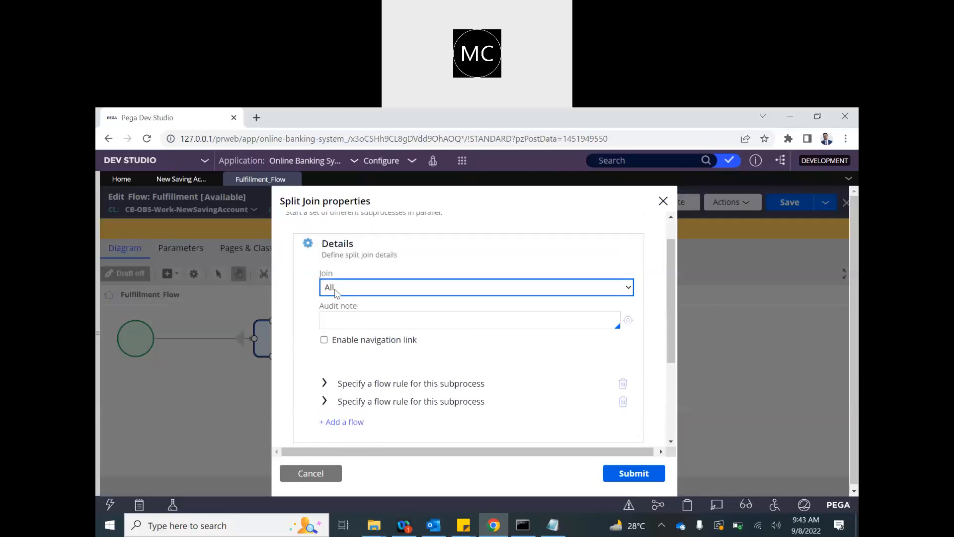
{"action": "mouse_move", "coordinate": [266, 334]}
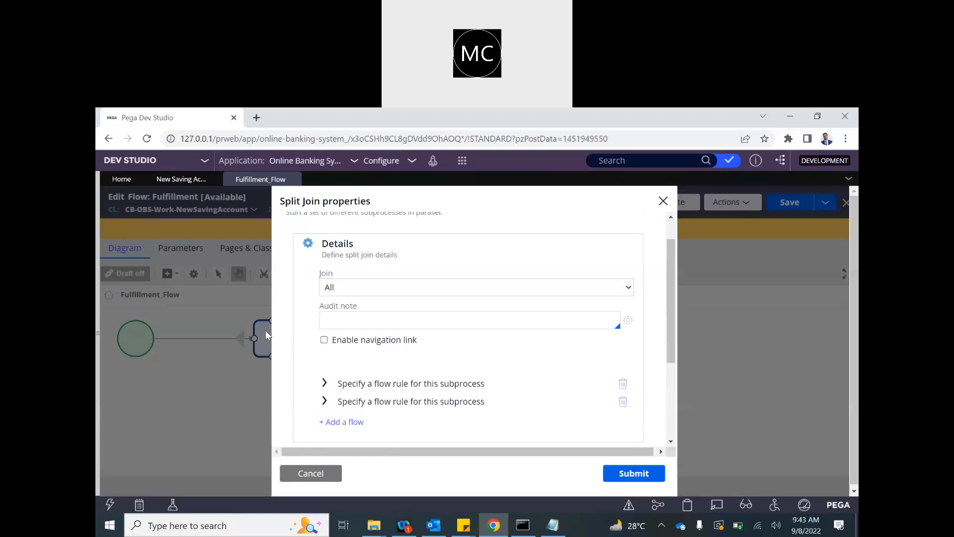
{"action": "left_click", "coordinate": [476, 287]}
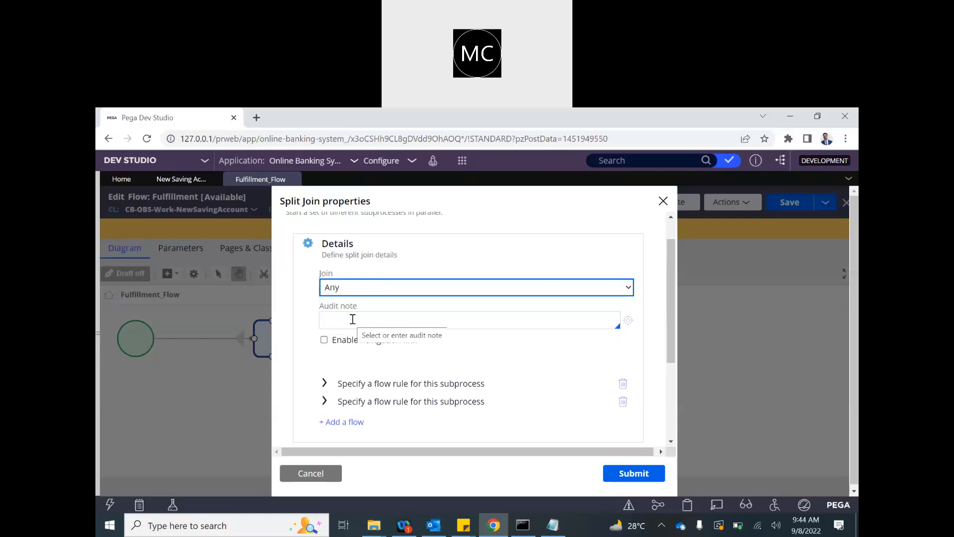
{"action": "left_click", "coordinate": [476, 286]}
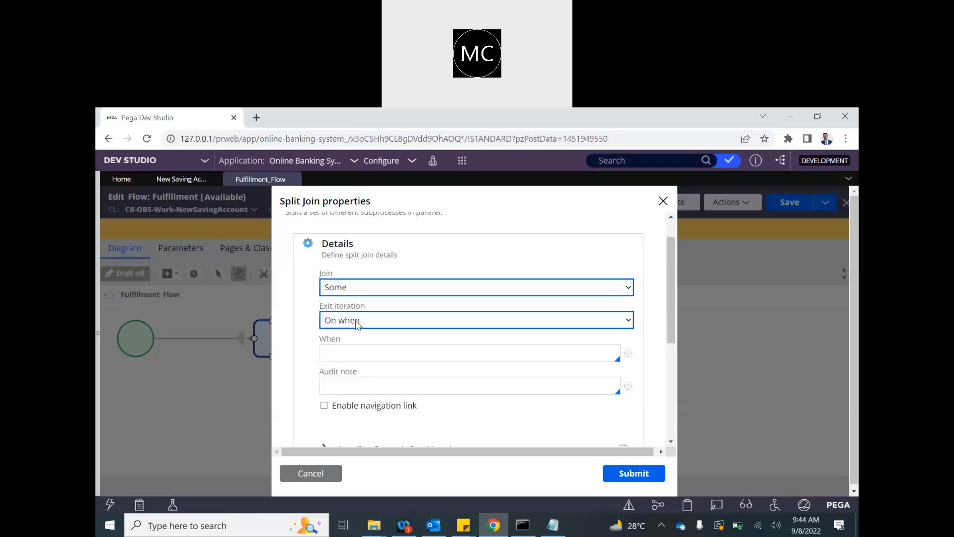
{"action": "left_click", "coordinate": [477, 287]}
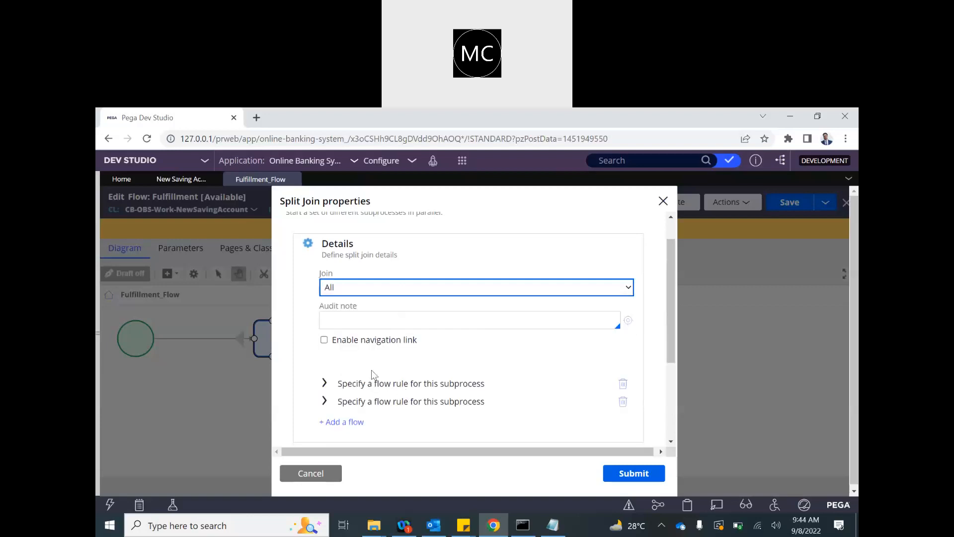
{"action": "scroll", "scroll_direction": "down", "scroll_amount": 3}
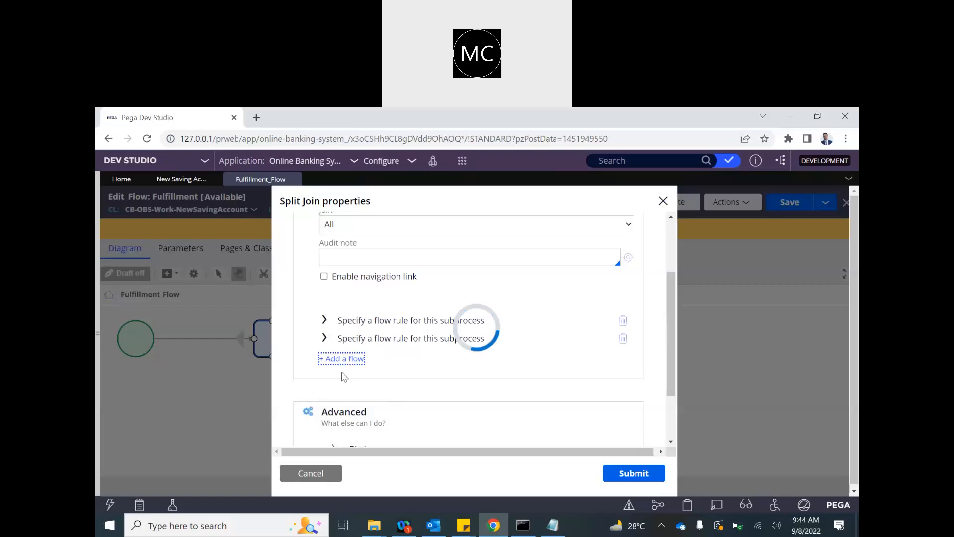
Name the first subprocess Dispatch CB and choose the DispatchChequebook flow
{"action": "left_click", "coordinate": [342, 359]}
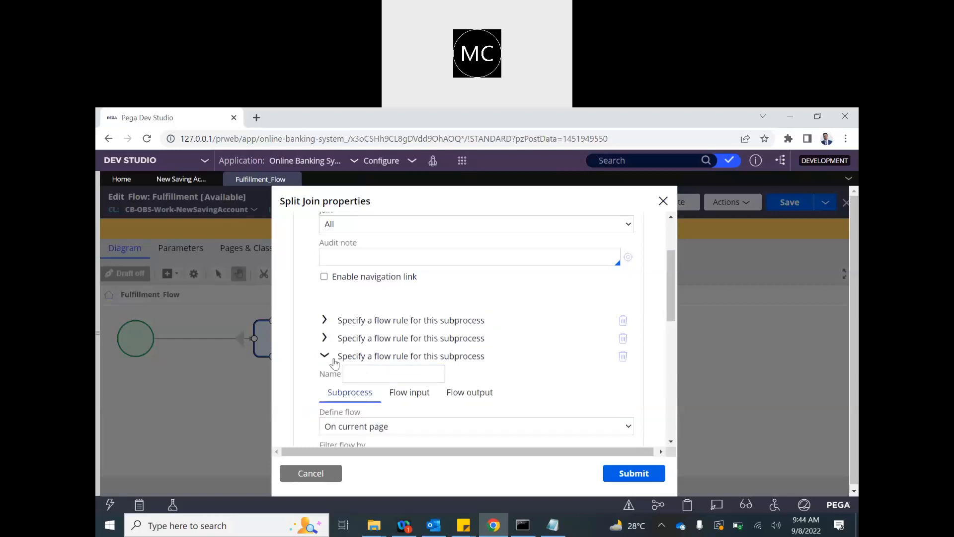
{"action": "left_click", "coordinate": [325, 355]}
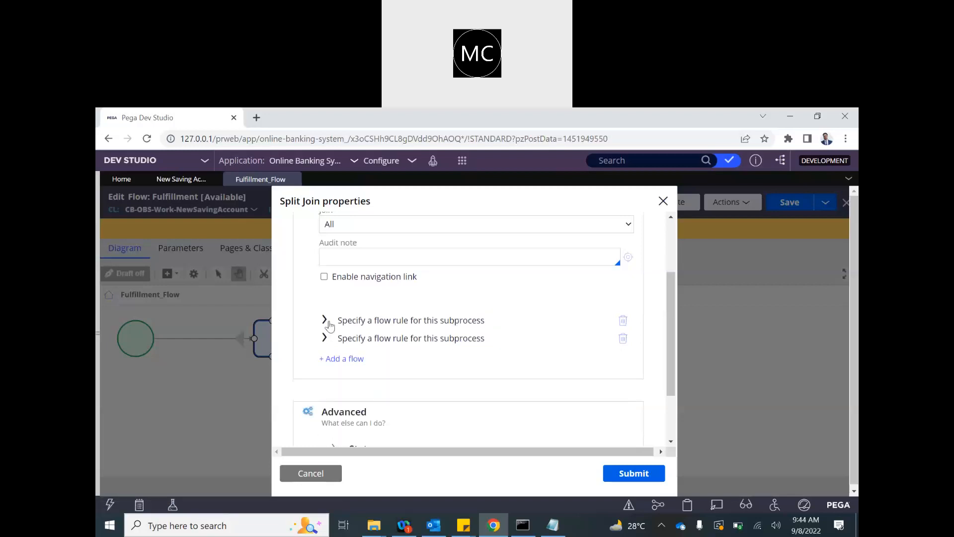
{"action": "left_click", "coordinate": [324, 320]}
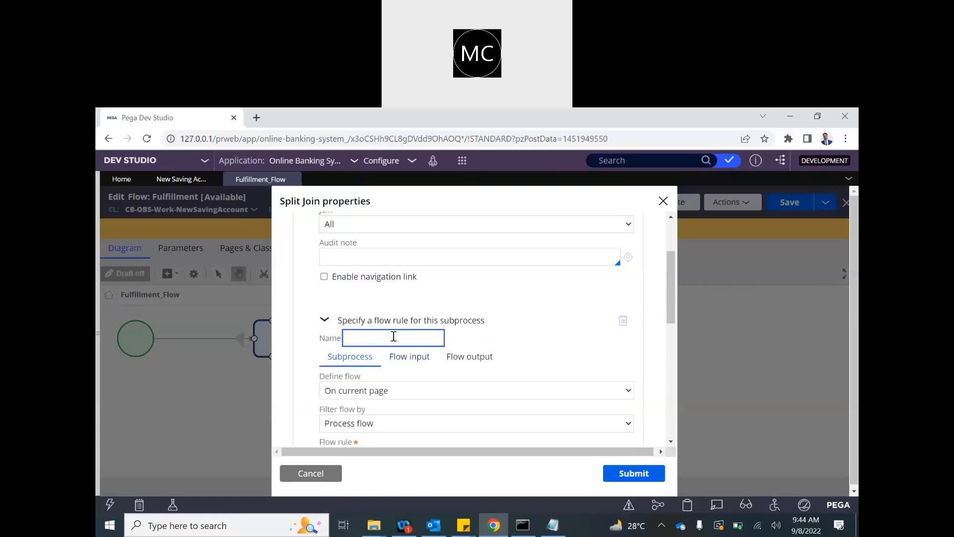
{"action": "scroll", "scroll_direction": "down", "scroll_amount": 3}
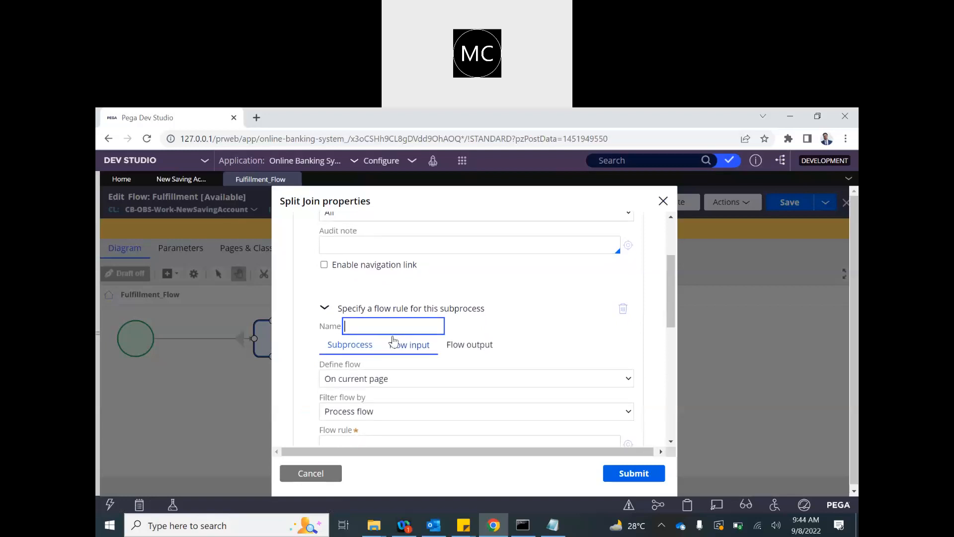
{"action": "type", "text": "Dispatch"}
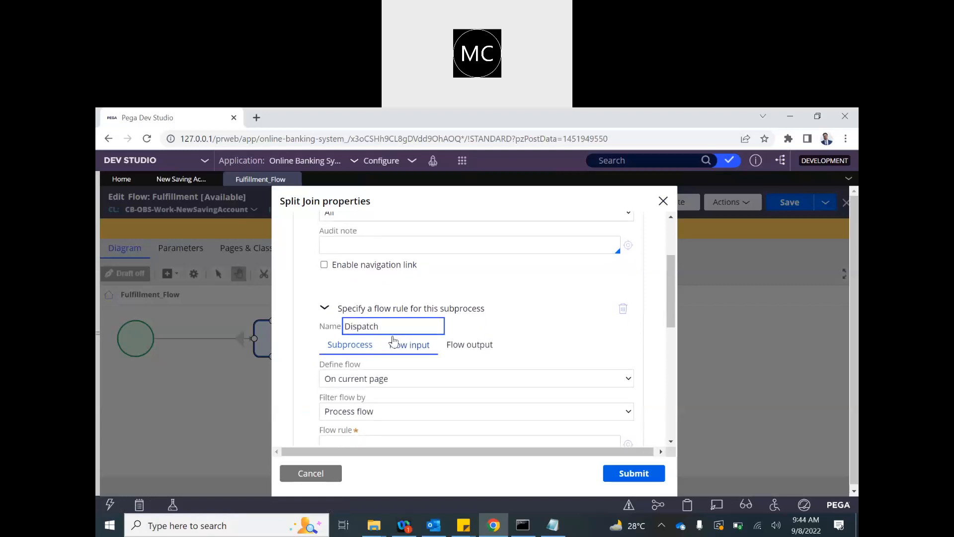
{"action": "type", "text": "CB"}
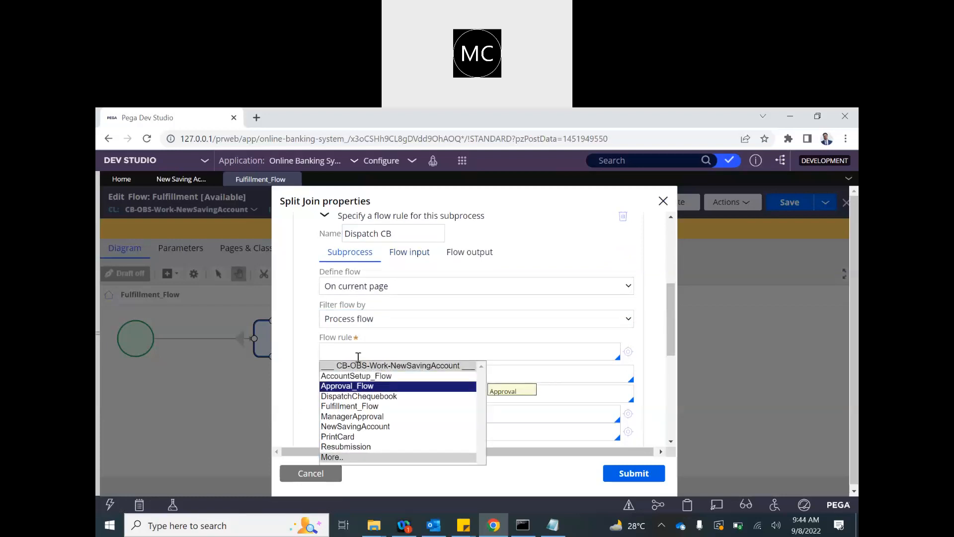
{"action": "left_click", "coordinate": [355, 426]}
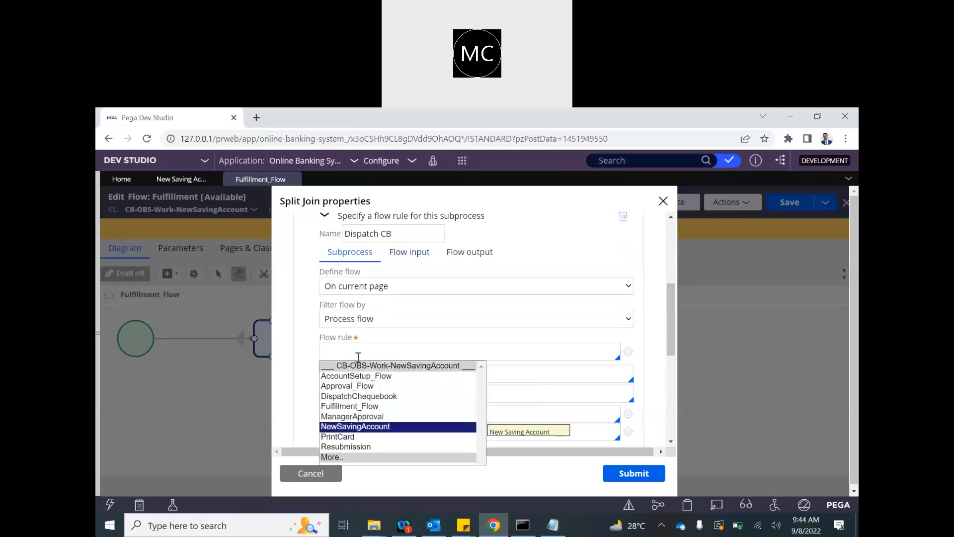
{"action": "left_click", "coordinate": [358, 395]}
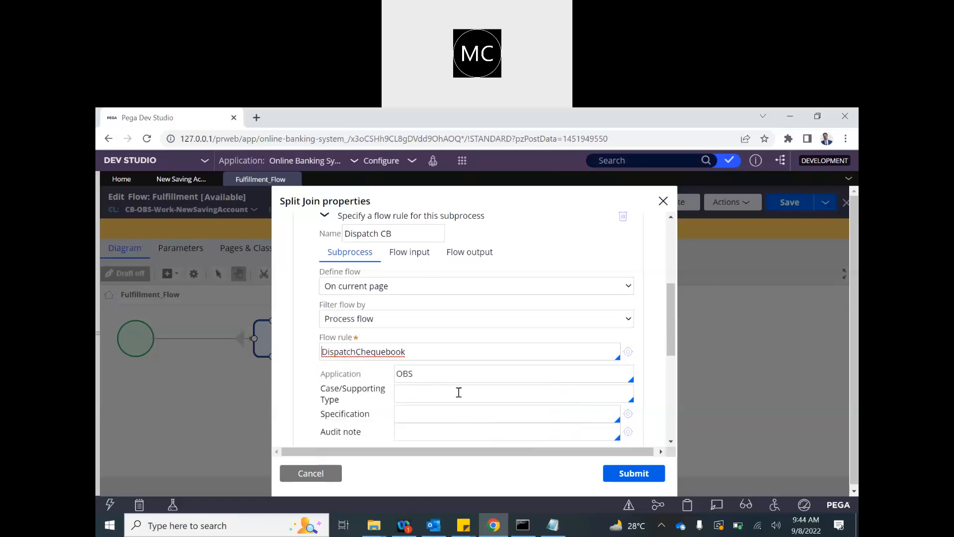
Set the Dispatch CB subprocess case type to NewSavingAccount and review its remaining settings
{"action": "scroll", "scroll_direction": "down", "scroll_amount": 3}
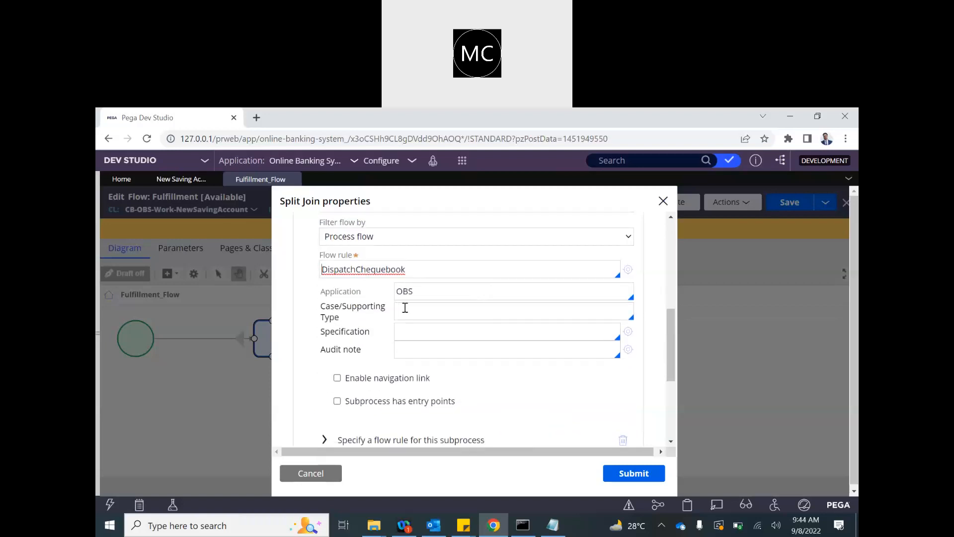
{"action": "left_click", "coordinate": [511, 311]}
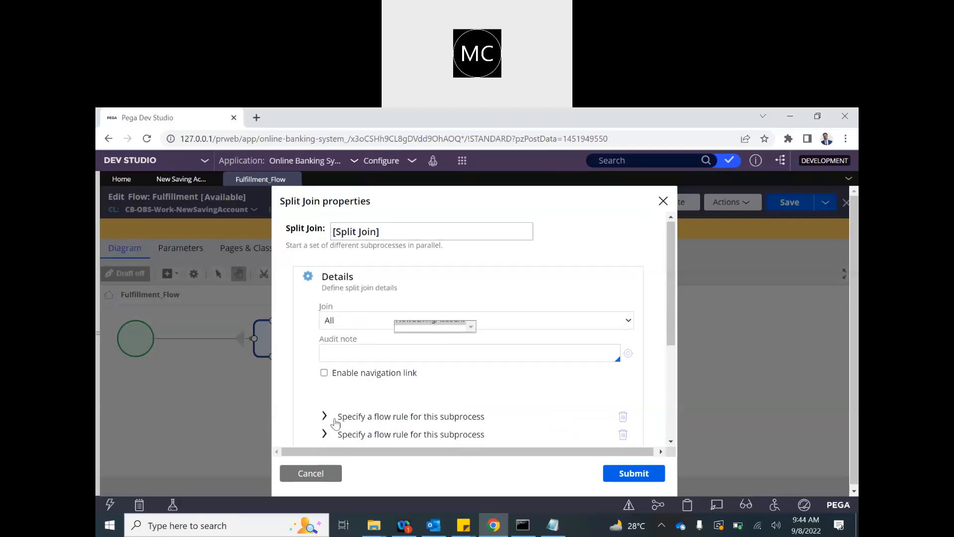
{"action": "left_click", "coordinate": [324, 415]}
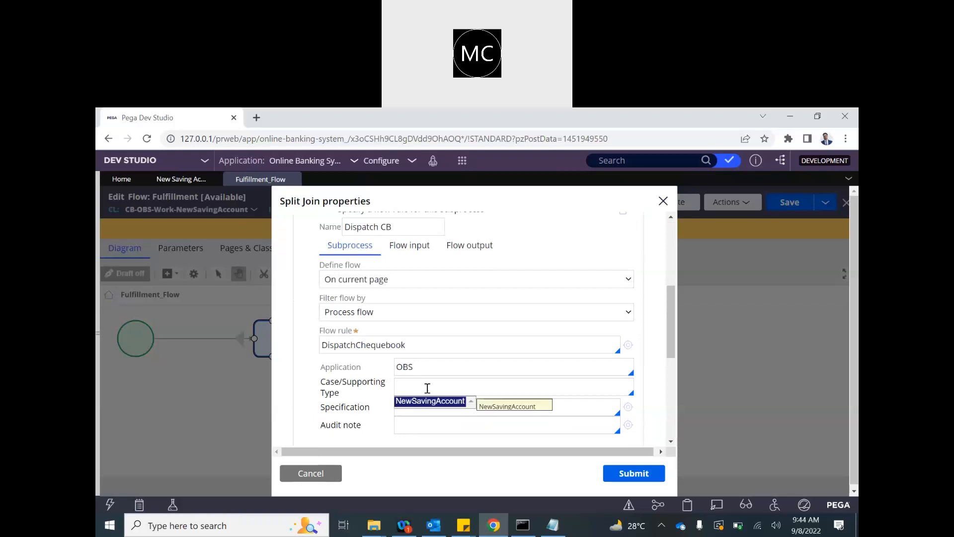
{"action": "left_click", "coordinate": [506, 406]}
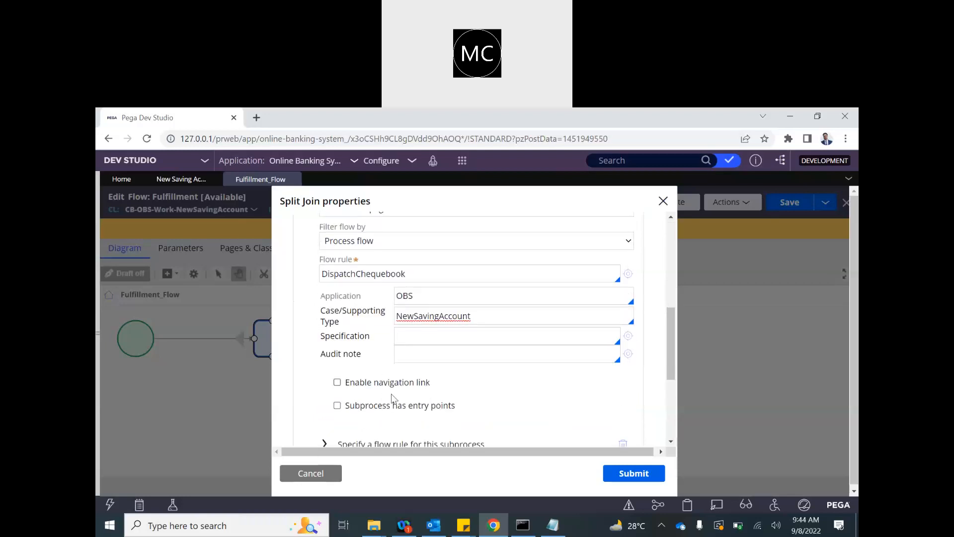
{"action": "scroll", "scroll_direction": "down", "scroll_amount": 3}
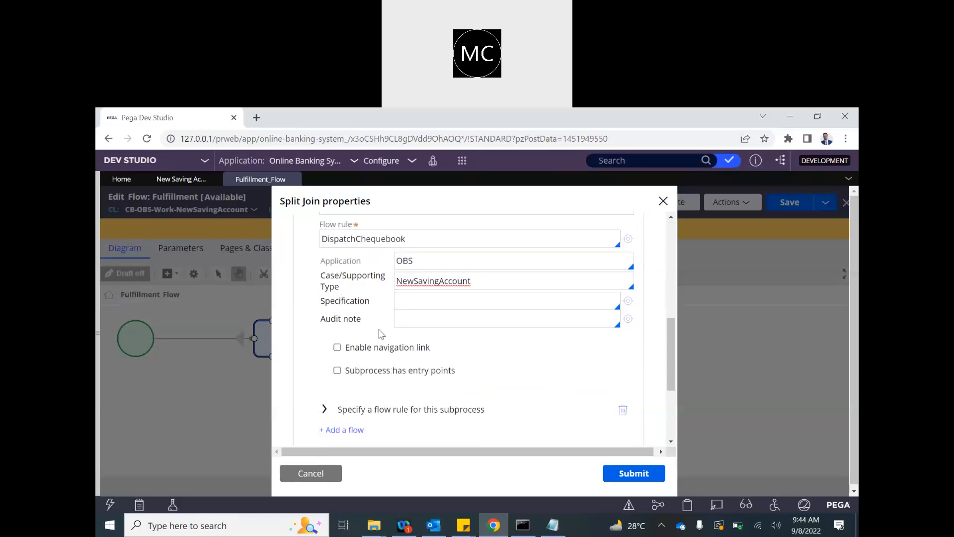
{"action": "scroll", "scroll_direction": "down", "scroll_amount": 3}
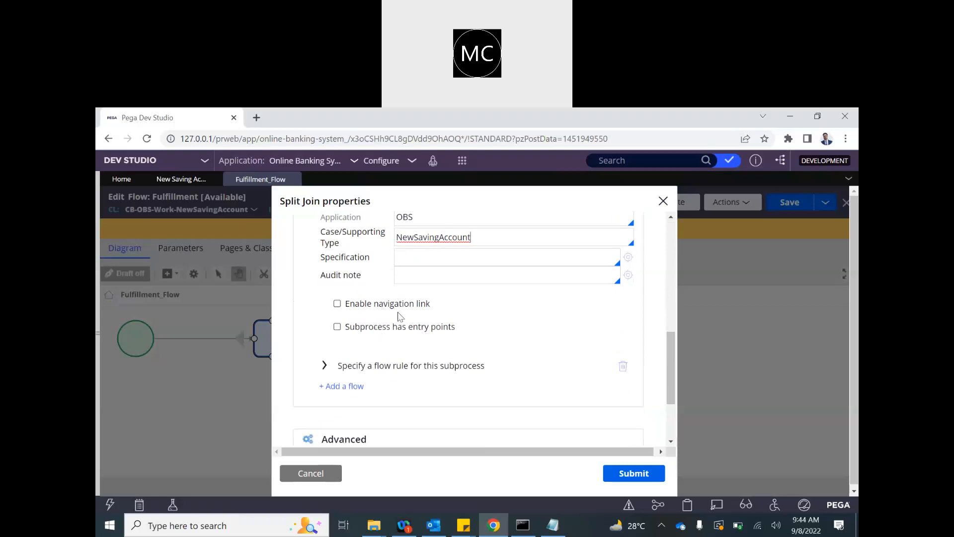
{"action": "scroll", "scroll_direction": "down", "scroll_amount": 3}
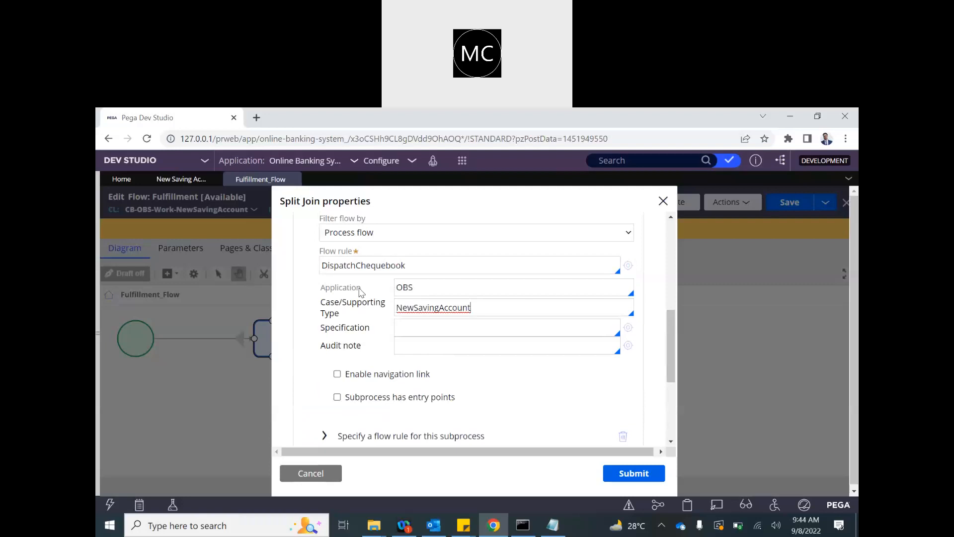
{"action": "scroll", "scroll_direction": "up", "scroll_amount": 3}
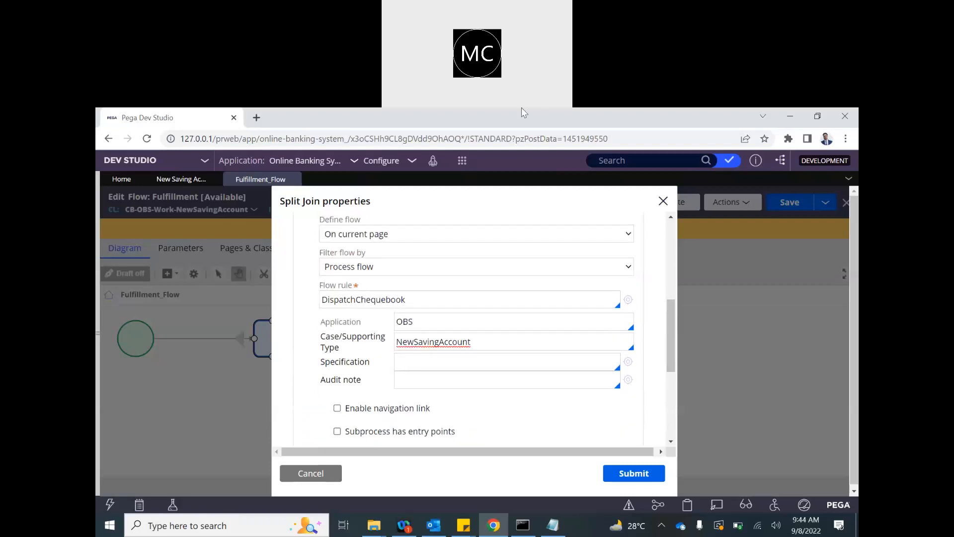
{"action": "mouse_move", "coordinate": [501, 165]}
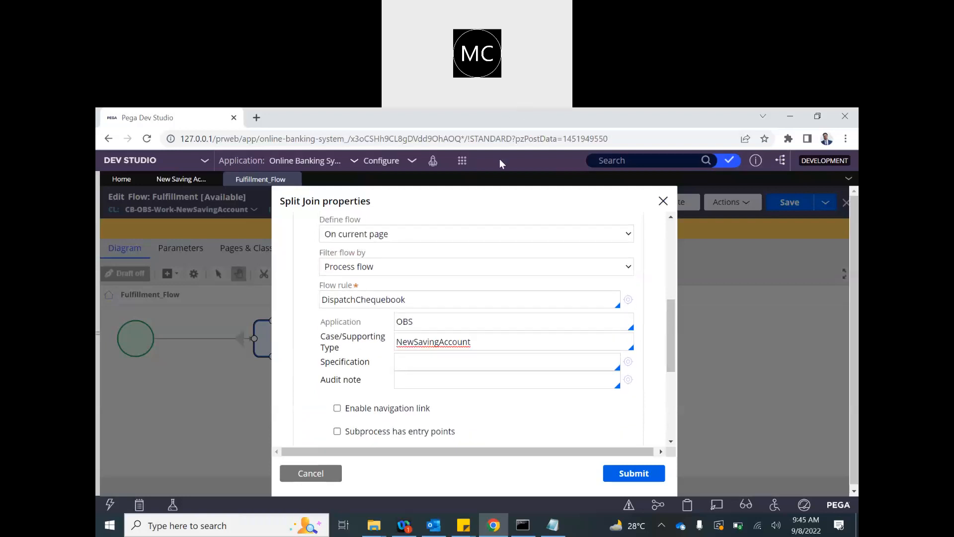
{"action": "scroll", "scroll_direction": "down", "scroll_amount": 3}
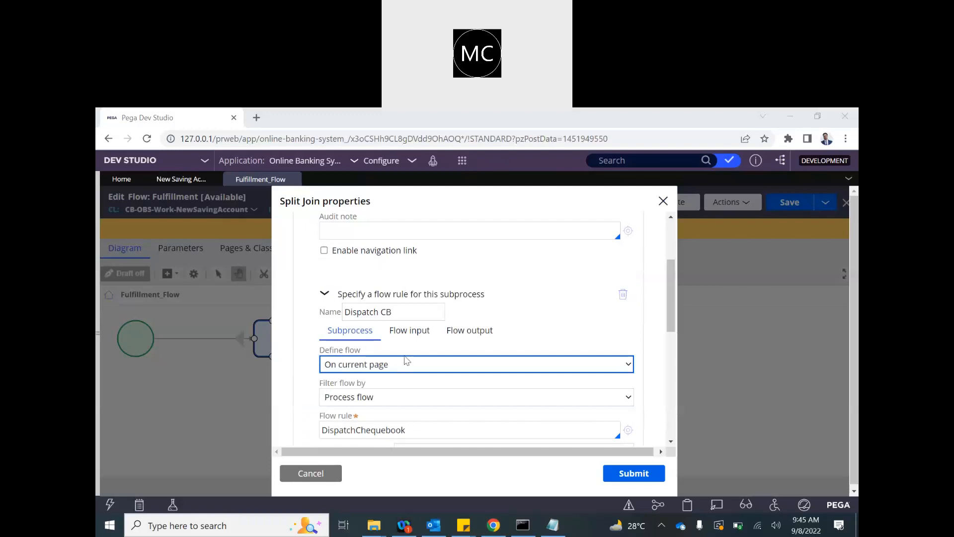
Add a second subprocess flow entry that runs PrintCard
{"action": "scroll", "scroll_direction": "down", "scroll_amount": 3}
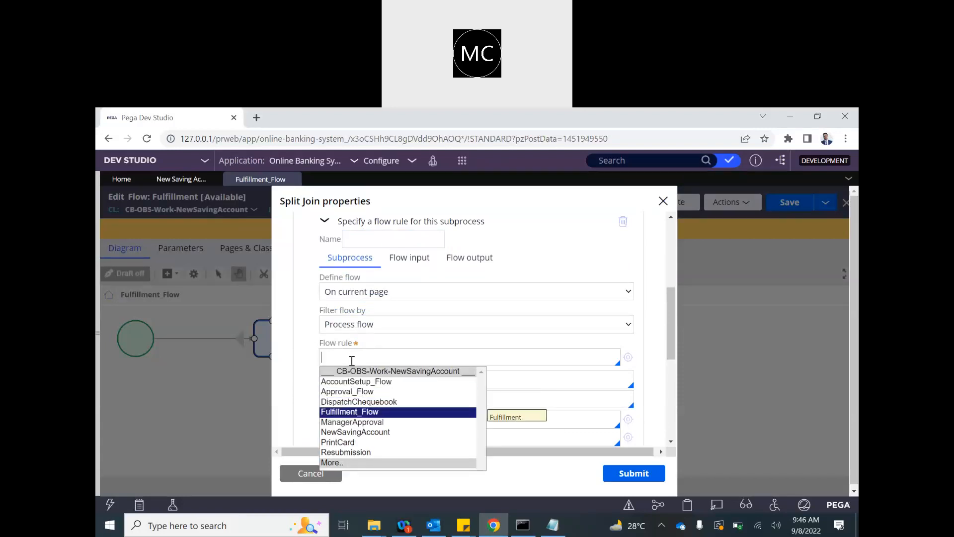
{"action": "left_click", "coordinate": [338, 442]}
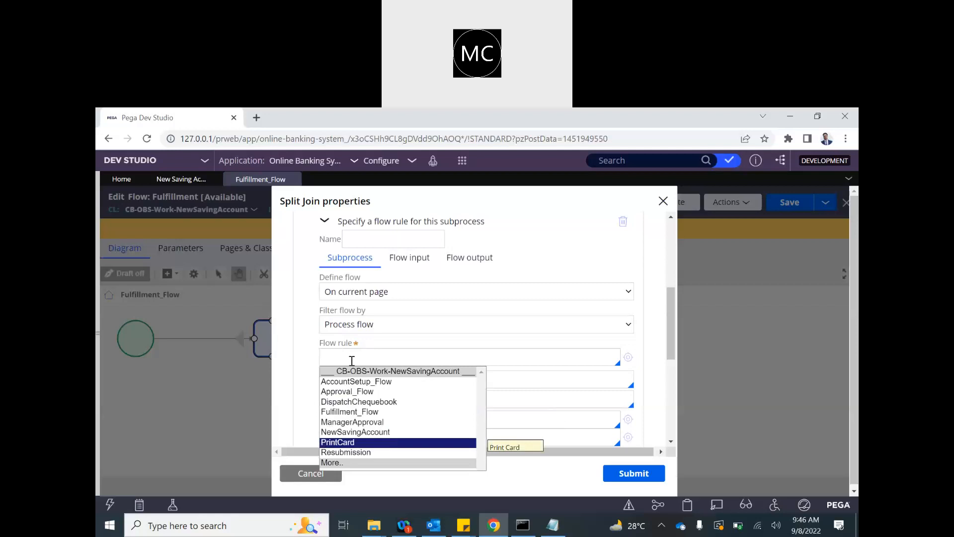
{"action": "left_click", "coordinate": [337, 442]}
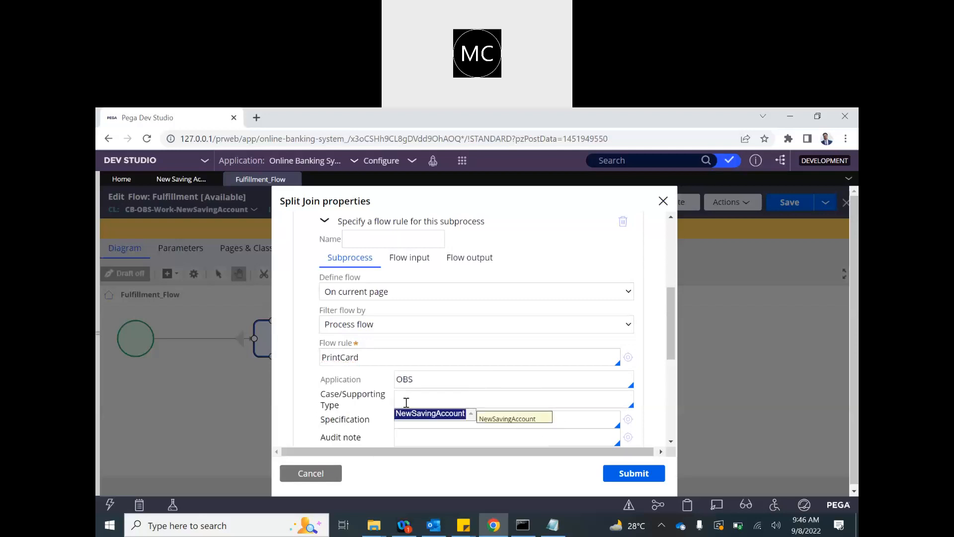
{"action": "scroll", "scroll_direction": "down", "scroll_amount": 3}
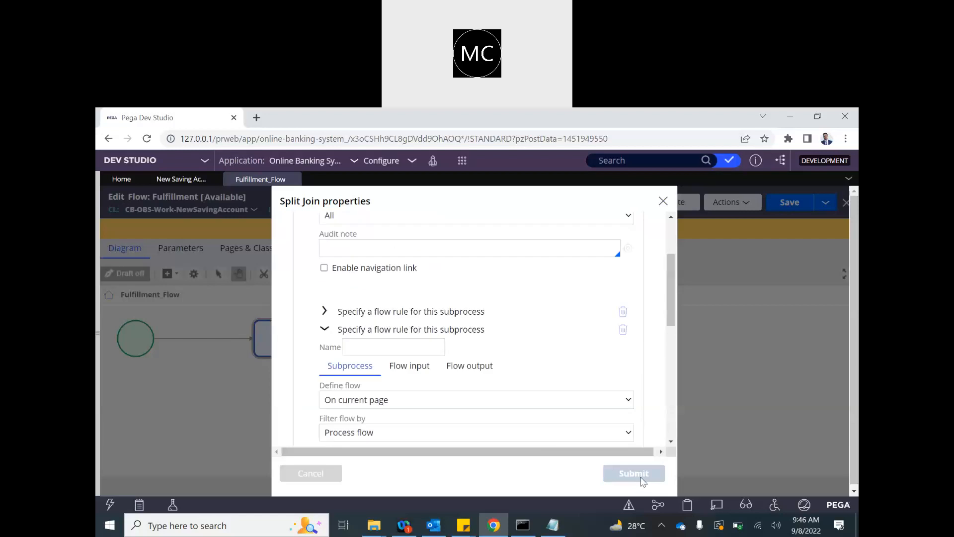
Submit the Split Join properties and rename the shape 'Start Fulfilments'
{"action": "left_click", "coordinate": [632, 473]}
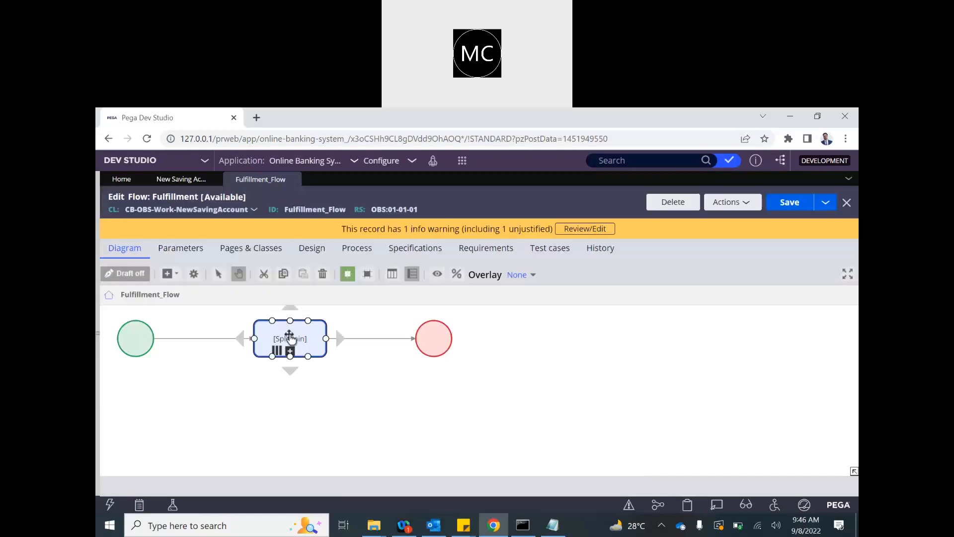
{"action": "double_click", "coordinate": [290, 338]}
{"action": "type", "text": "Start Fulfilments"}
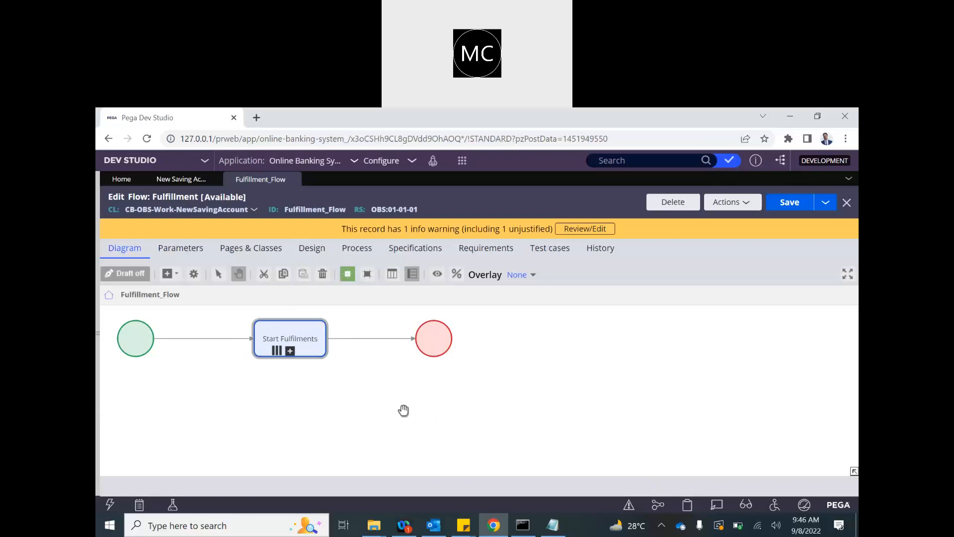
{"action": "left_click", "coordinate": [789, 202]}
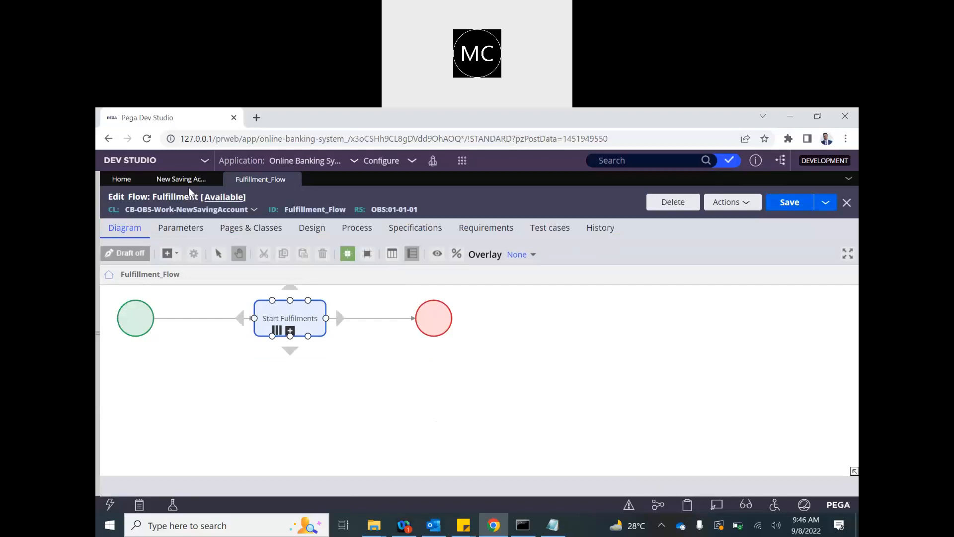
Return to the New Saving Account case type, then review and dismiss its draft process warnings
{"action": "left_click", "coordinate": [181, 179]}
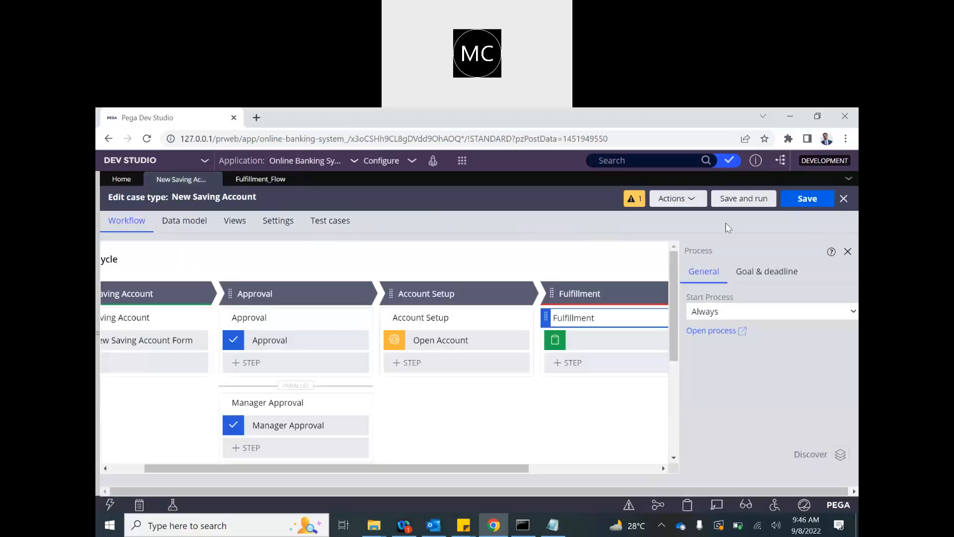
{"action": "mouse_move", "coordinate": [671, 204]}
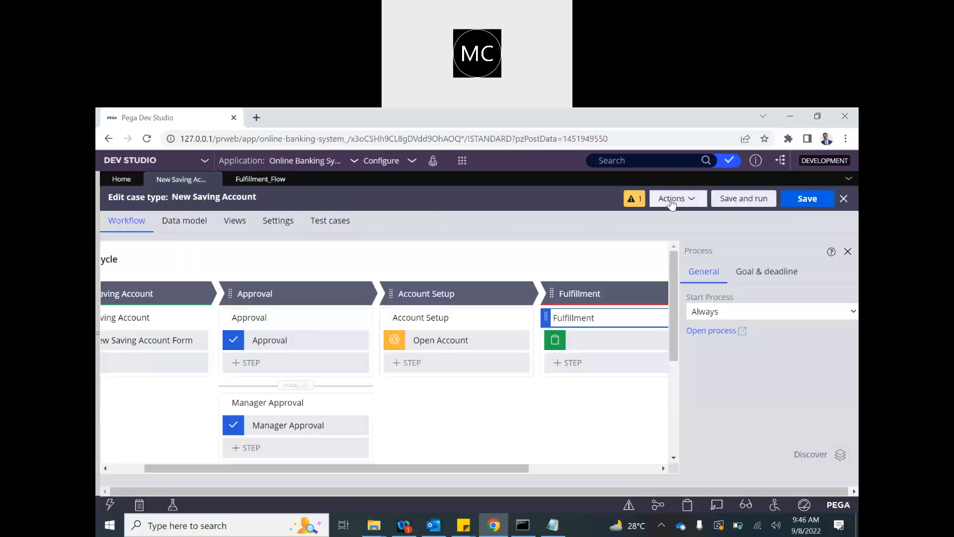
{"action": "mouse_move", "coordinate": [569, 340]}
{"action": "type", "text": "Start Fulfilments"}
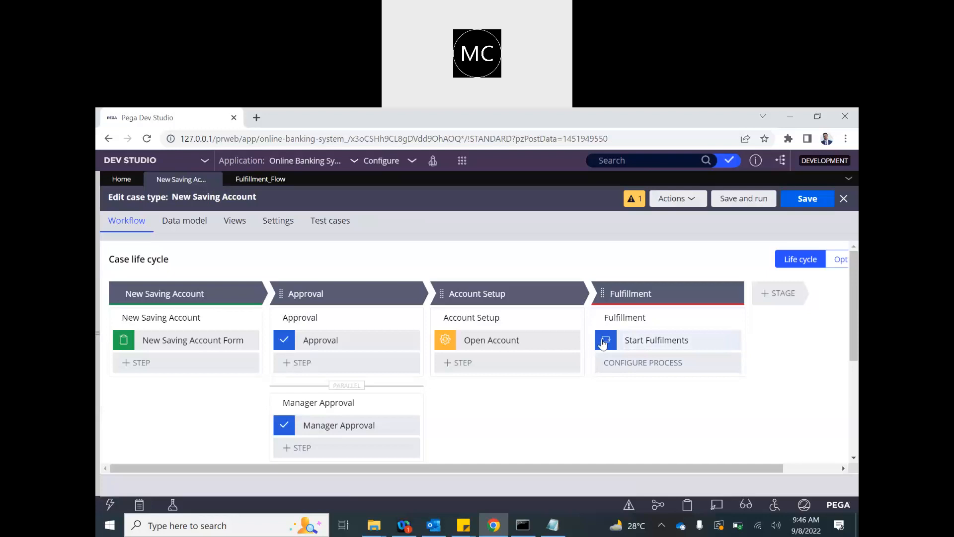
{"action": "mouse_move", "coordinate": [452, 171]}
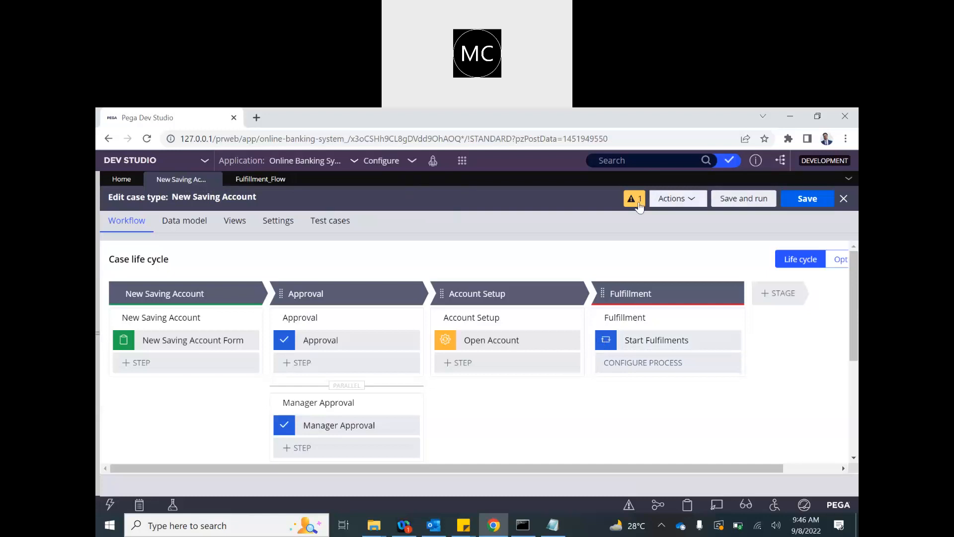
{"action": "left_click", "coordinate": [634, 198]}
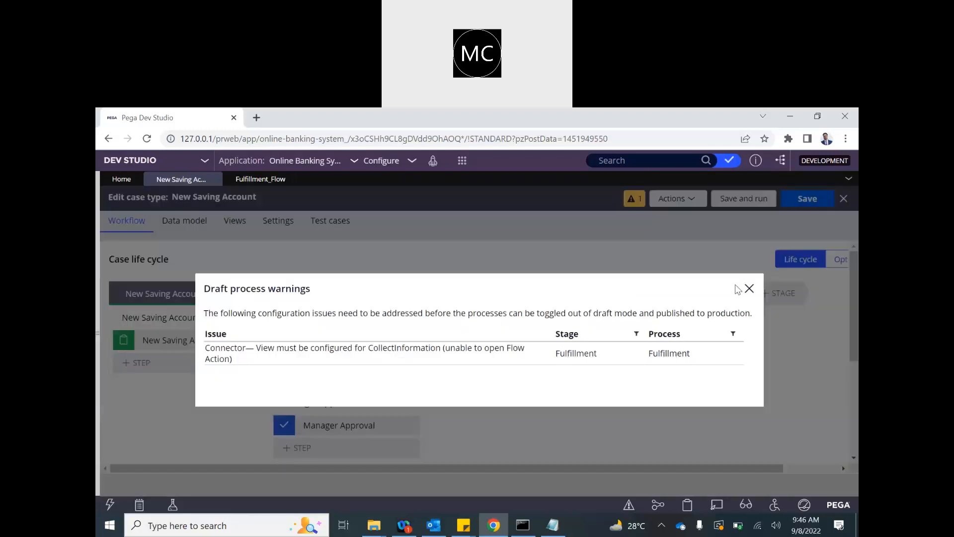
{"action": "left_click", "coordinate": [748, 288]}
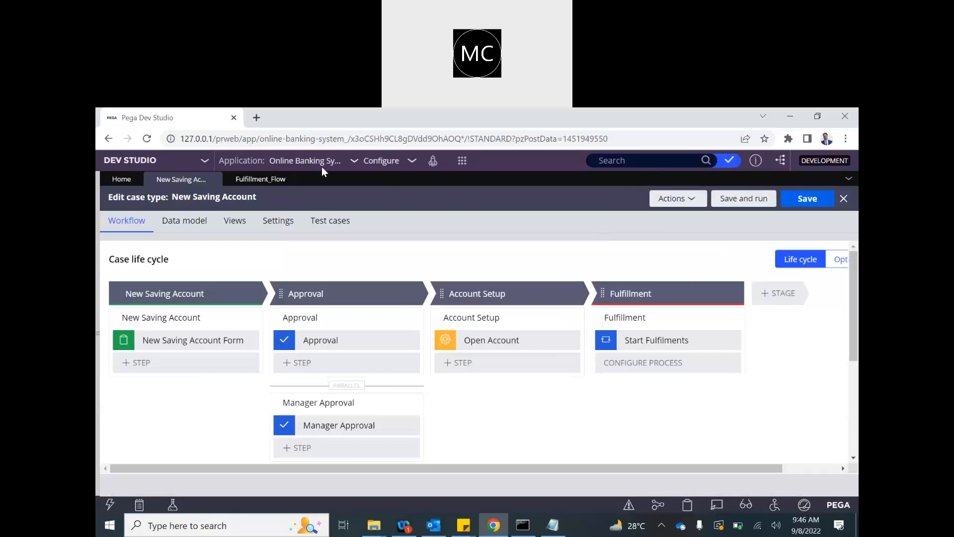
{"action": "mouse_move", "coordinate": [819, 118]}
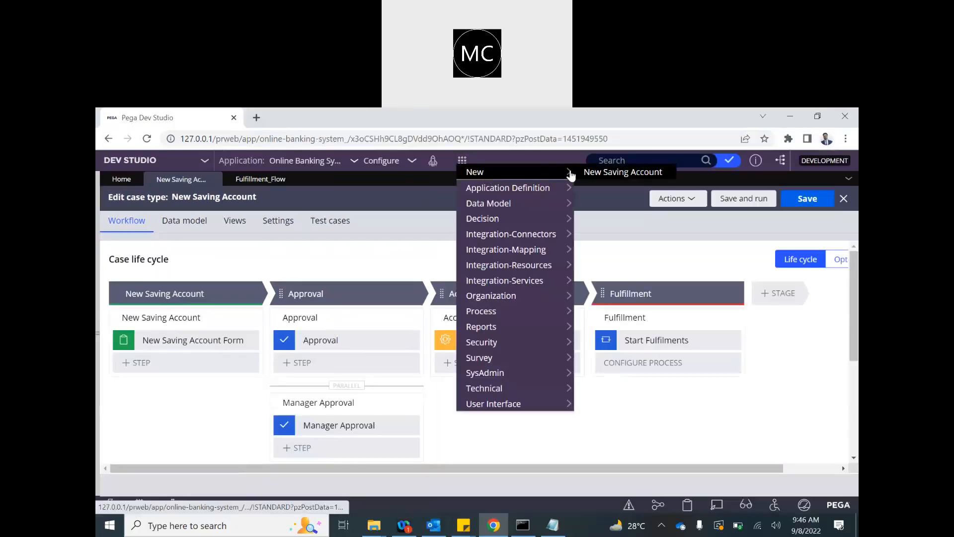
Create a New Saving Account case and submit its form
{"action": "left_click", "coordinate": [474, 172]}
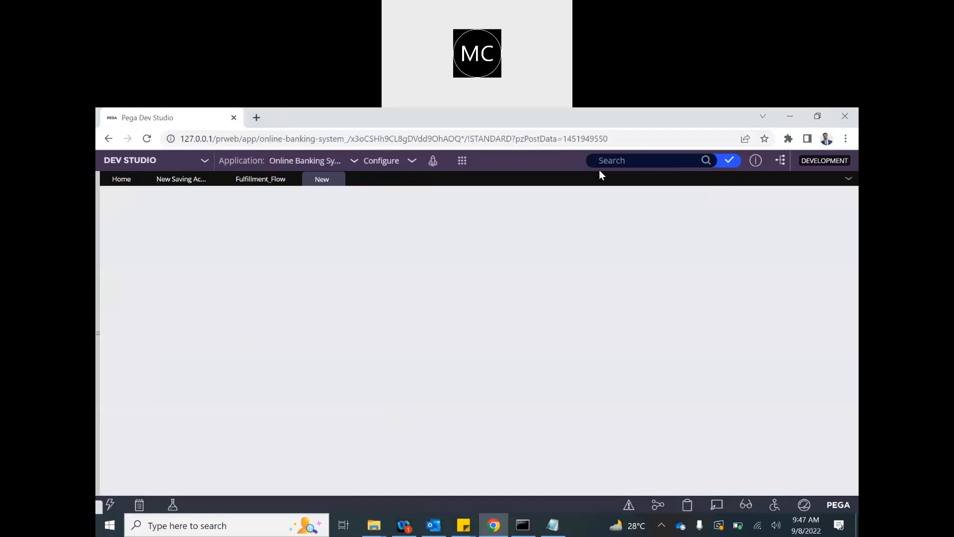
{"action": "mouse_move", "coordinate": [538, 224]}
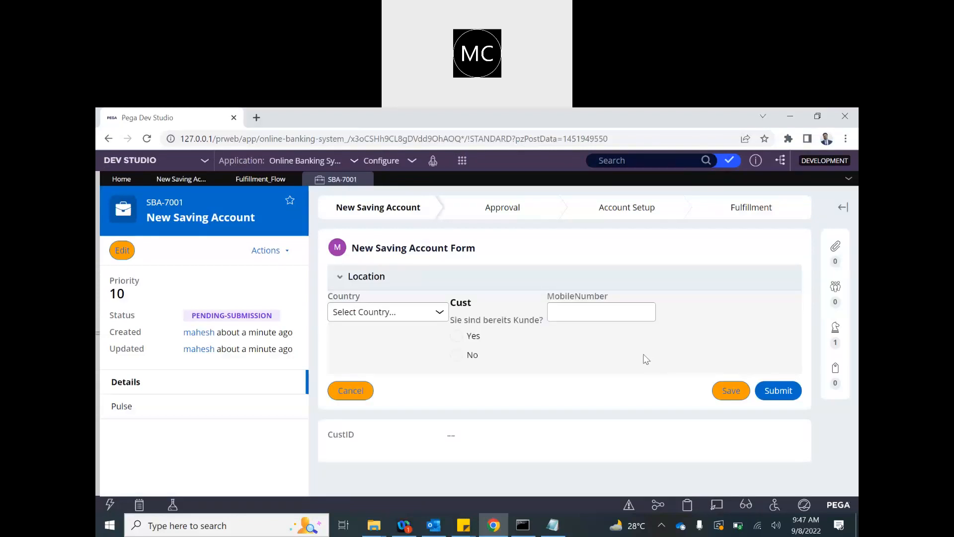
{"action": "left_click", "coordinate": [778, 390]}
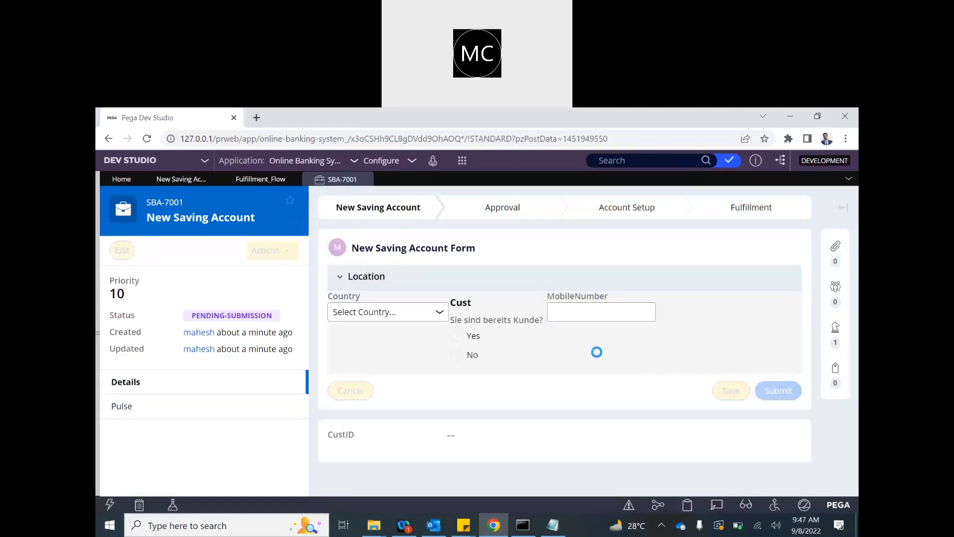
{"action": "left_click", "coordinate": [778, 390]}
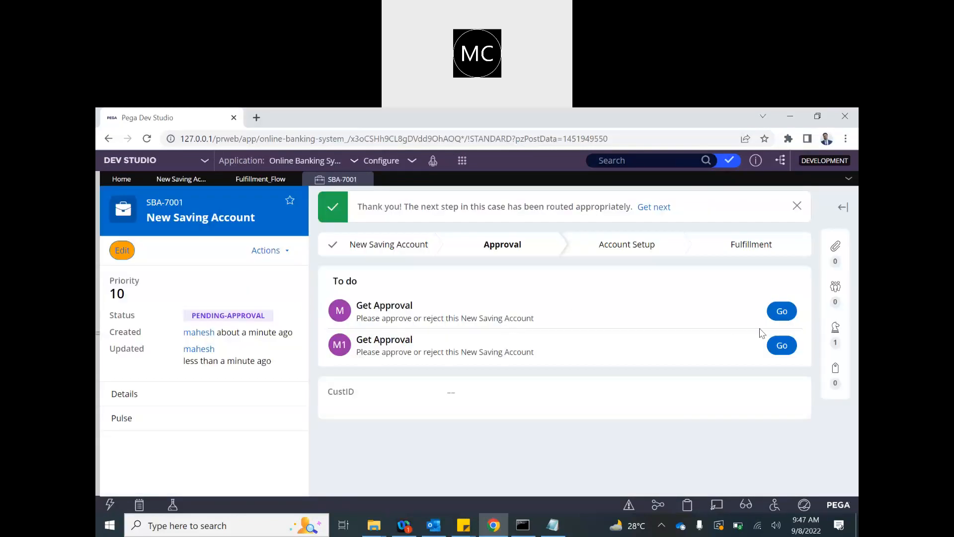
Open Get Approval and approve both approval assignments
{"action": "left_click", "coordinate": [782, 311]}
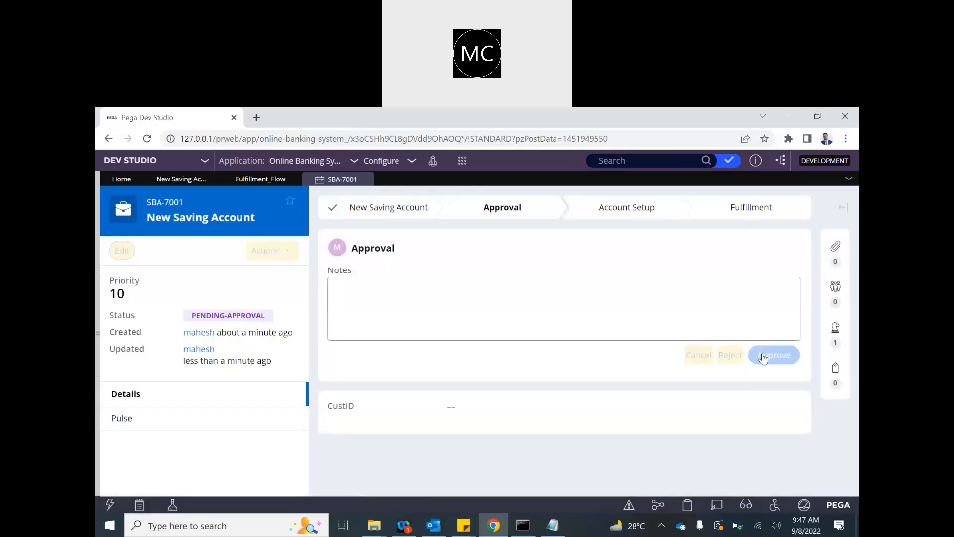
{"action": "left_click", "coordinate": [773, 355]}
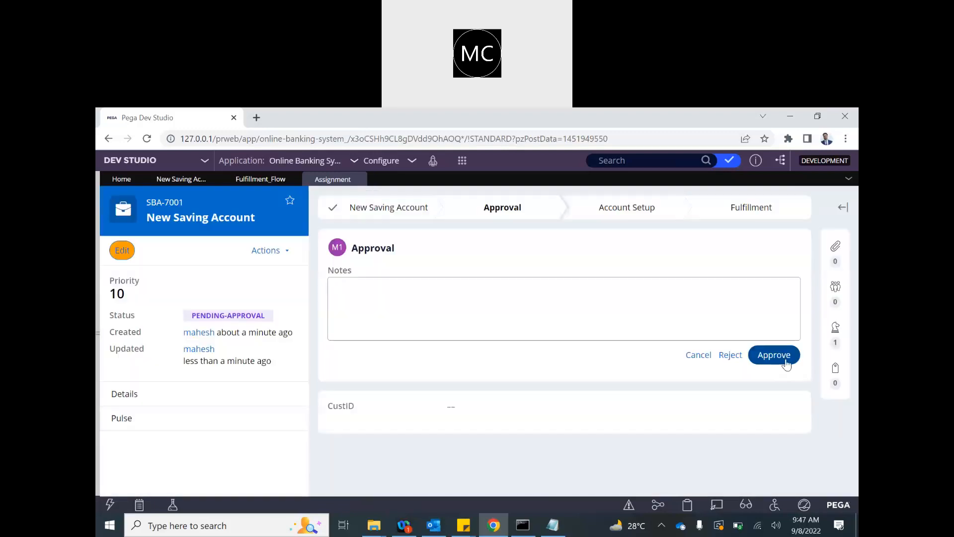
{"action": "left_click", "coordinate": [773, 355]}
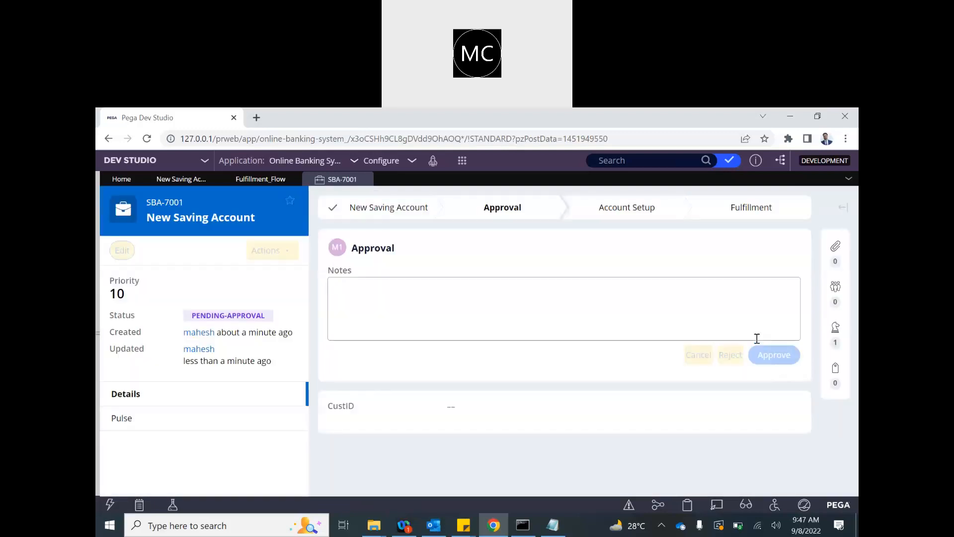
{"action": "left_click", "coordinate": [773, 354]}
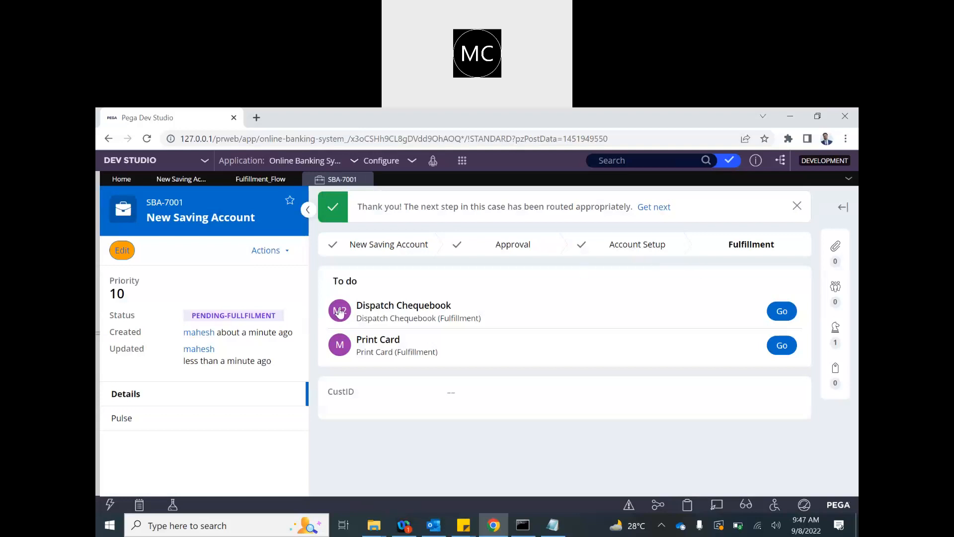
{"action": "mouse_move", "coordinate": [409, 366]}
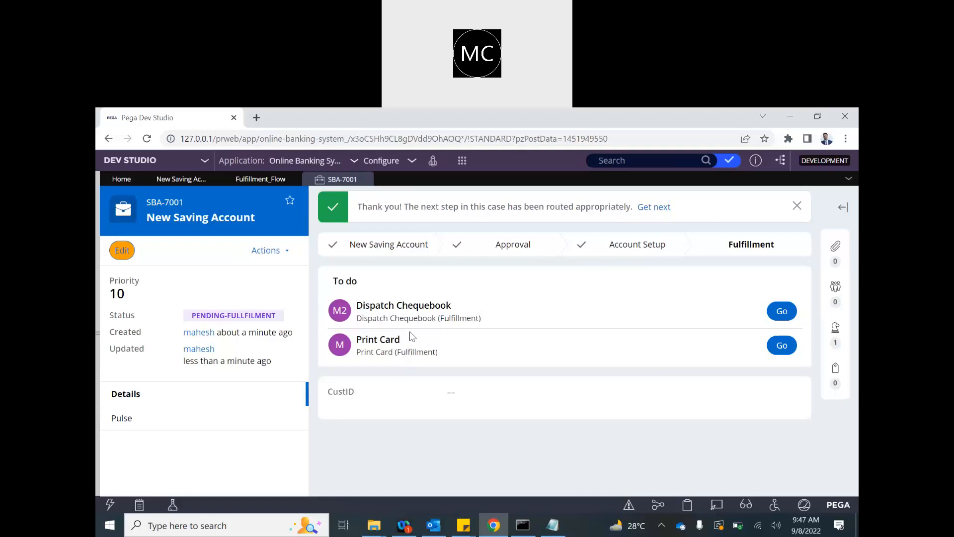
{"action": "mouse_move", "coordinate": [583, 320]}
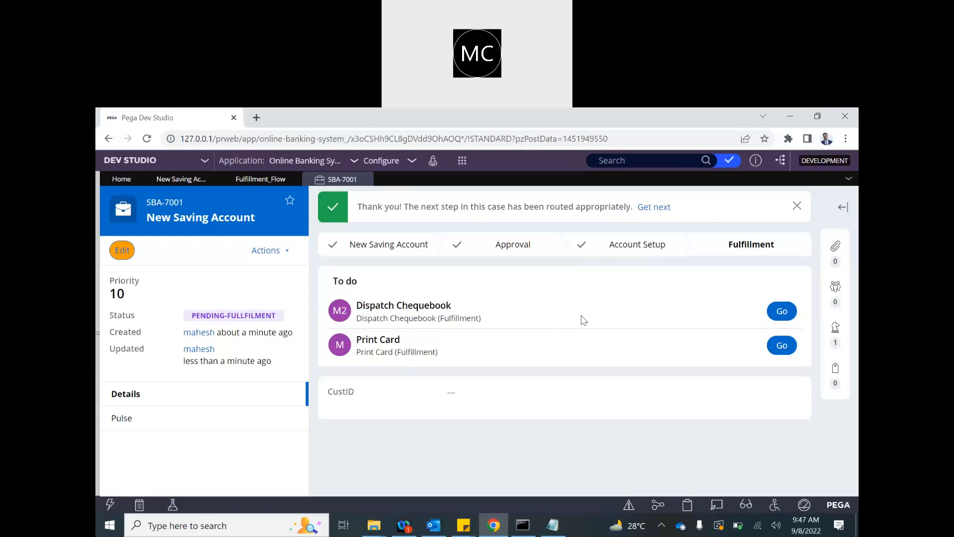
{"action": "mouse_move", "coordinate": [762, 250]}
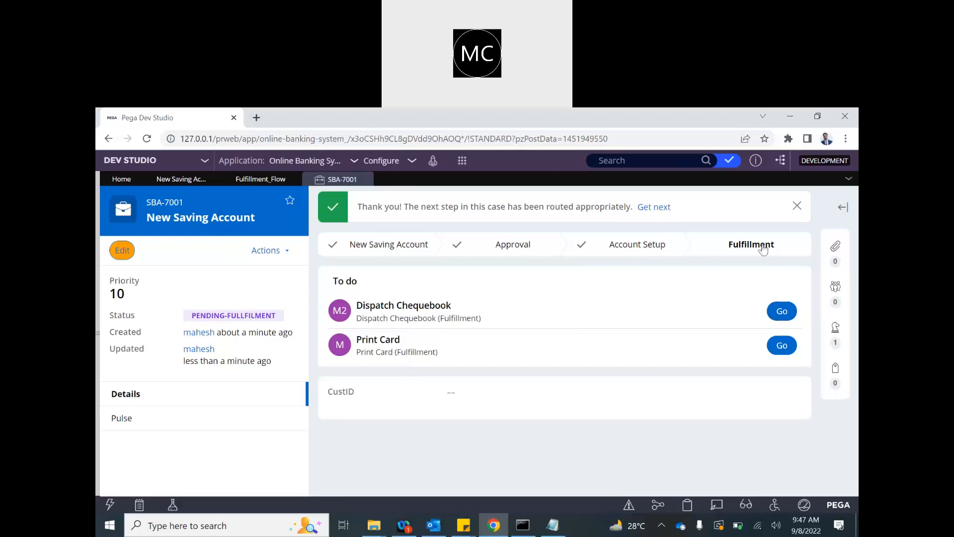
{"action": "mouse_move", "coordinate": [781, 311]}
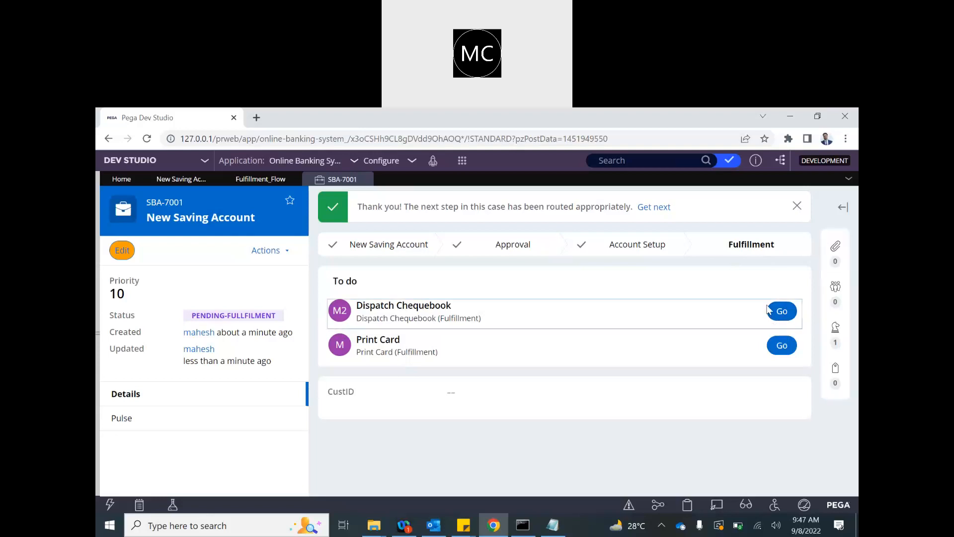
Submit the Dispatch Chequebook and Print Card to-dos on SBA-7001, then reopen New Saving Account
{"action": "left_click", "coordinate": [781, 312]}
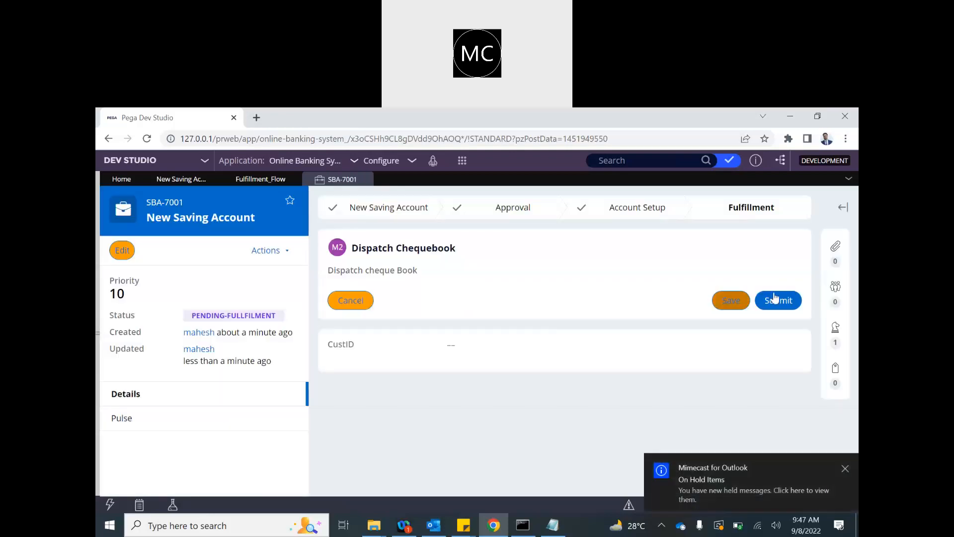
{"action": "left_click", "coordinate": [777, 300]}
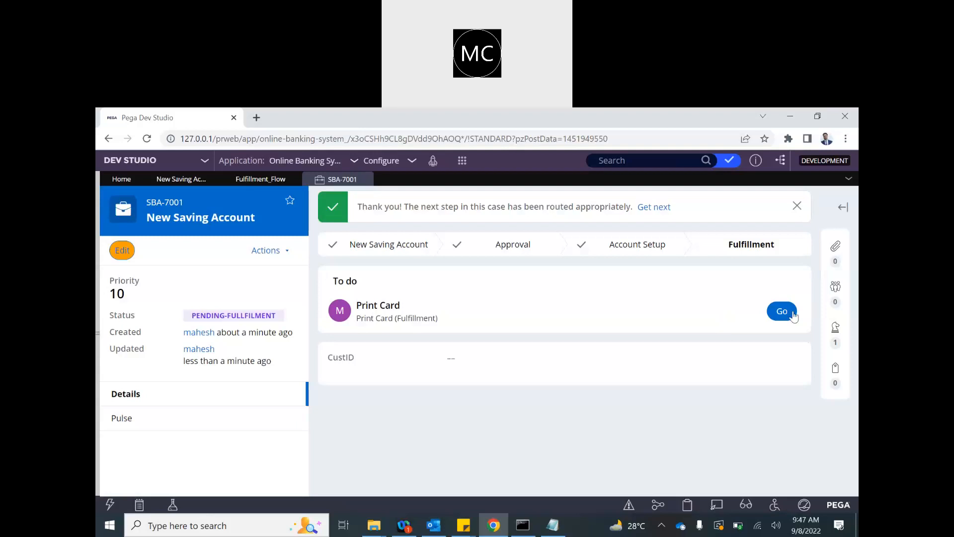
{"action": "left_click", "coordinate": [782, 311]}
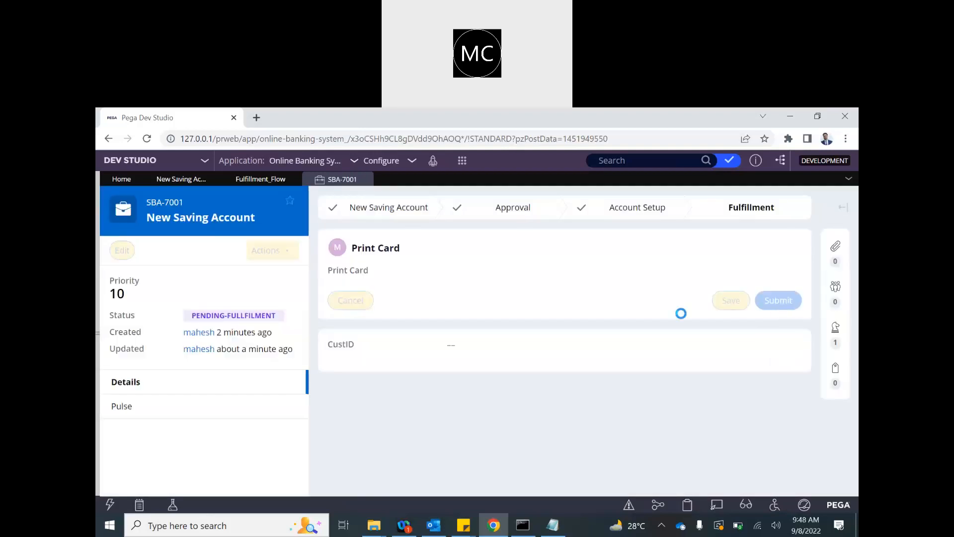
{"action": "left_click", "coordinate": [778, 300]}
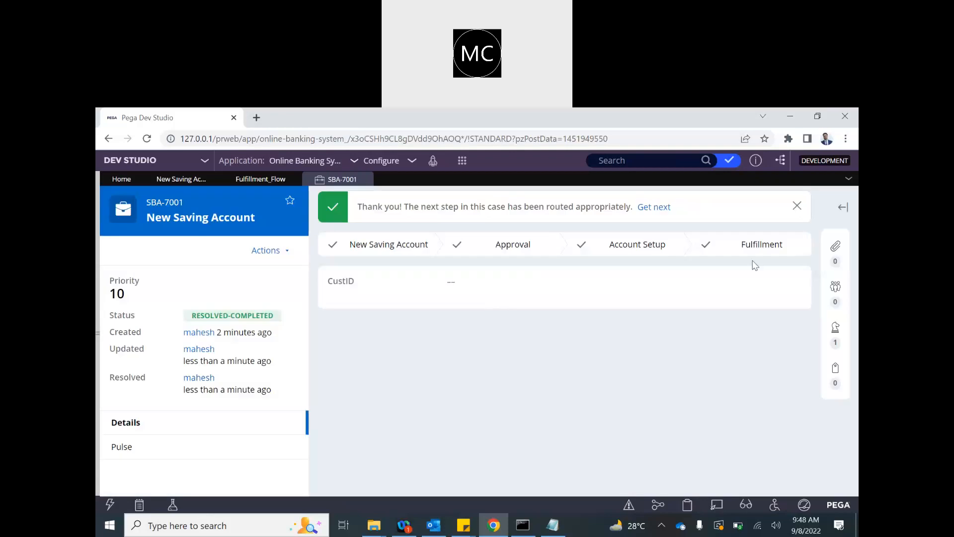
{"action": "mouse_move", "coordinate": [330, 188]}
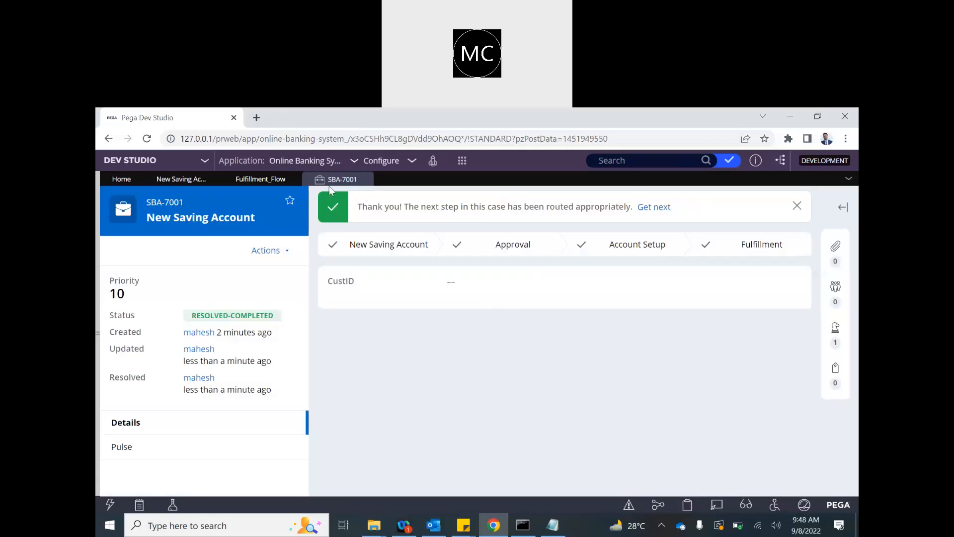
{"action": "left_click", "coordinate": [181, 179]}
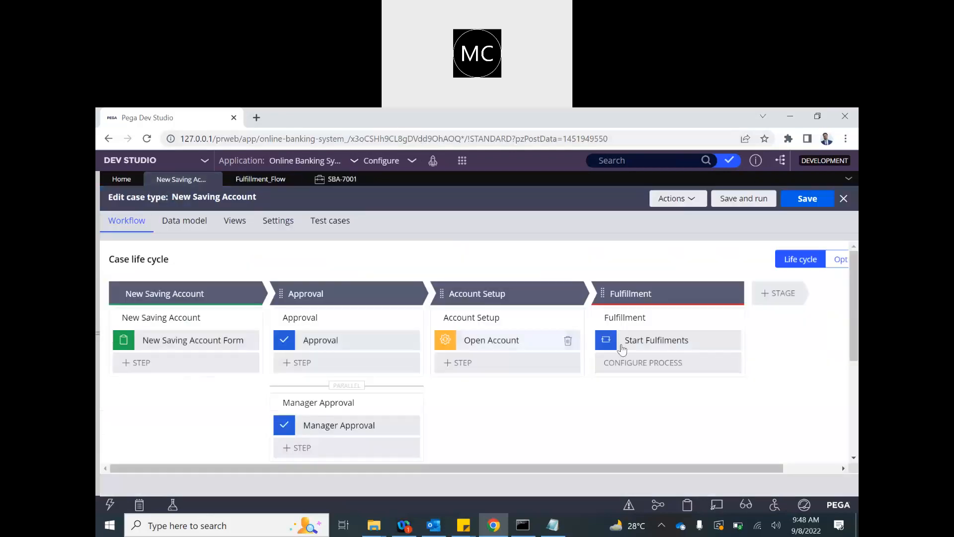
Reopen the Fulfillment flow behind Start Fulfilments and start a new case from the launcher
{"action": "left_click", "coordinate": [655, 339]}
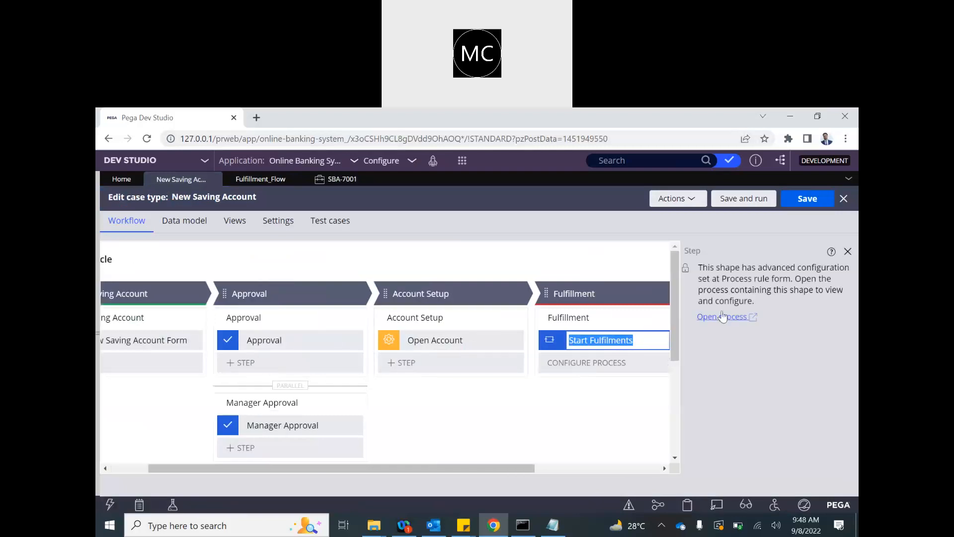
{"action": "left_click", "coordinate": [722, 316]}
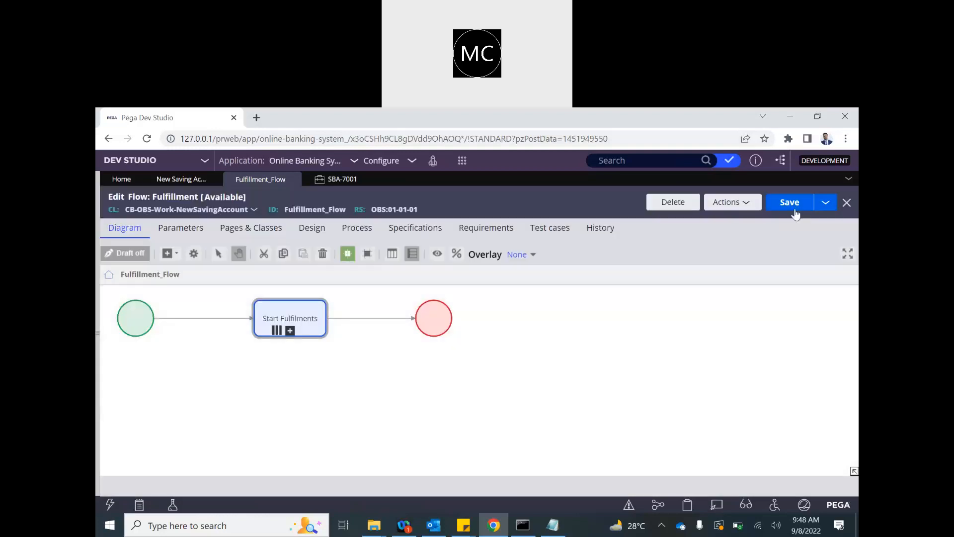
{"action": "left_click", "coordinate": [461, 161]}
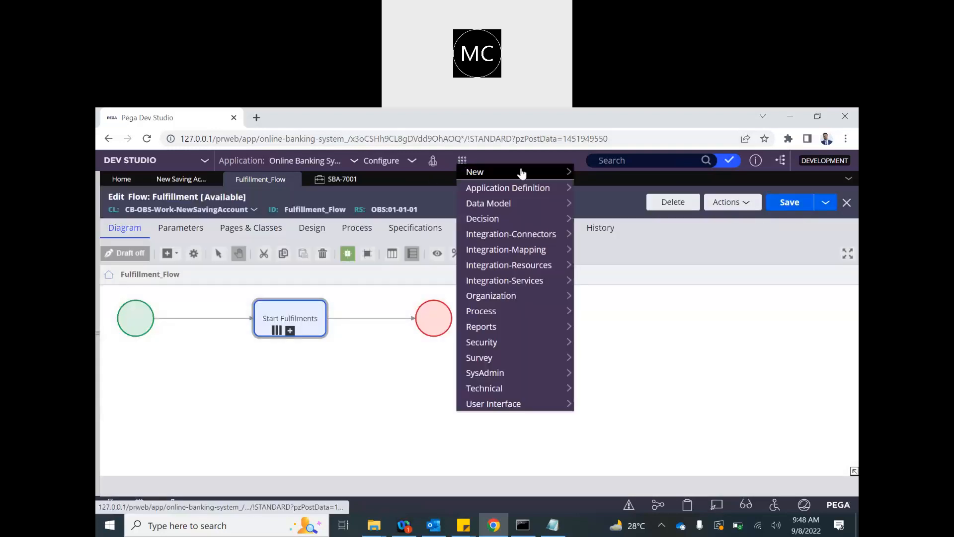
{"action": "left_click", "coordinate": [475, 172]}
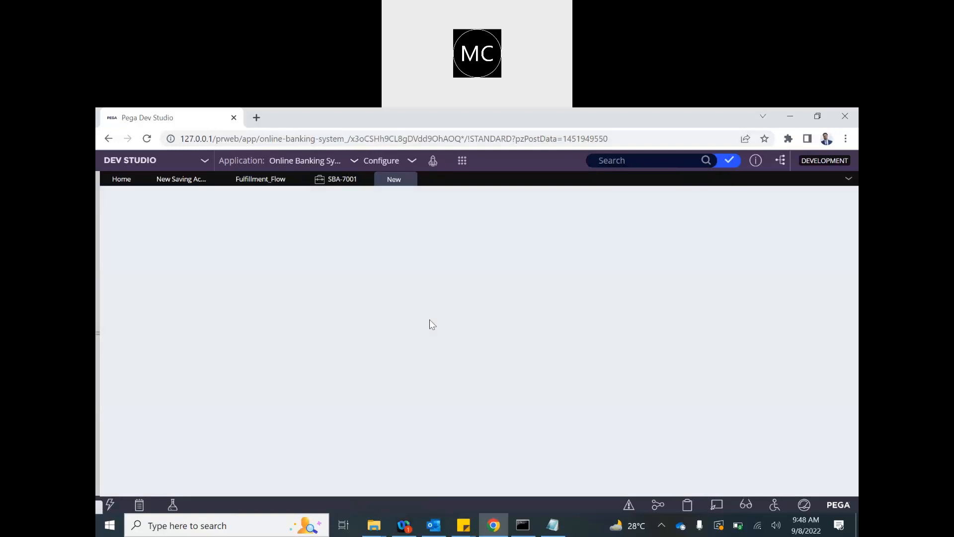
Submit the New Saving Account Form for the new case SBA-7002
{"action": "left_click", "coordinate": [394, 179]}
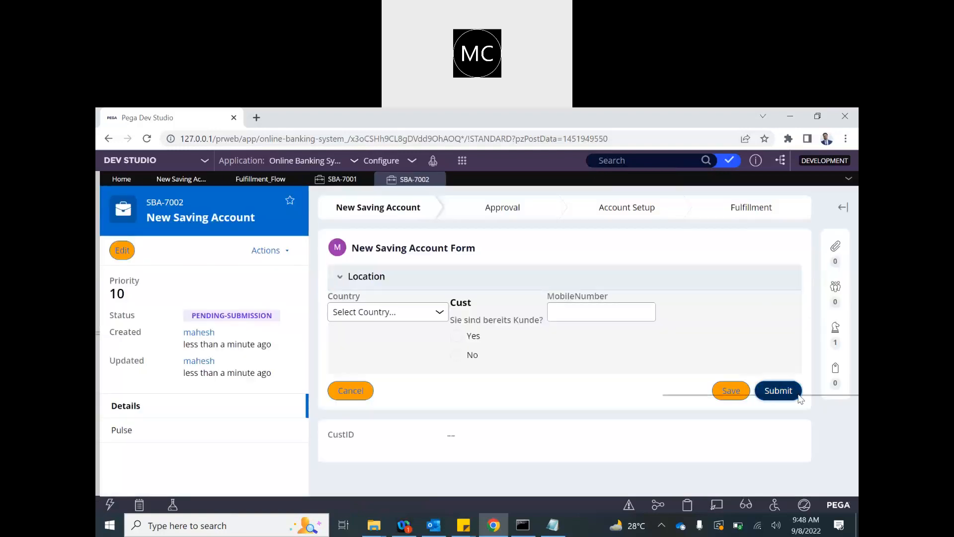
{"action": "left_click", "coordinate": [778, 390]}
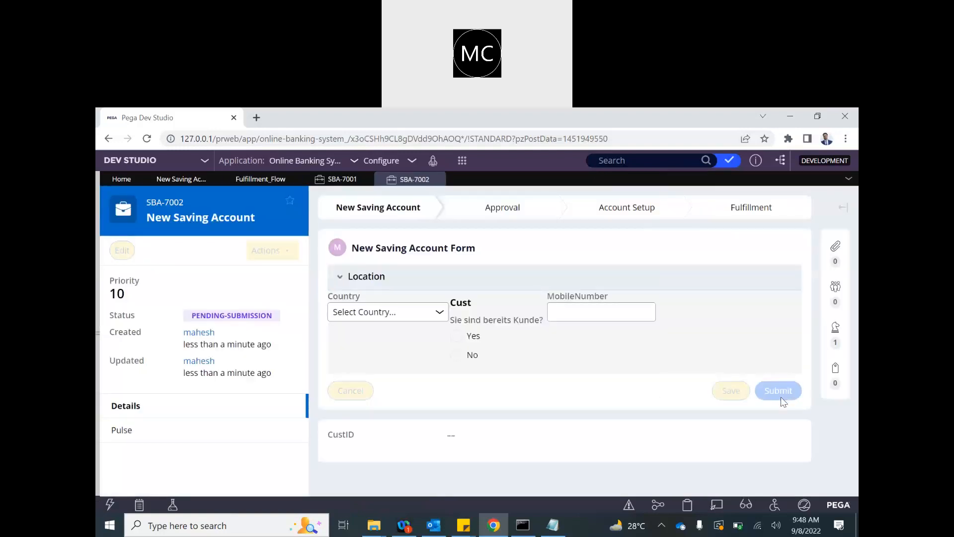
{"action": "left_click", "coordinate": [778, 390]}
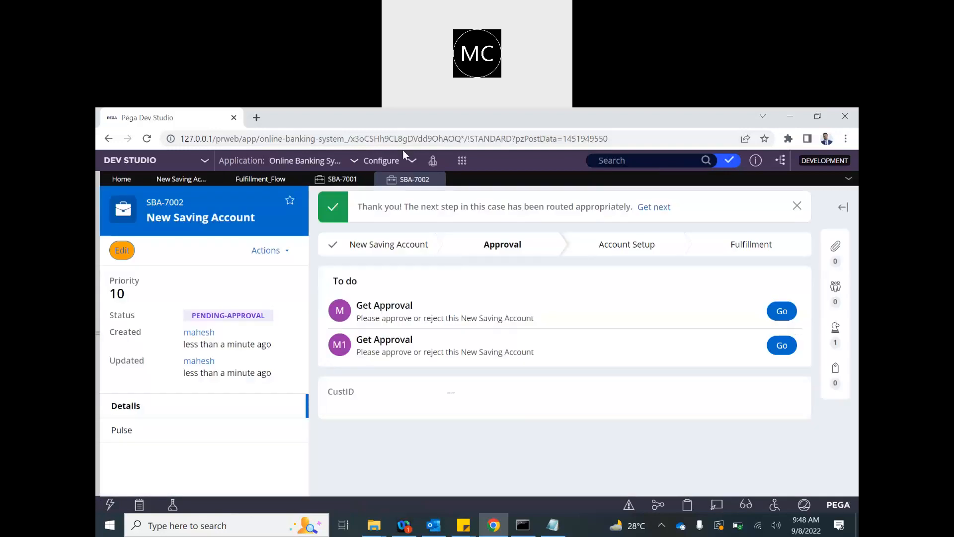
{"action": "left_click", "coordinate": [260, 179]}
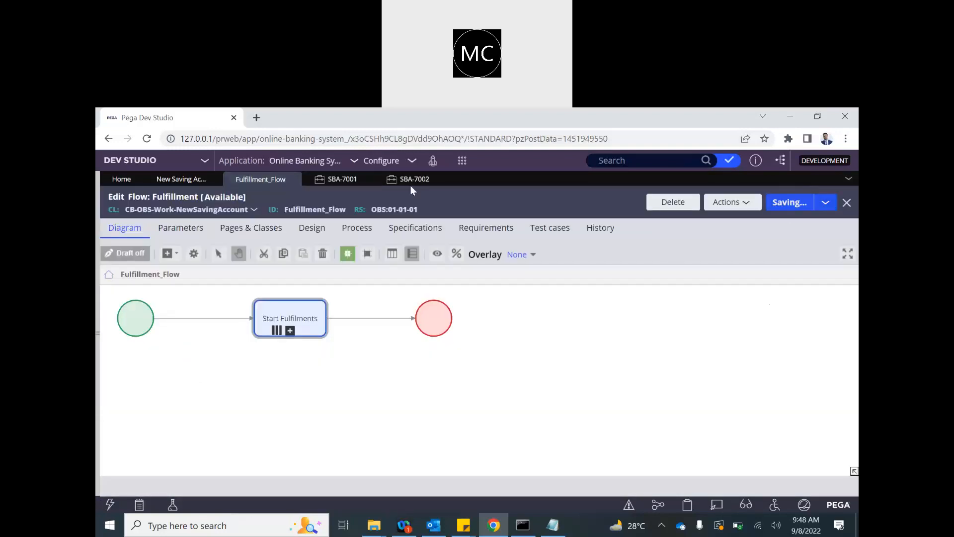
Approve both Get Approval tasks on SBA-7002 and submit Dispatch Chequebook
{"action": "left_click", "coordinate": [414, 178]}
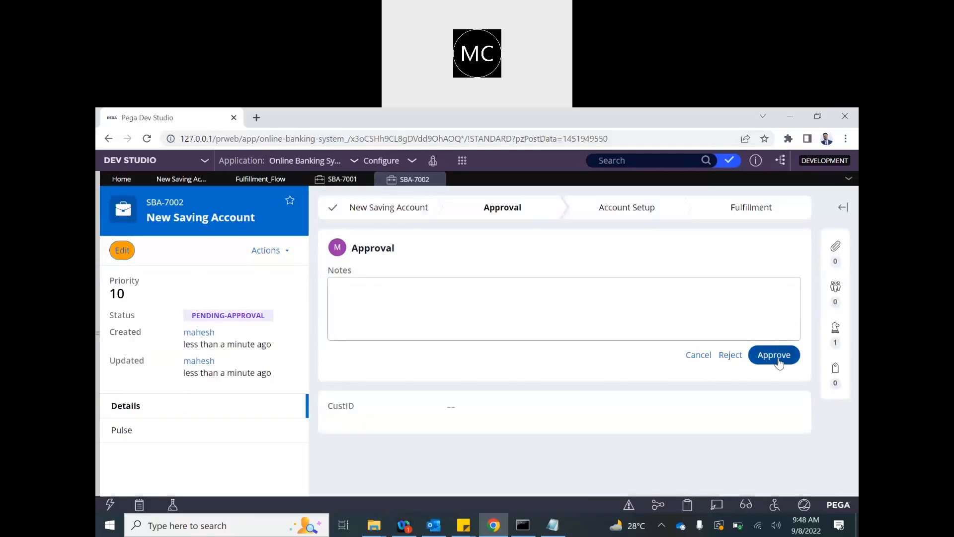
{"action": "left_click", "coordinate": [773, 355]}
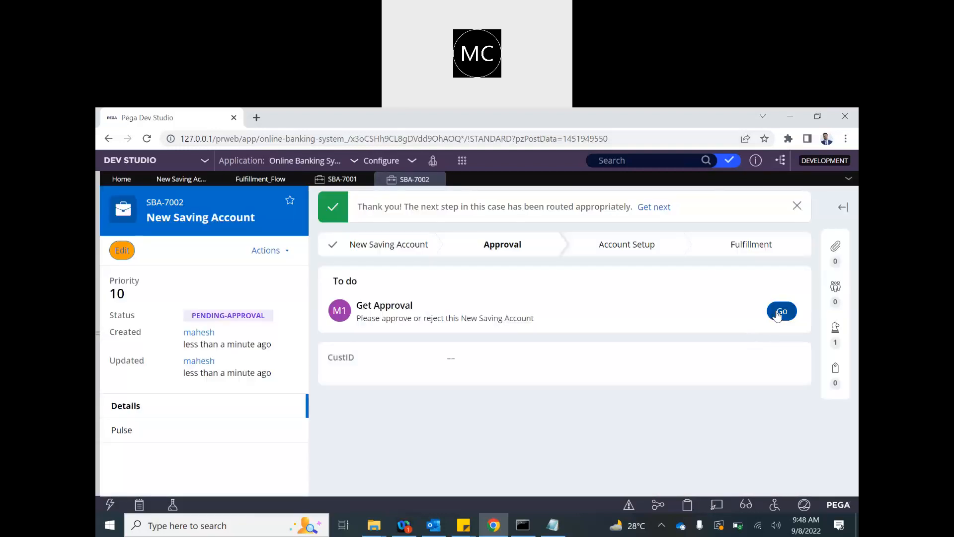
{"action": "left_click", "coordinate": [781, 311]}
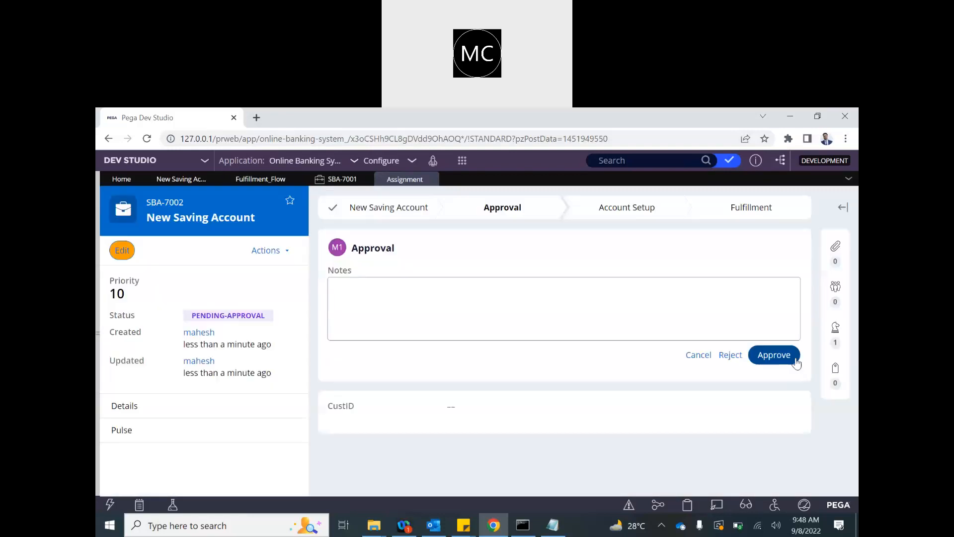
{"action": "left_click", "coordinate": [773, 354]}
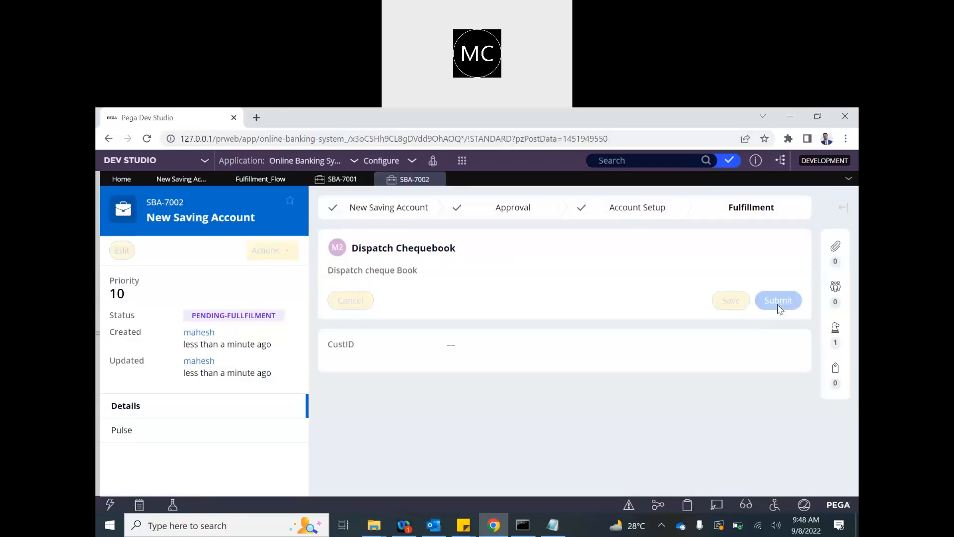
{"action": "left_click", "coordinate": [778, 300]}
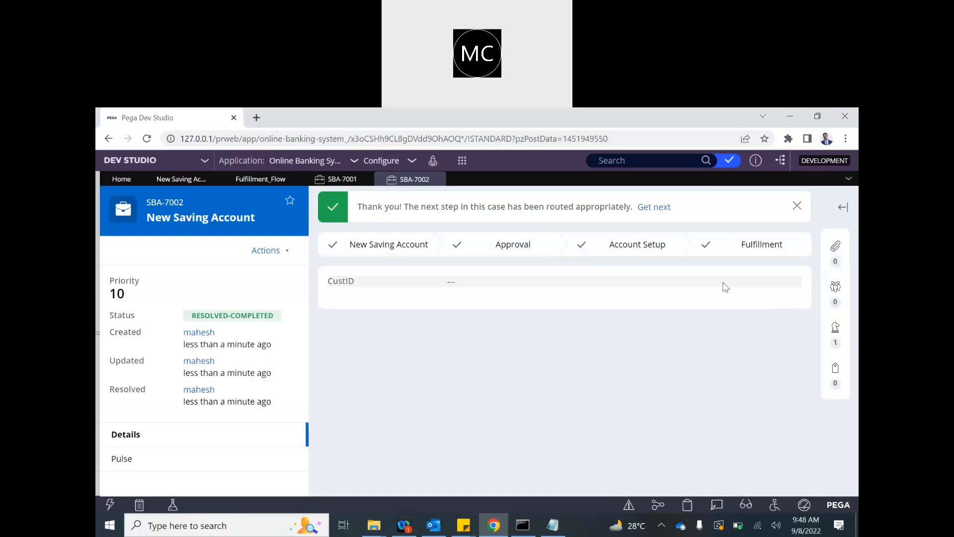
{"action": "mouse_move", "coordinate": [396, 333]}
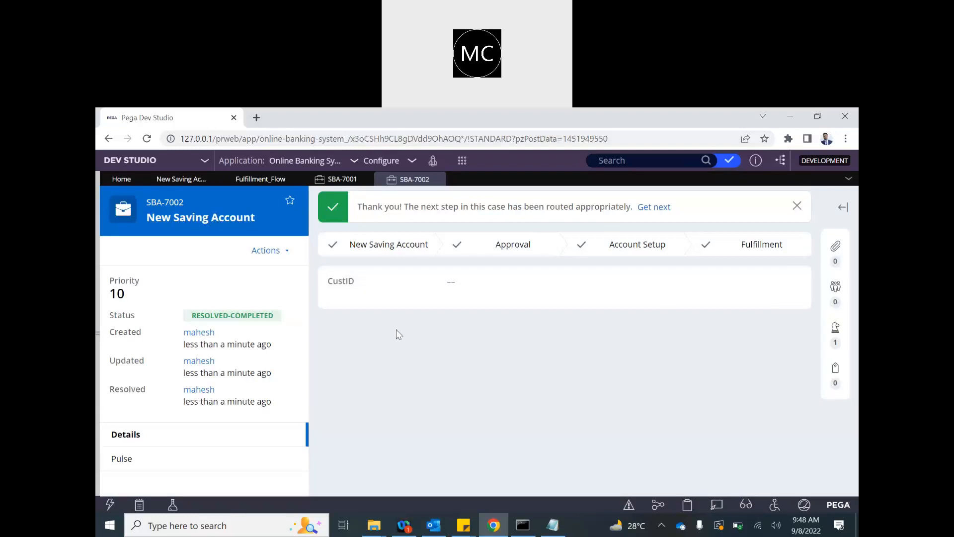
{"action": "mouse_move", "coordinate": [491, 126]}
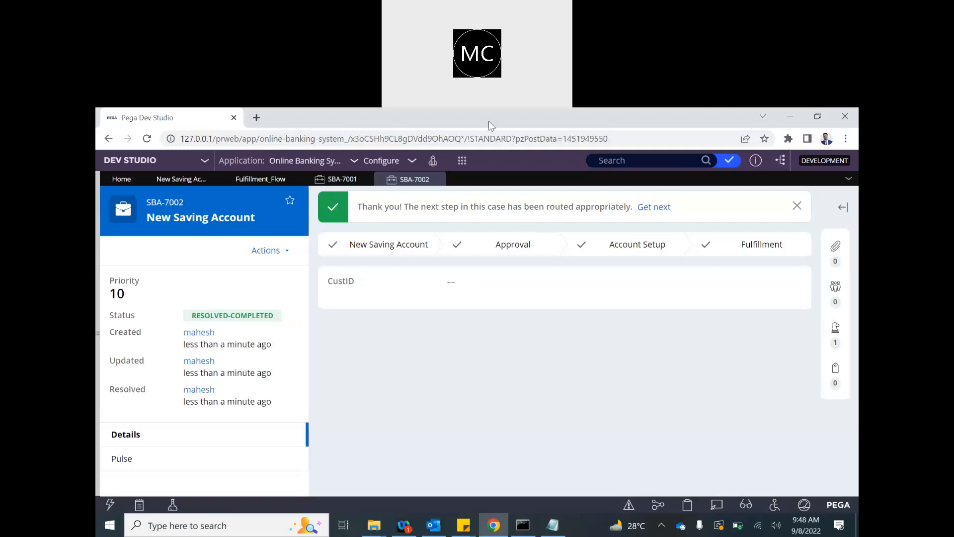